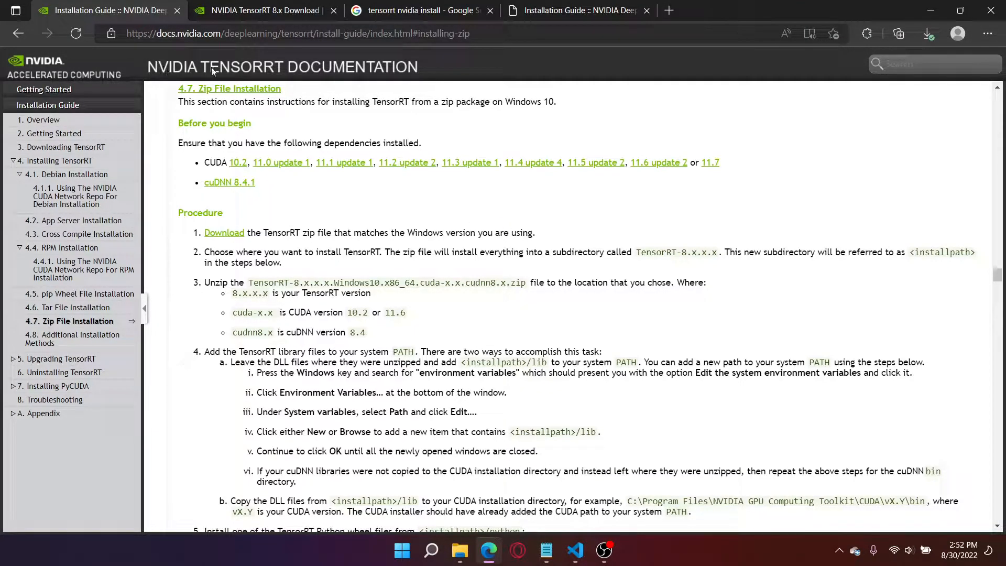
mouse_move(272, 76)
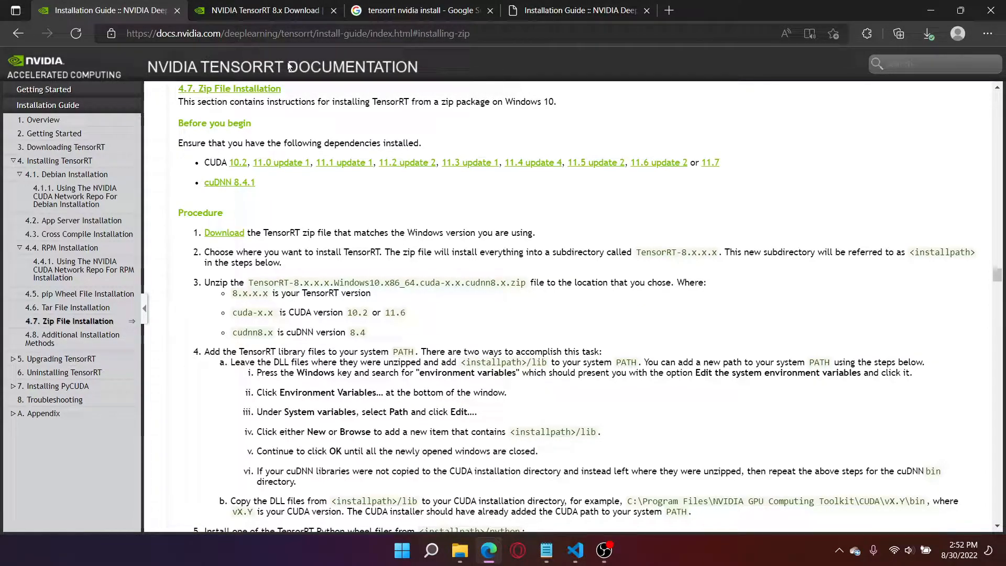
Check the Google results, then reach the Getting Started requirements in the TensorRT install guide
left_click(418, 10)
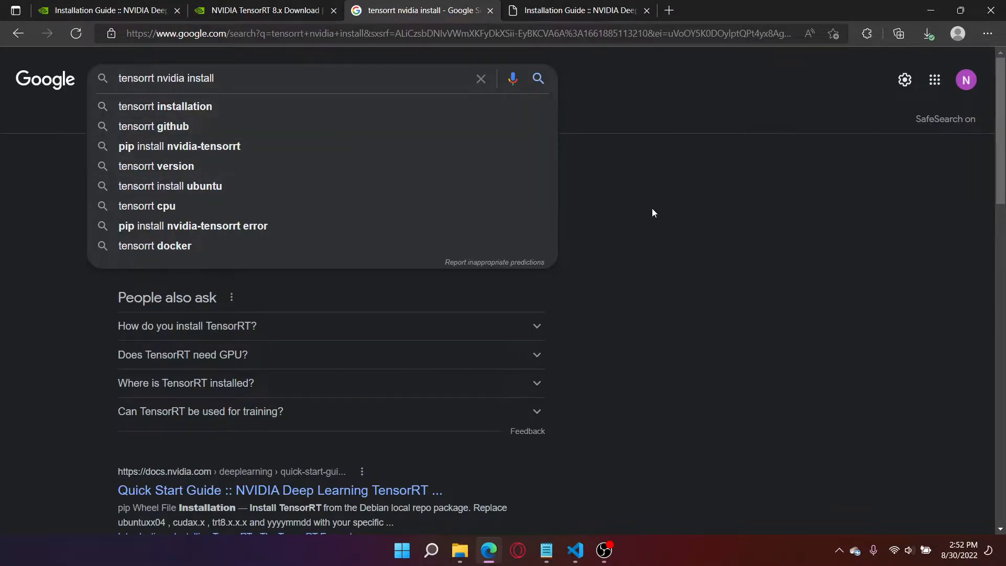
left_click(106, 10)
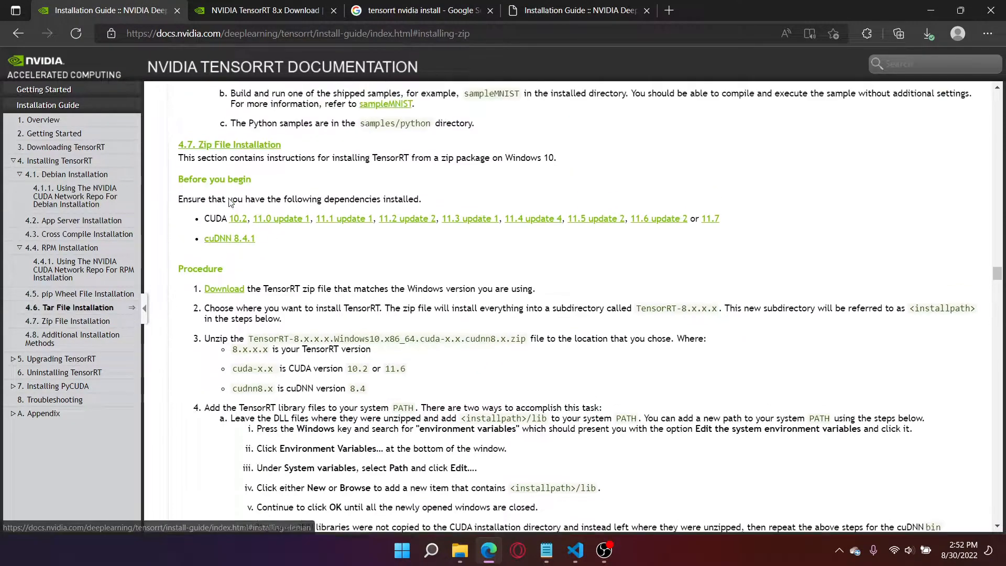
left_click(54, 134)
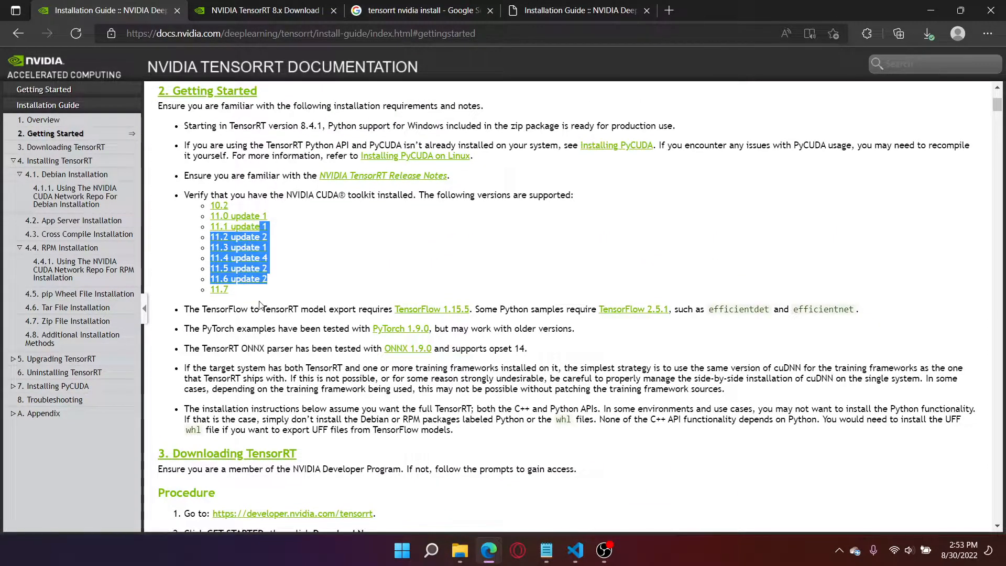
Read past the supported CUDA versions down to the Downloading TensorRT procedure
left_click(356, 271)
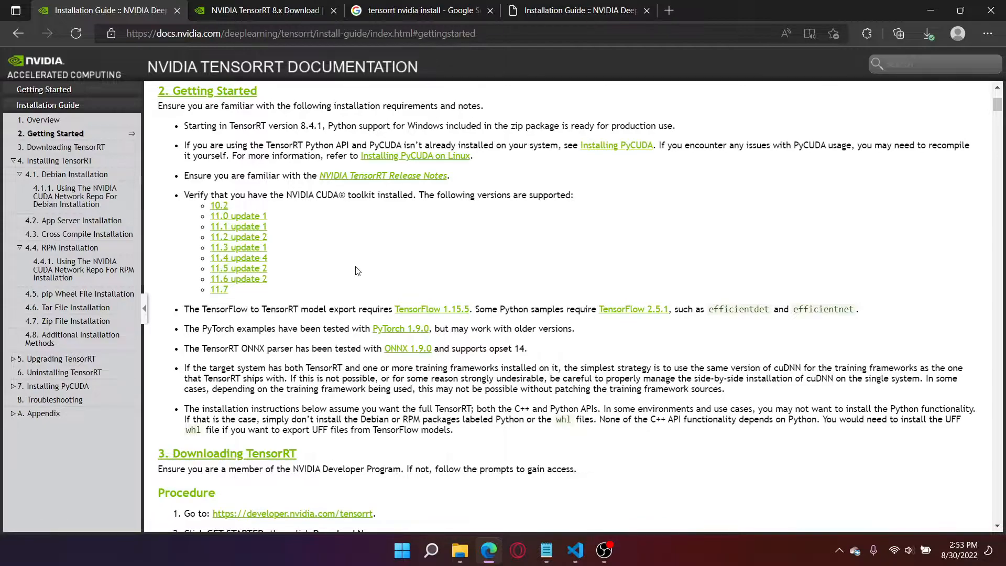
scroll("down", 3)
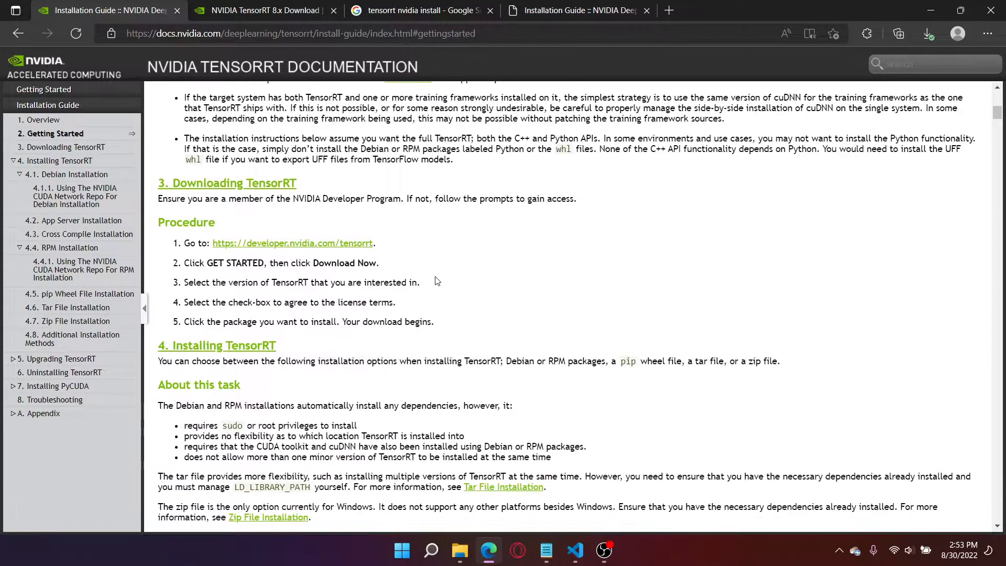
scroll("down", 3)
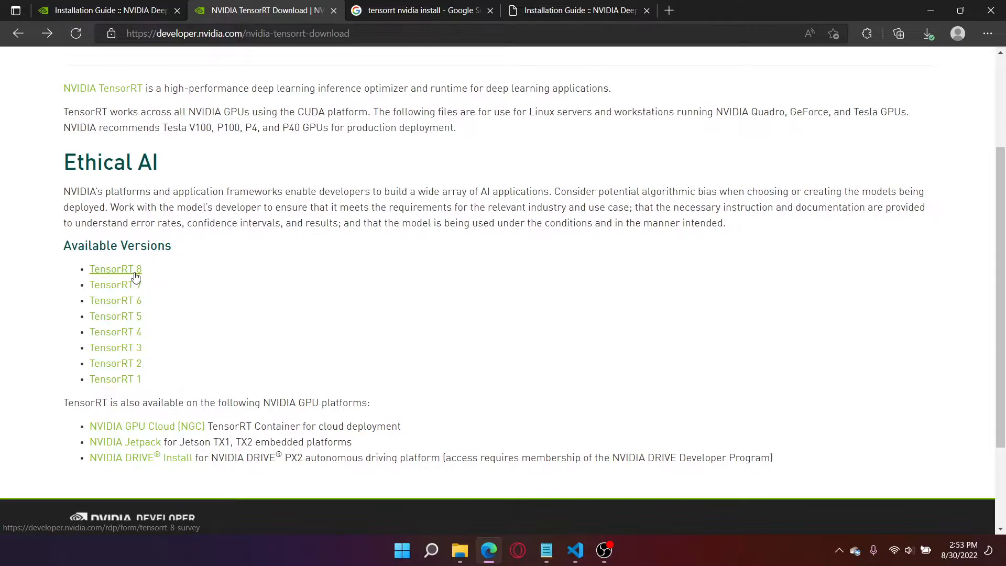
Accept the TensorRT 8.x license, reveal the 8.4 GA Update 2 Windows ZIP packages, then return to the guide
left_click(116, 269)
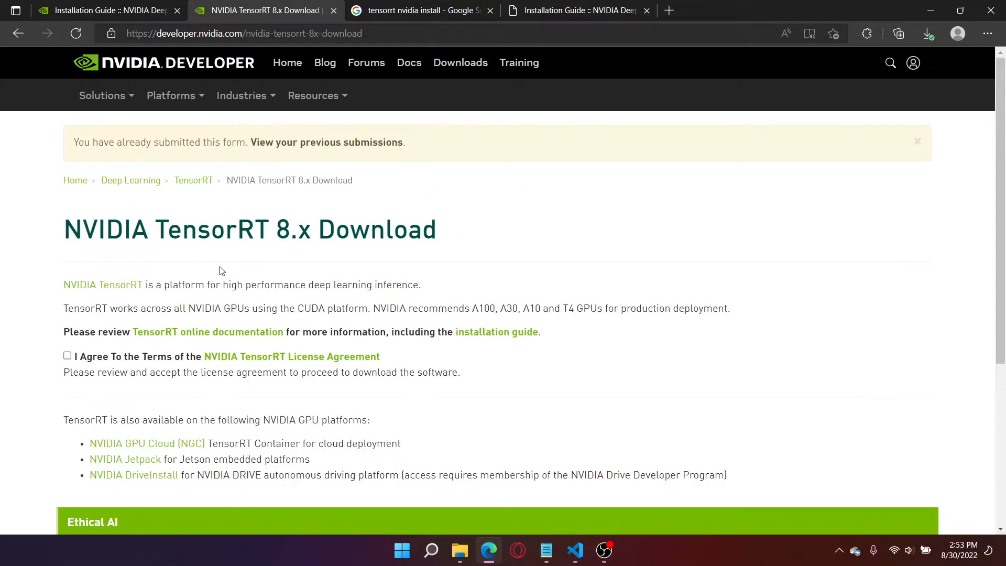
left_click(67, 357)
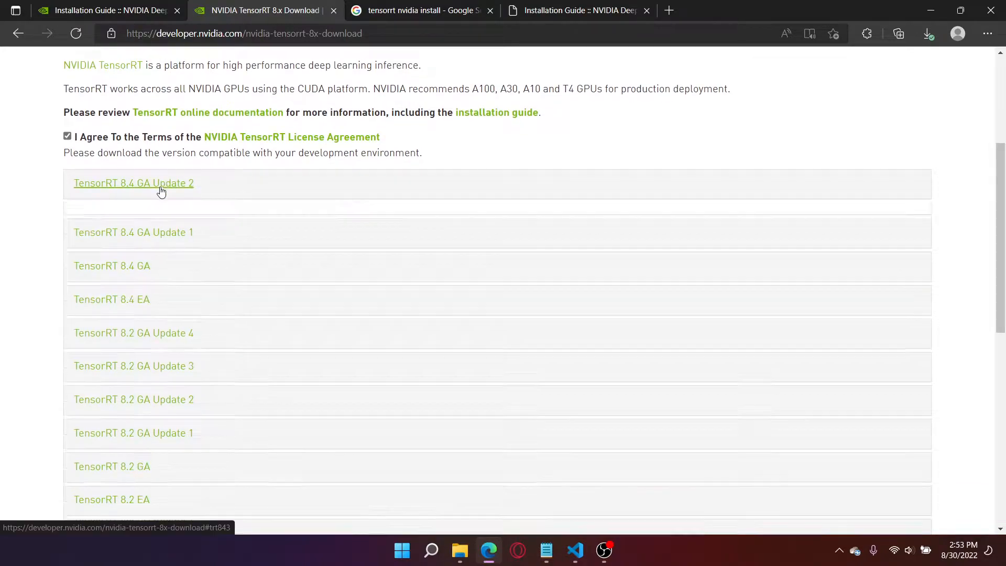
left_click(133, 182)
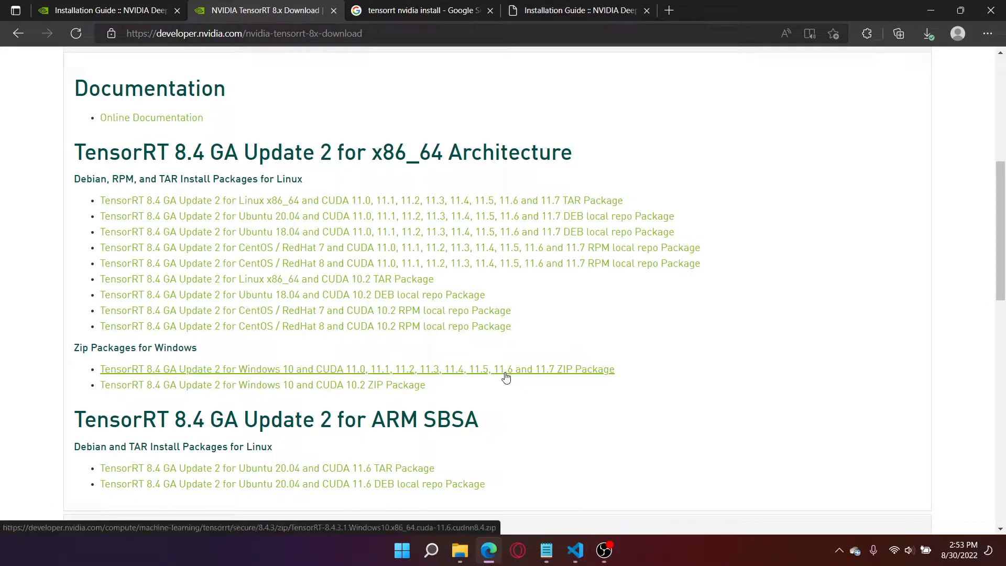
mouse_move(648, 336)
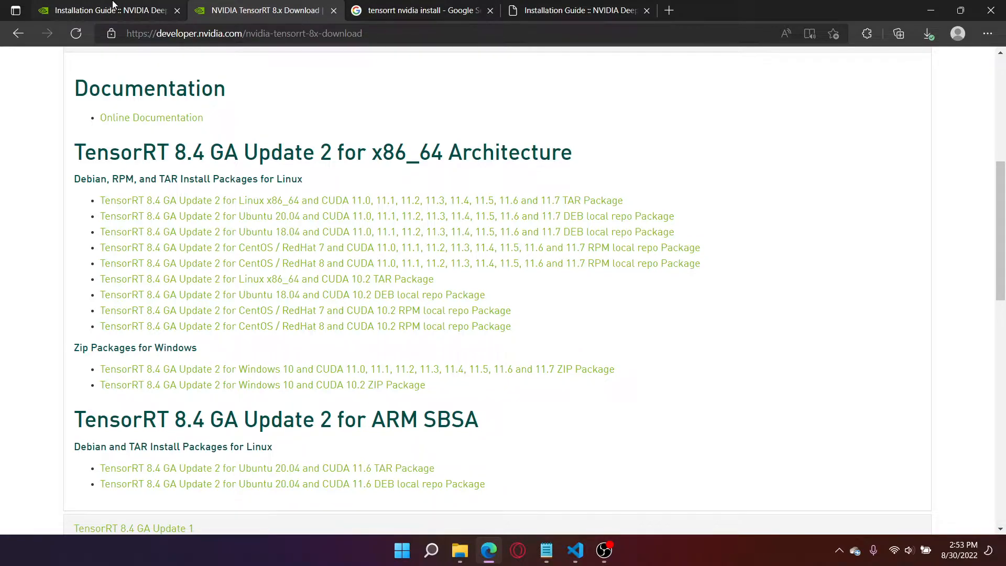
left_click(106, 10)
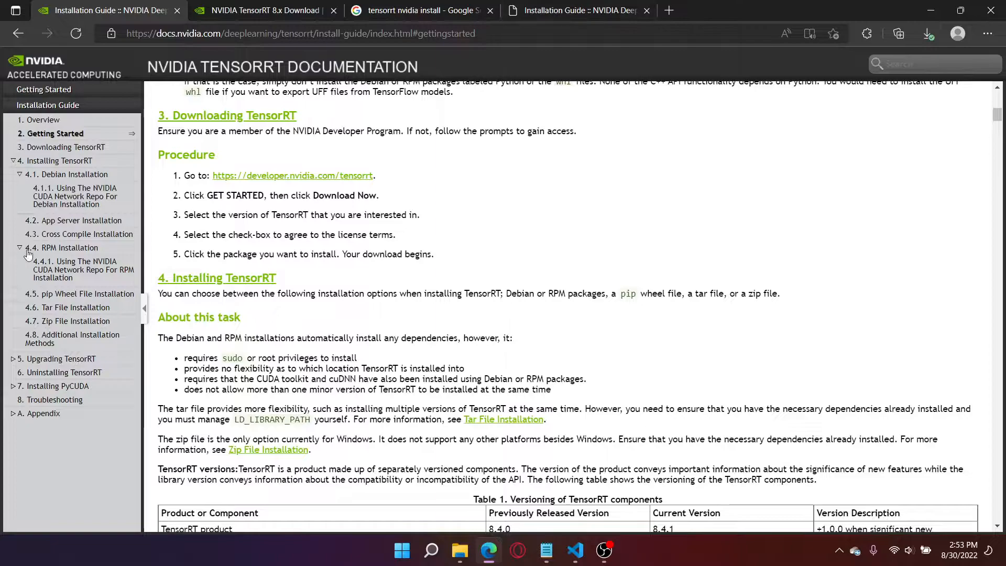
mouse_move(74, 307)
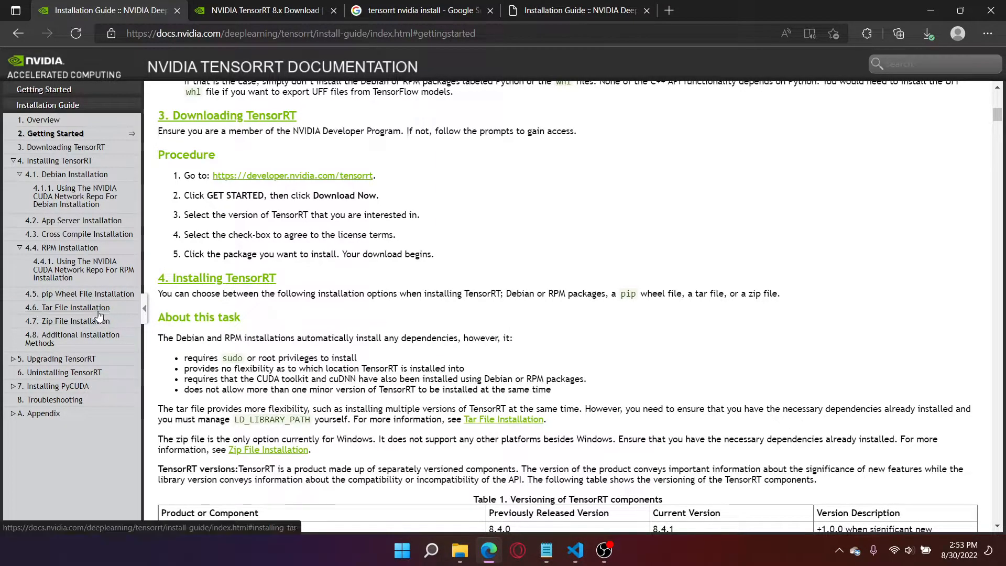
Review the zip installation section, then search Google for 'cudann in' cuDNN install documentation
left_click(76, 321)
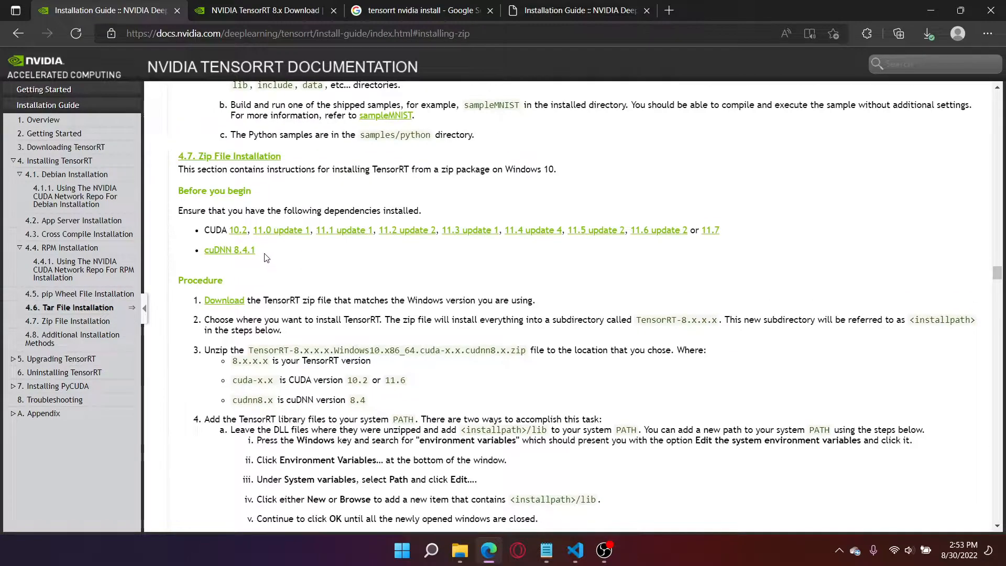
mouse_move(230, 249)
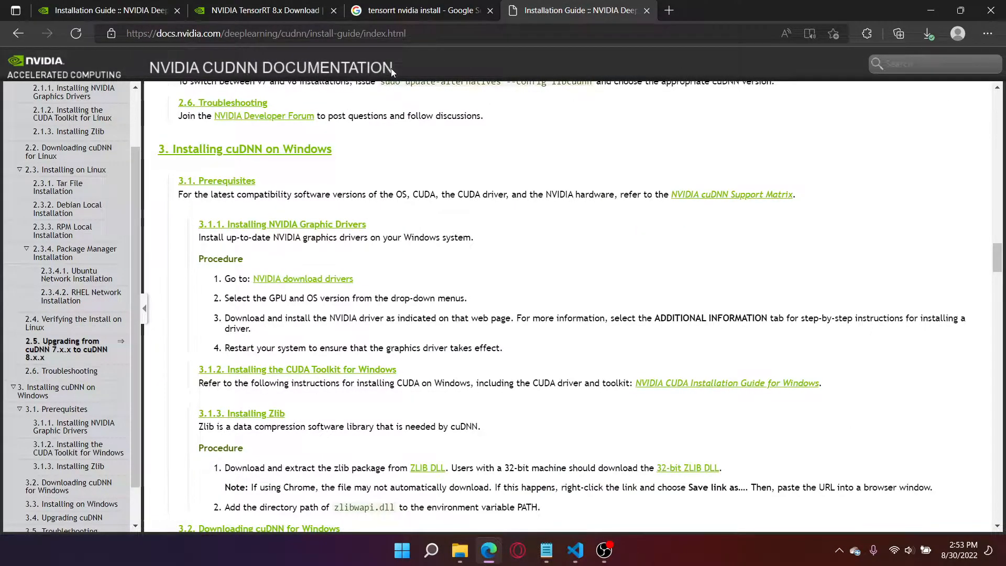
left_click(420, 10)
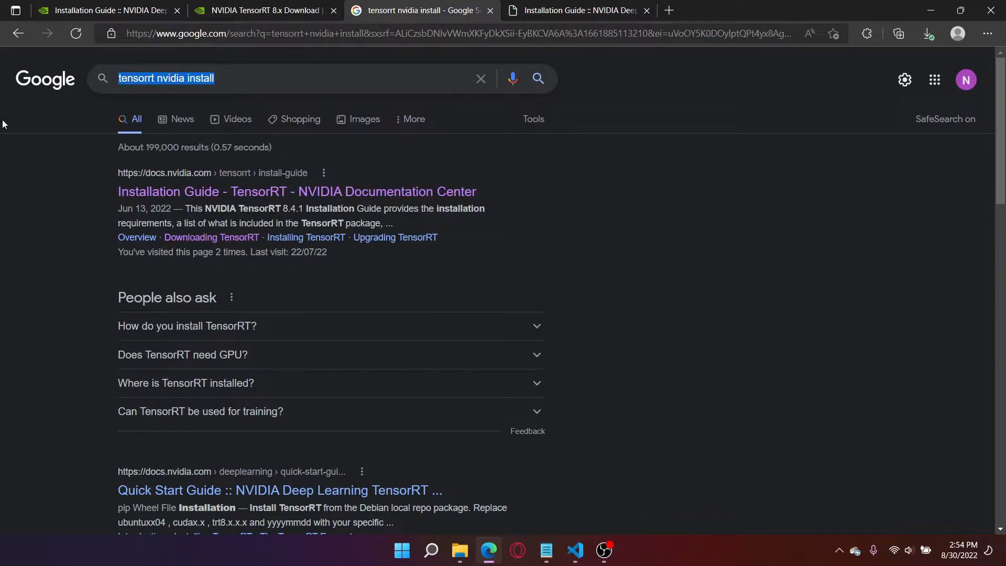
type("cudann")
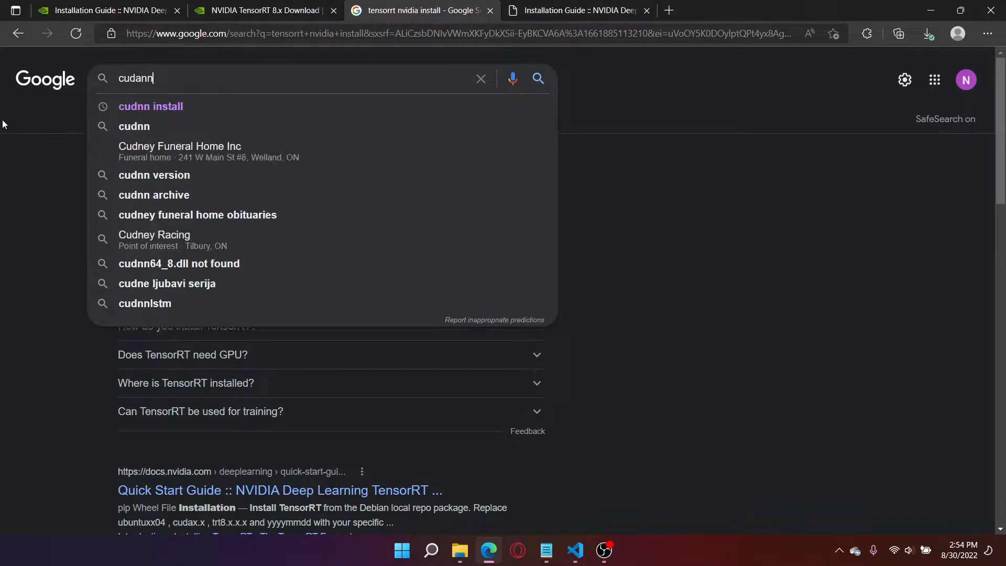
type("install docu")
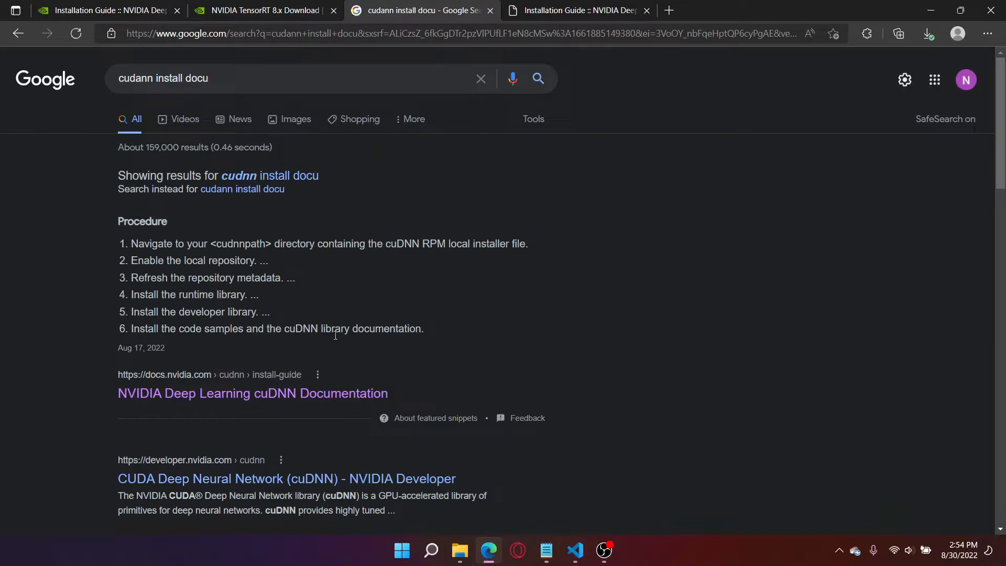
left_click(253, 394)
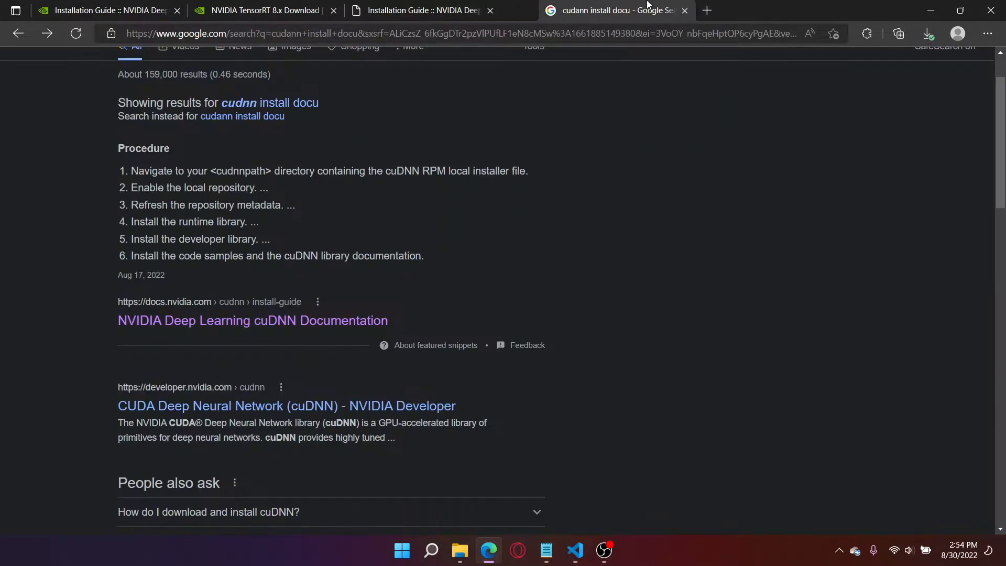
Reach section 3 Installing cuDNN on Windows prerequisites in the cuDNN guide
left_click(420, 10)
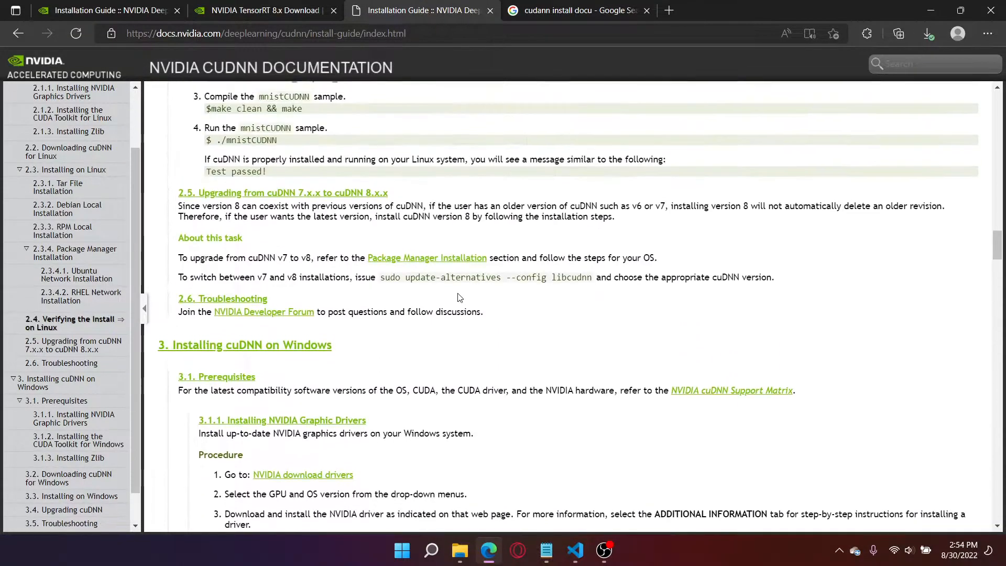
scroll("down", 3)
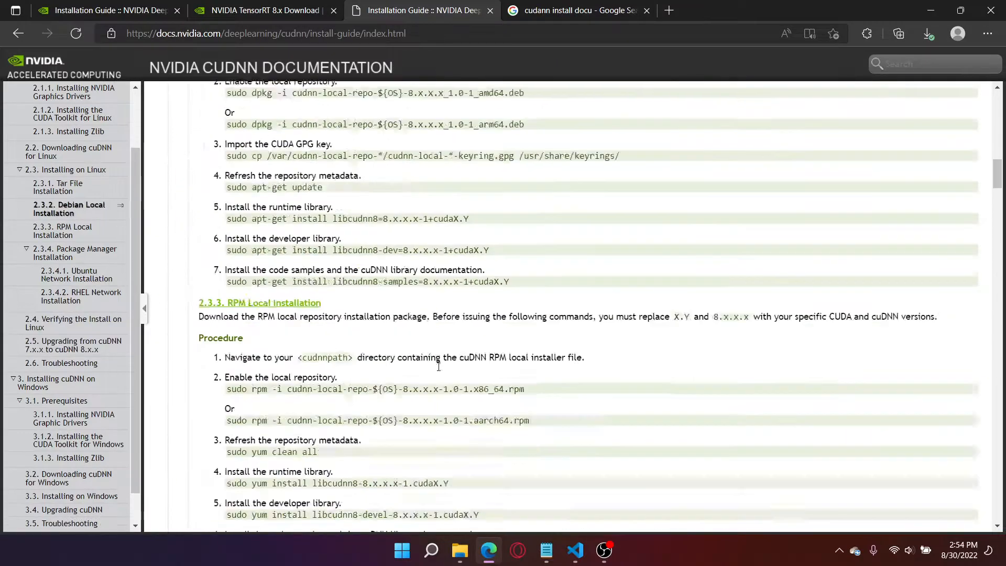
scroll("down", 3)
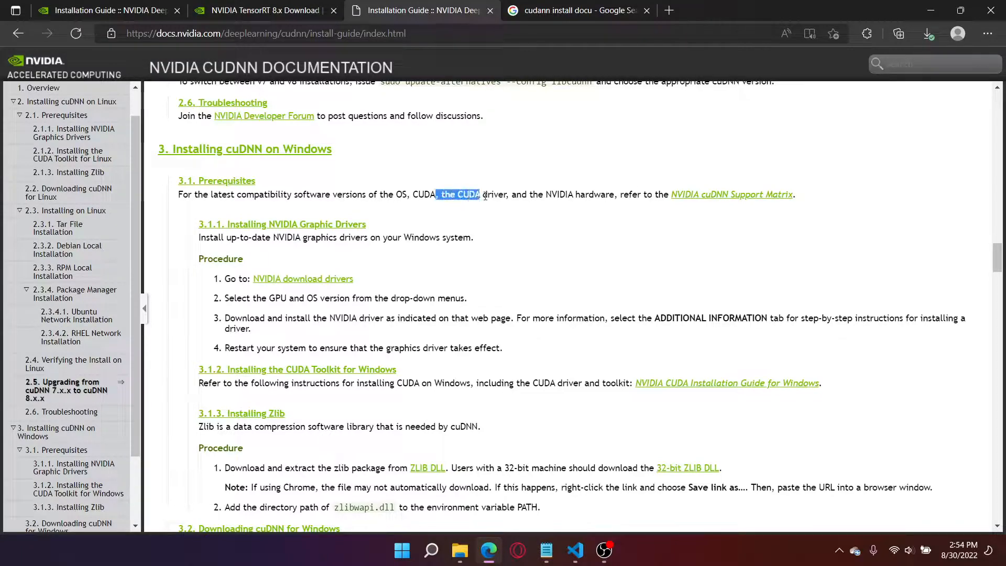
scroll("down", 3)
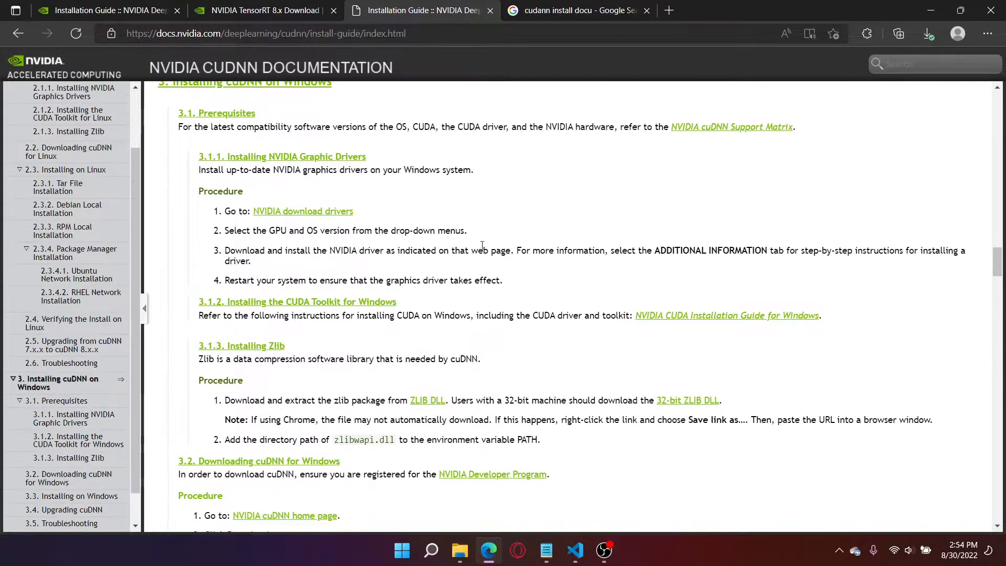
scroll("down", 3)
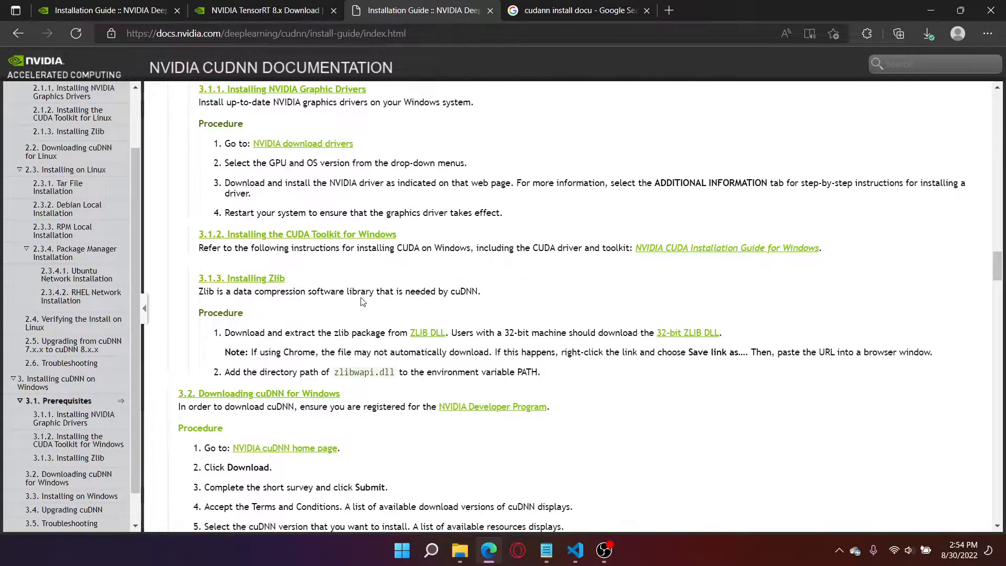
In 3.2 Downloading cuDNN, highlight the NVIDIA Developer Program registration requirement
scroll("down", 3)
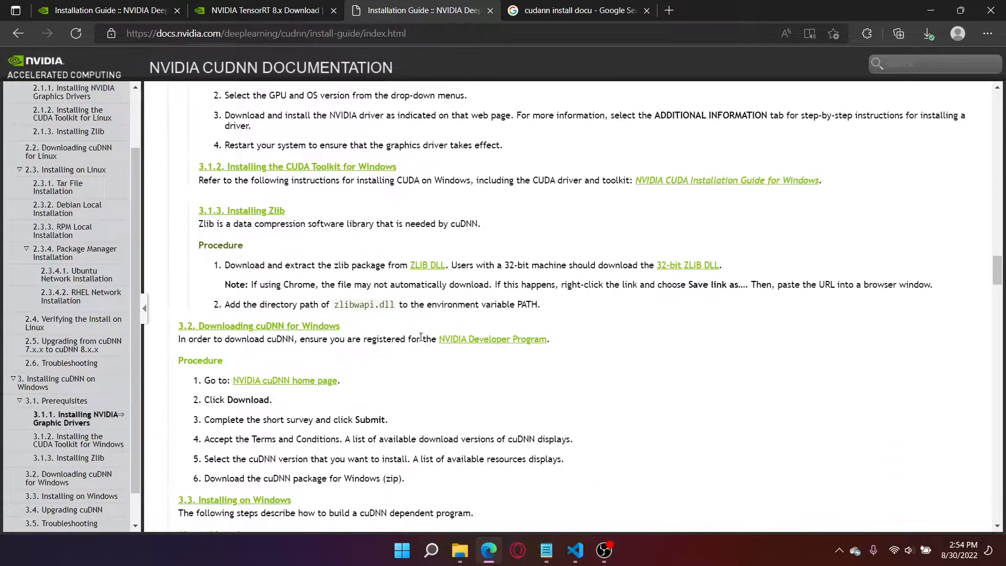
left_click_drag(359, 339, 546, 338)
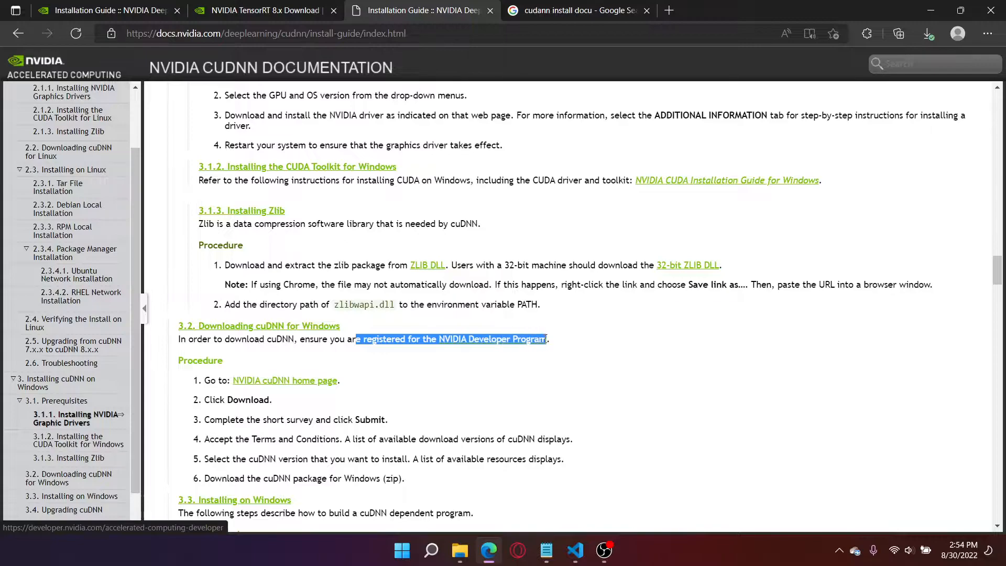
scroll("down", 3)
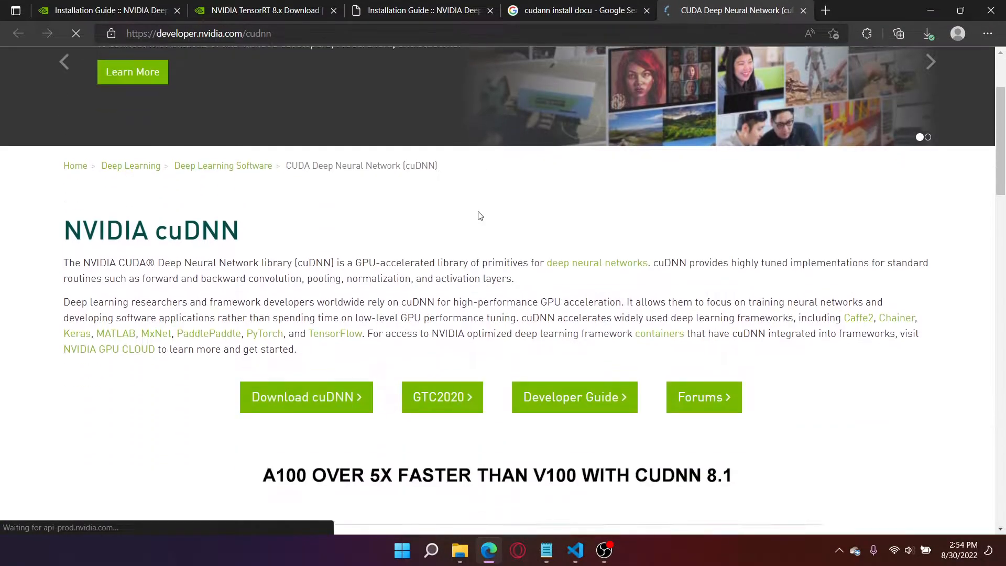
Accept the cuDNN license terms and bring up the archive of older cuDNN releases
scroll("down", 3)
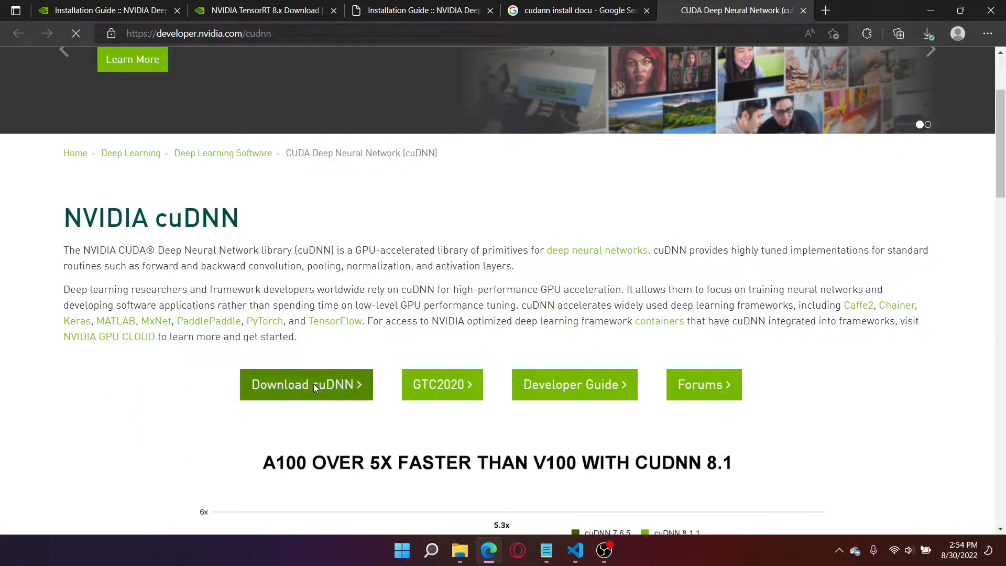
left_click(306, 385)
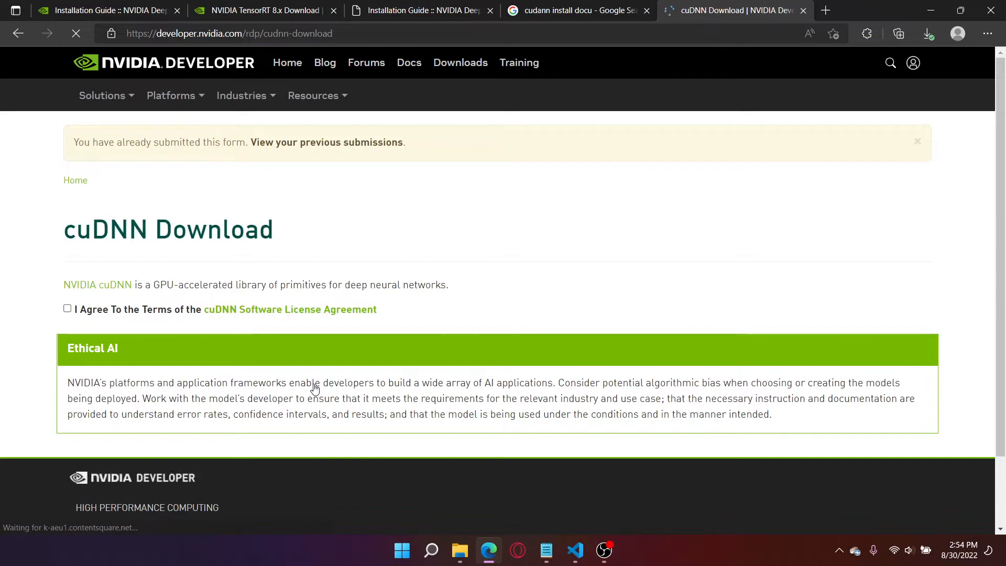
left_click(67, 308)
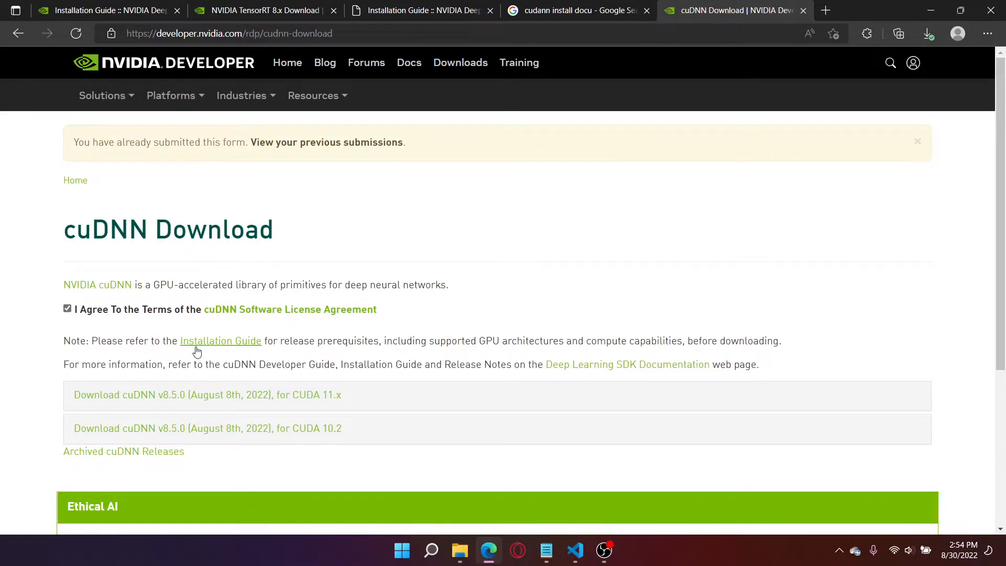
scroll("down", 3)
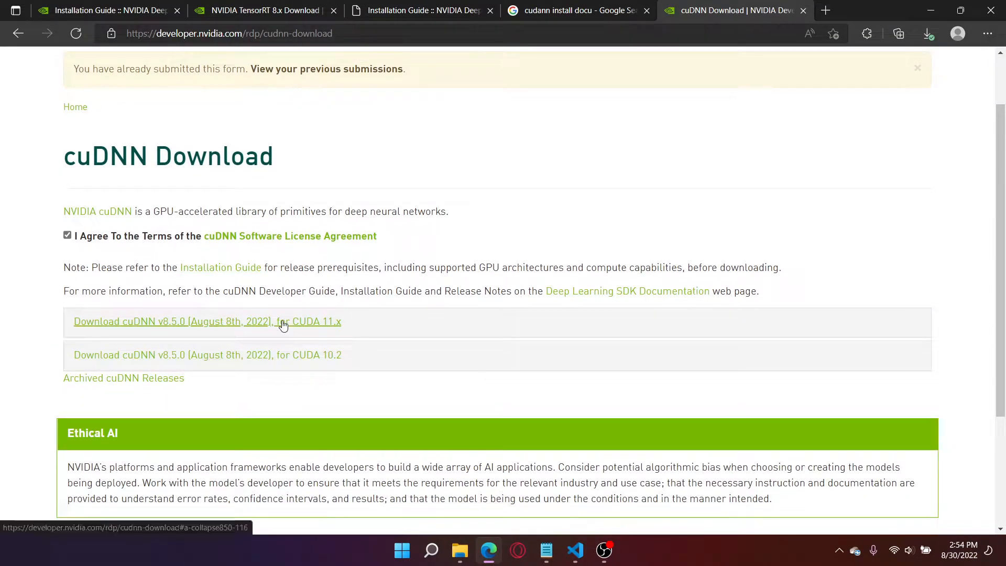
scroll("down", 3)
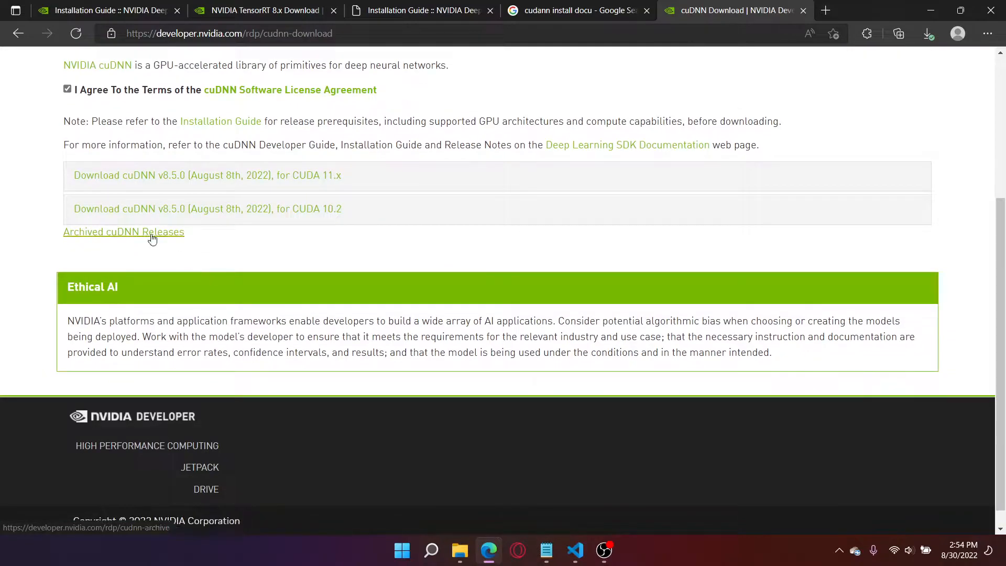
left_click(264, 11)
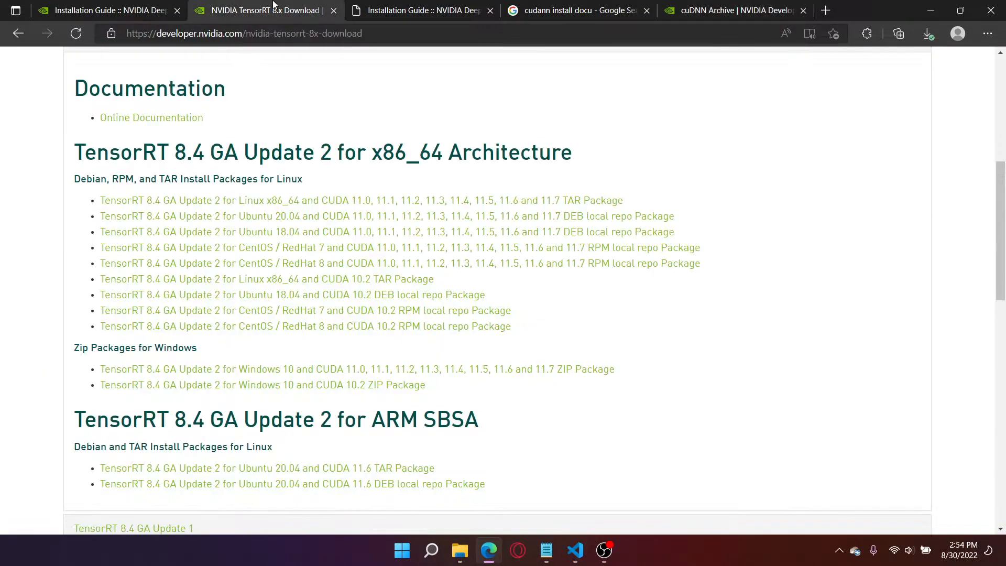
Confirm in the TensorRT guide that cuDNN 8.4.1 is required, then return to the archive
left_click(106, 10)
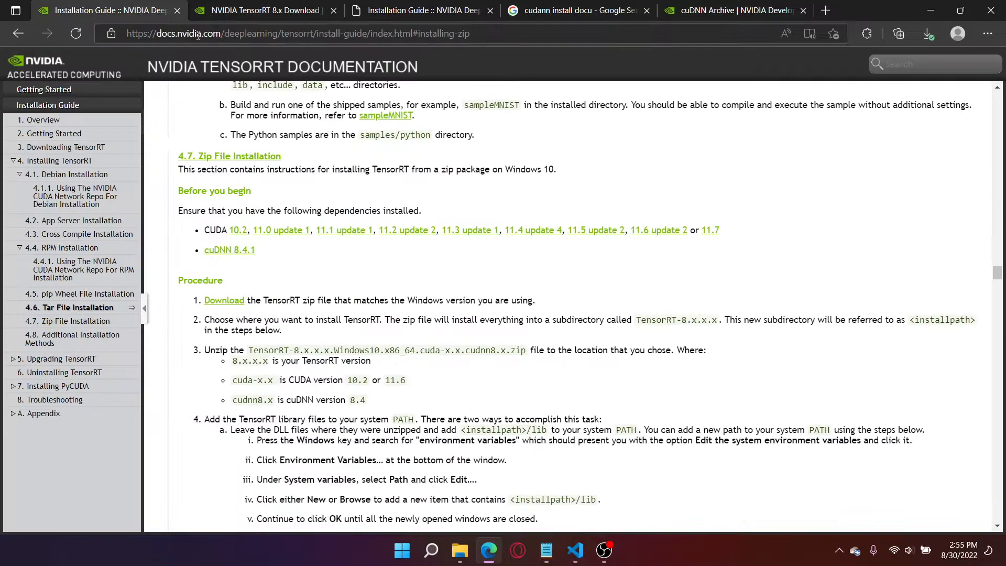
double_click(244, 249)
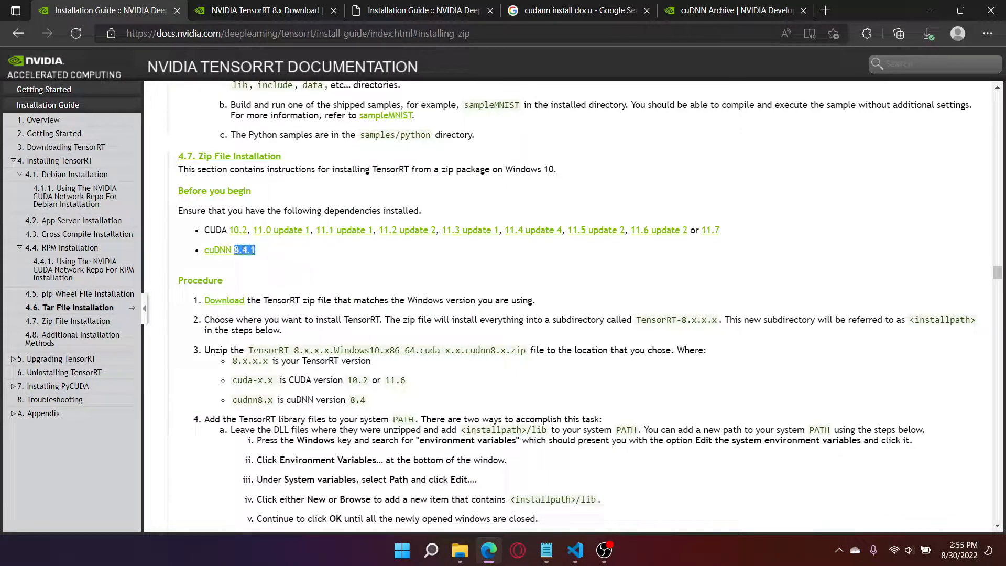
left_click(732, 10)
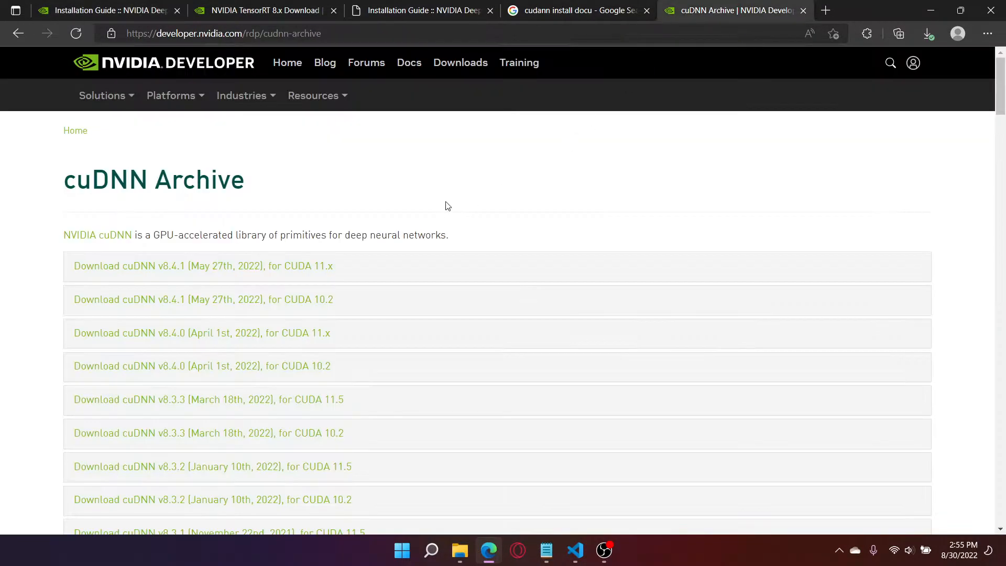
Download the cuDNN v8.4.1 for CUDA 11.x Local Installer for Windows (Zip)
scroll("down", 3)
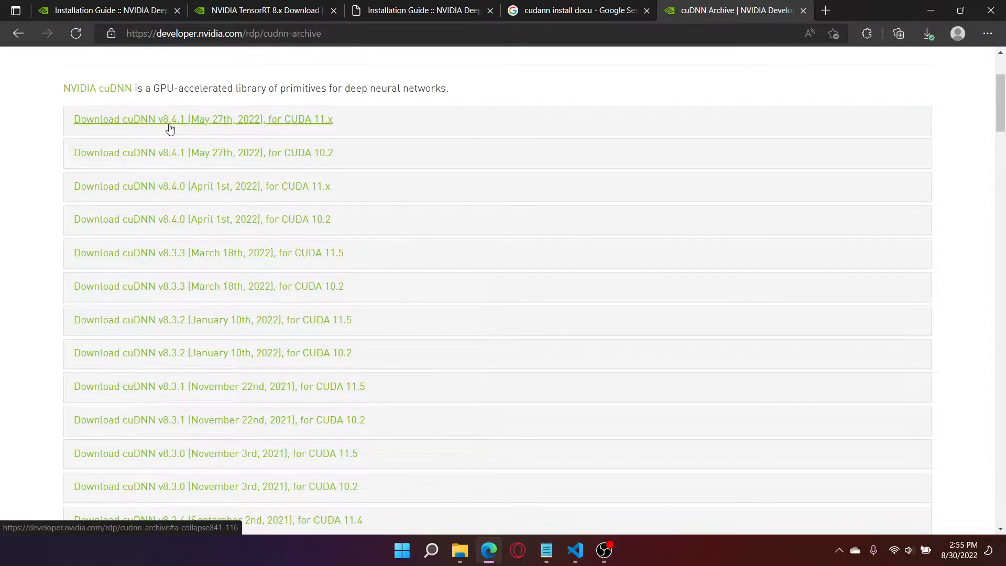
left_click(202, 119)
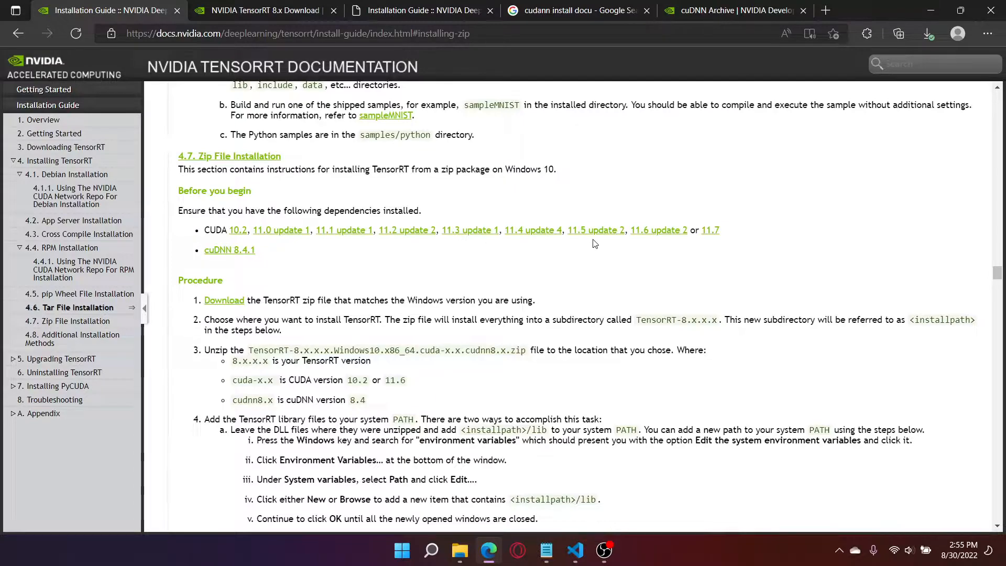
left_click(732, 11)
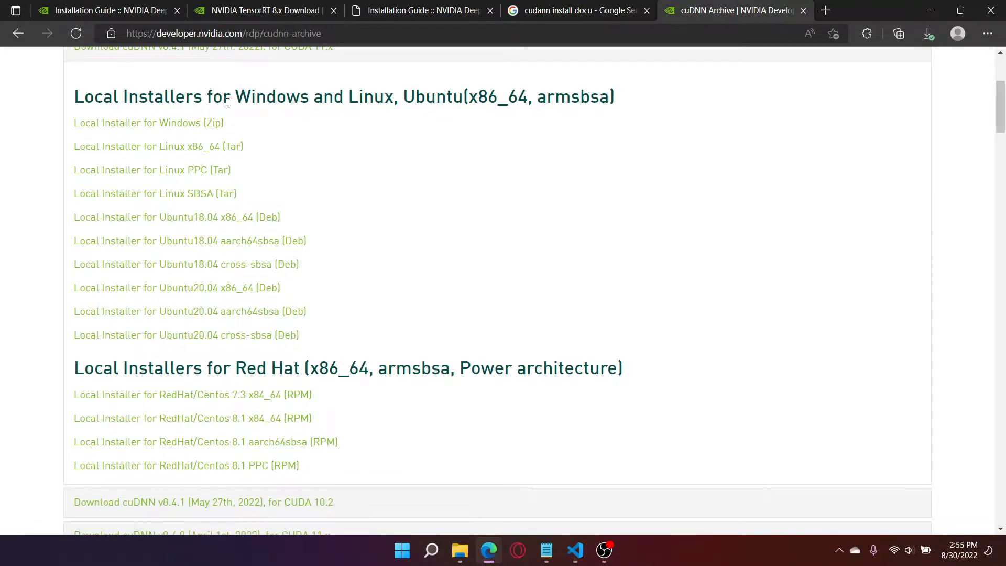
mouse_move(435, 196)
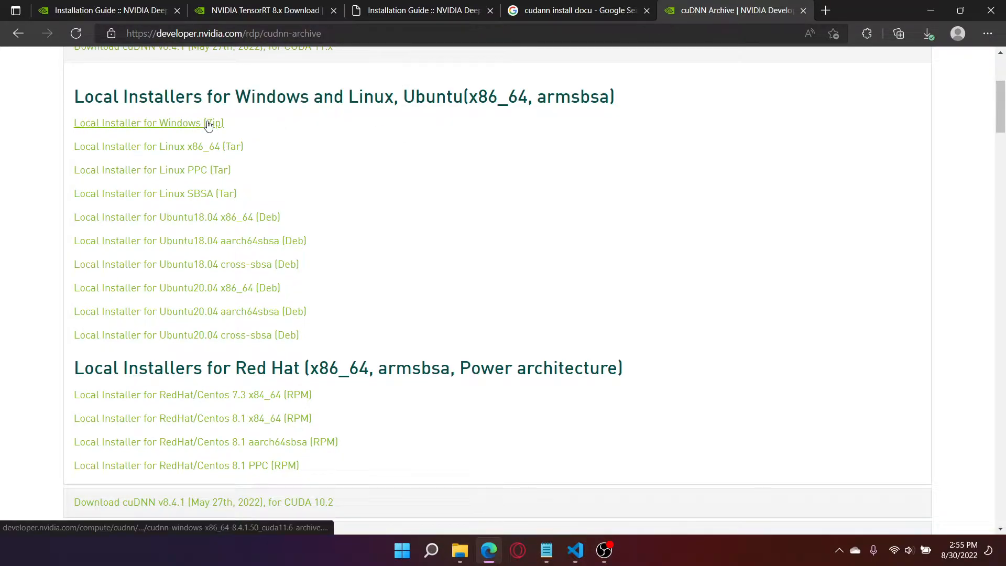
left_click(148, 123)
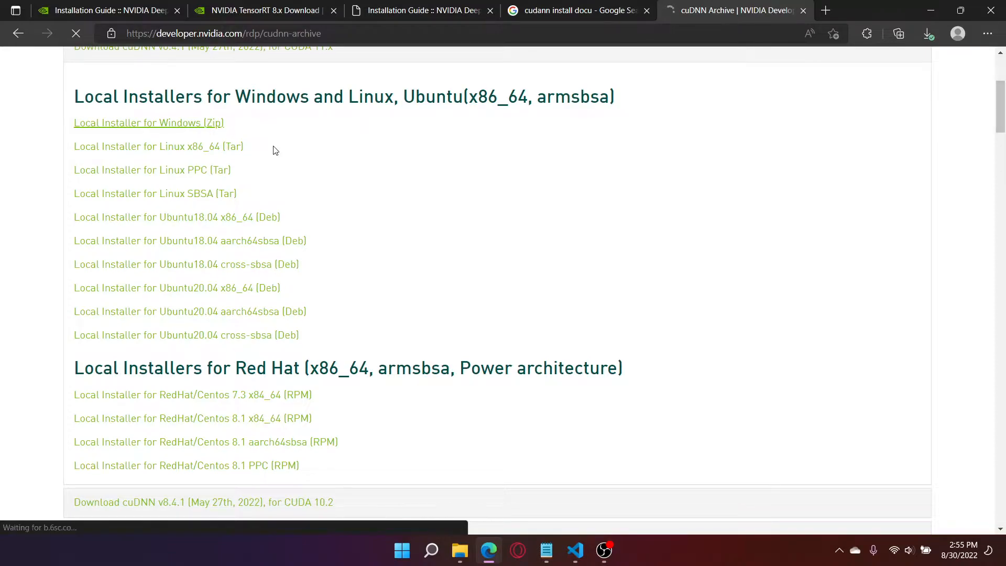
Close the archive page and return to the cuDNN installation guide
left_click(927, 33)
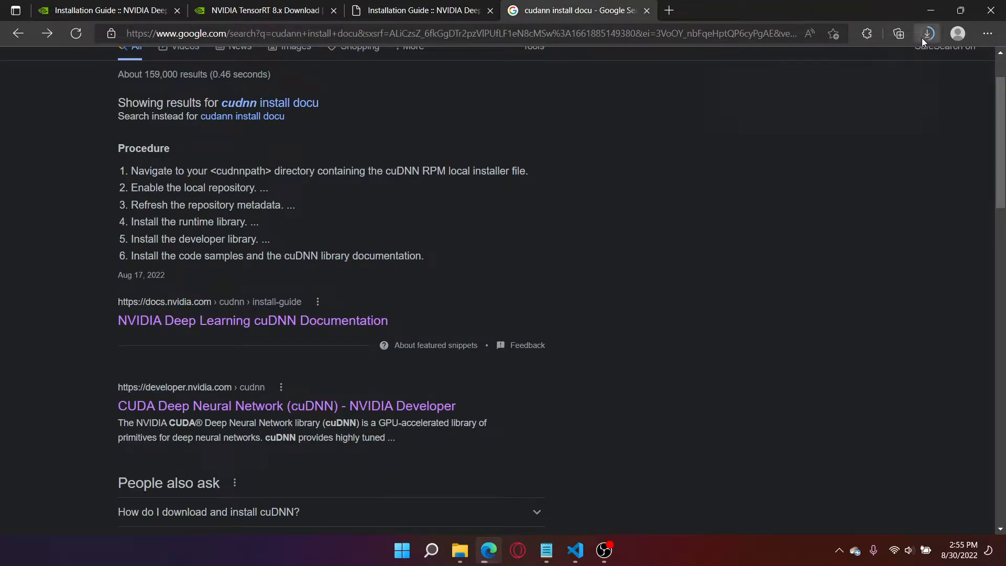
left_click(420, 11)
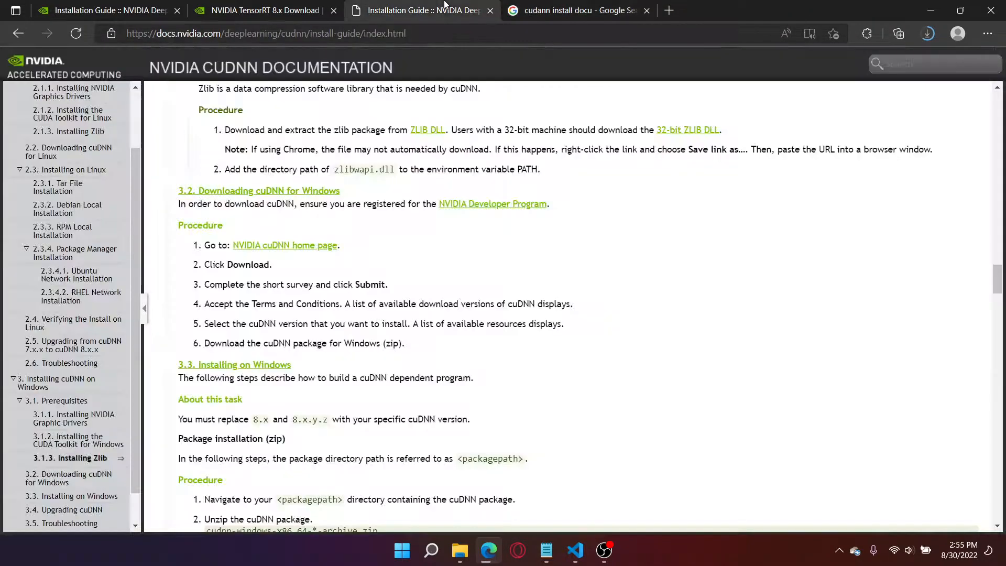
scroll("down", 3)
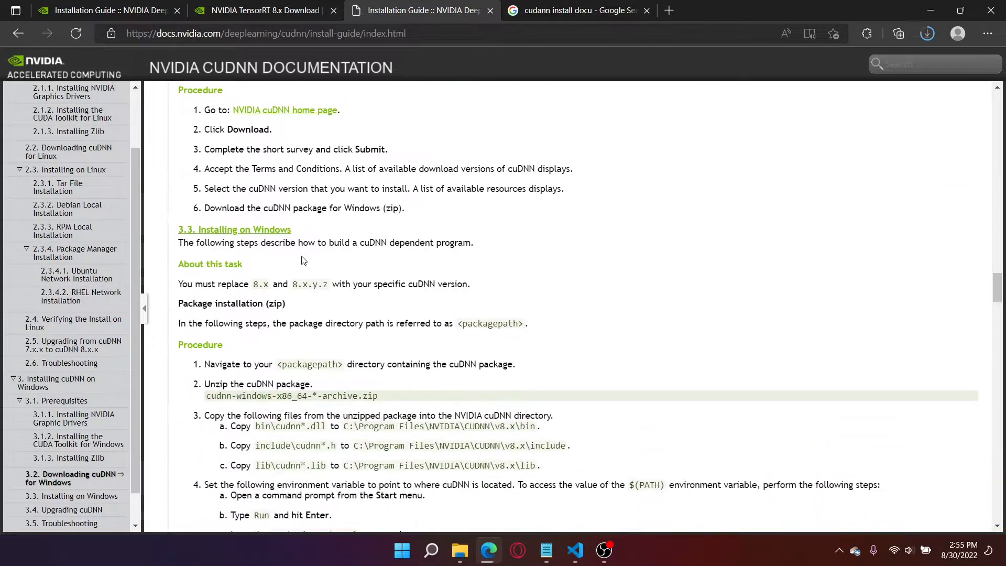
scroll("down", 3)
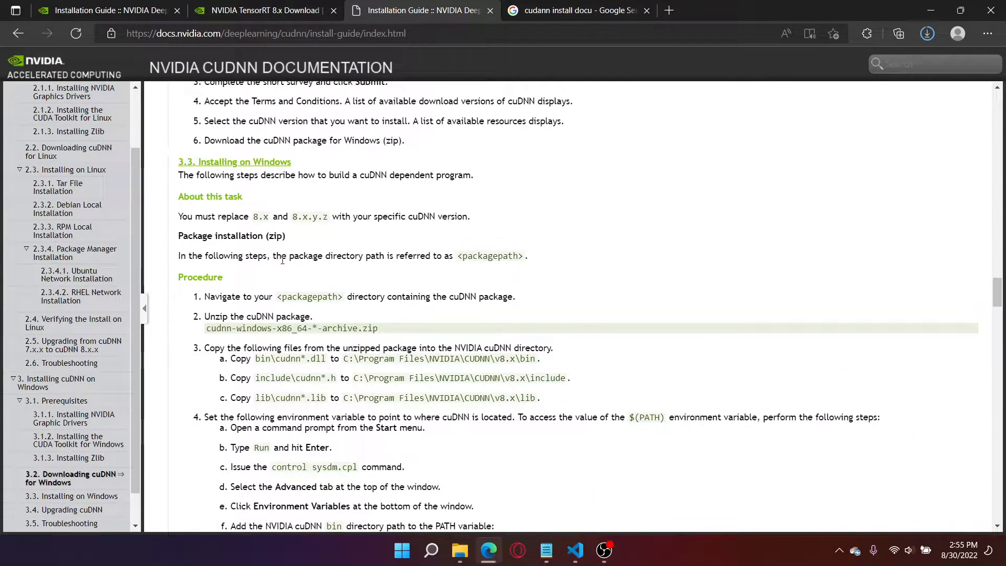
left_click_drag(205, 175, 381, 175)
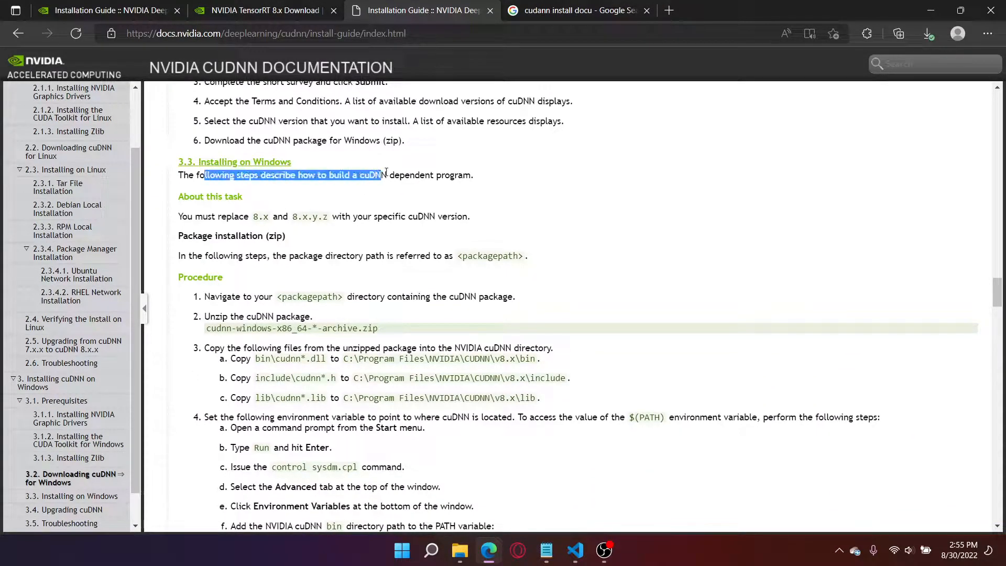
scroll("down", 3)
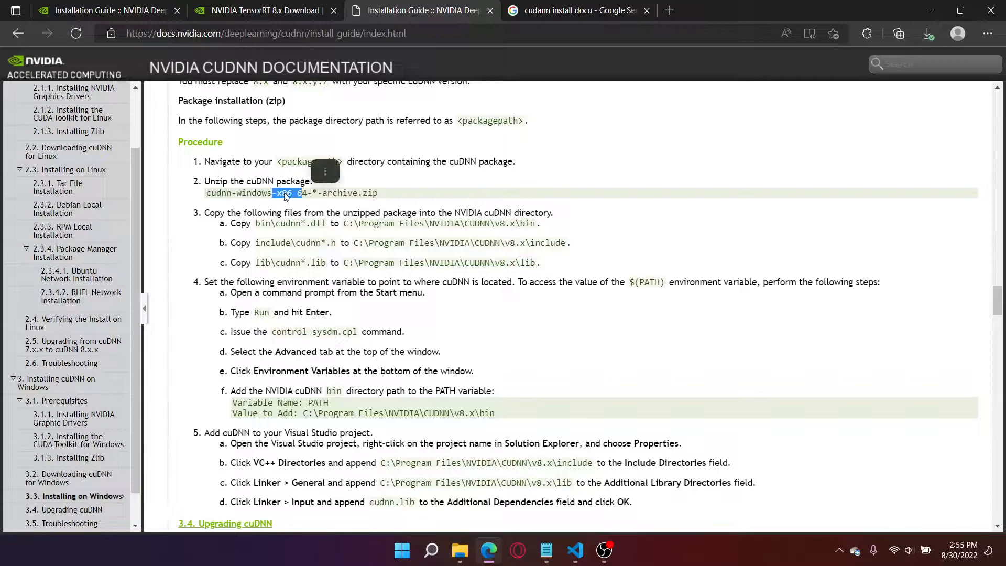
double_click(290, 224)
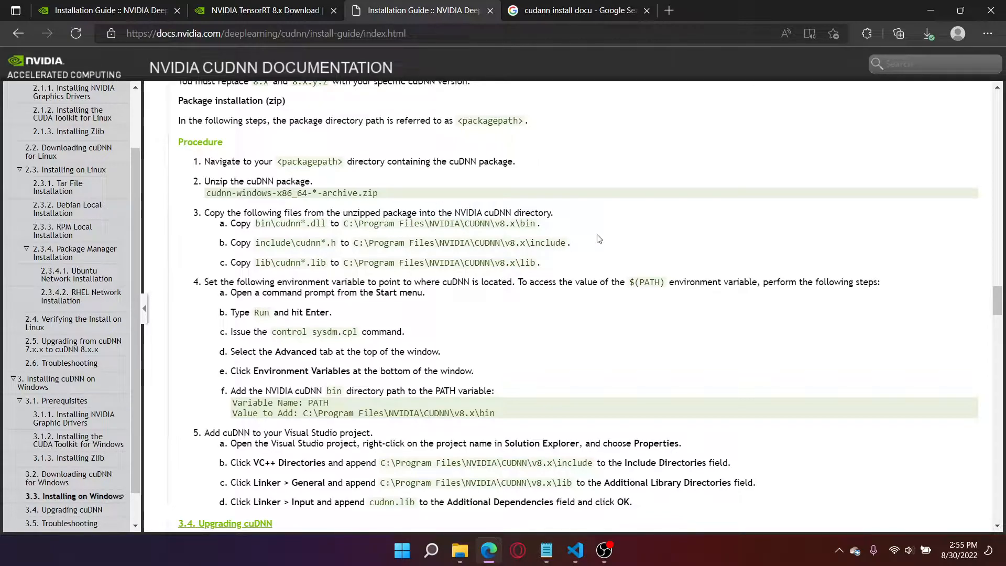
mouse_move(583, 234)
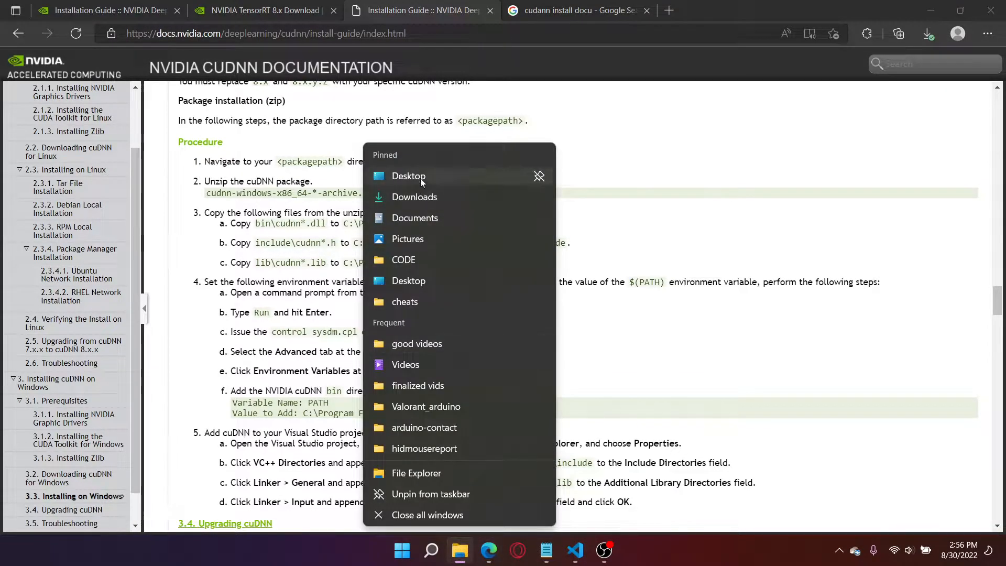
mouse_move(416, 472)
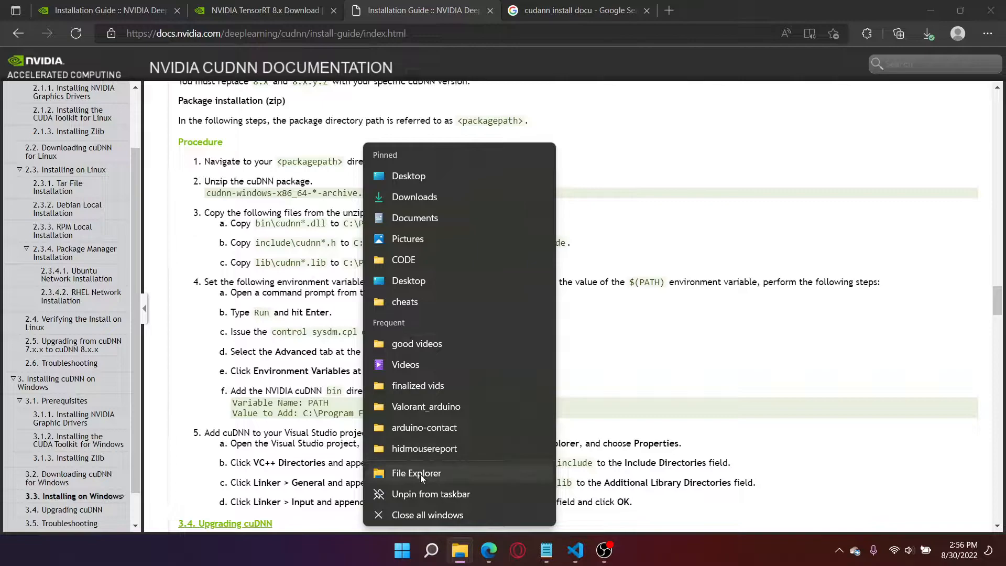
Browse C: > Program Files > NVIDIA GPU Computing Toolkit > CUDA toward the v11.6 folder
left_click(417, 473)
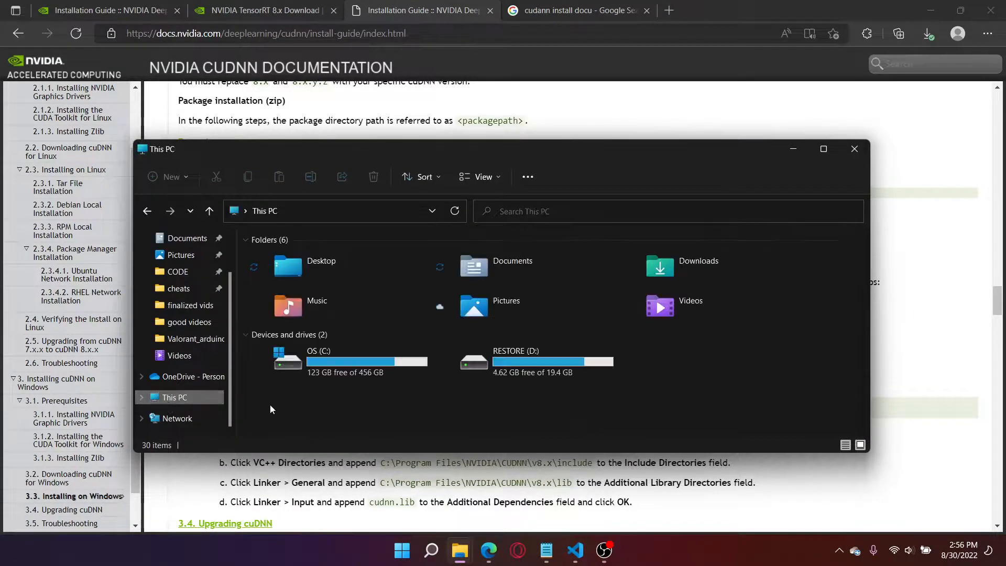
double_click(318, 360)
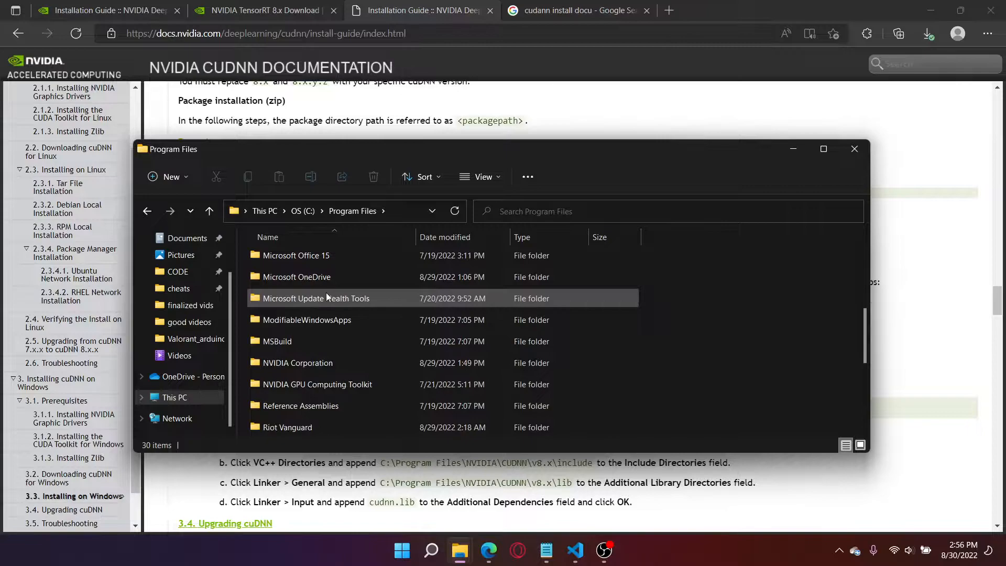
scroll("down", 3)
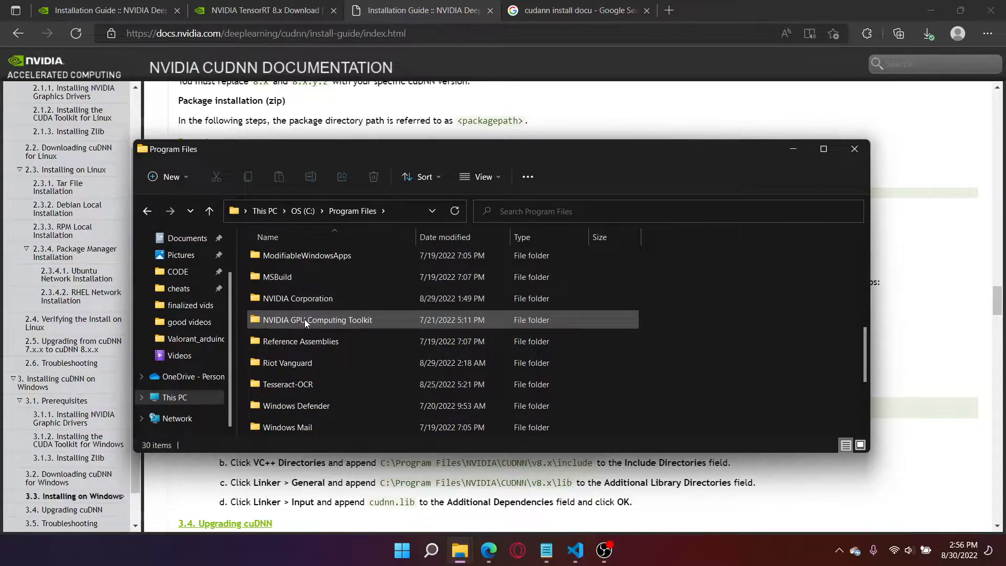
mouse_move(336, 326)
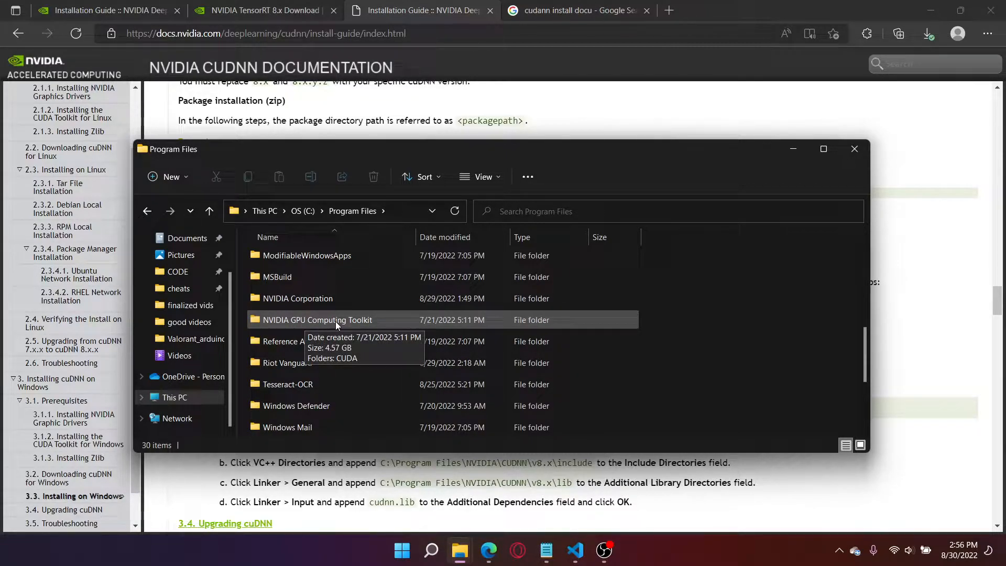
double_click(316, 320)
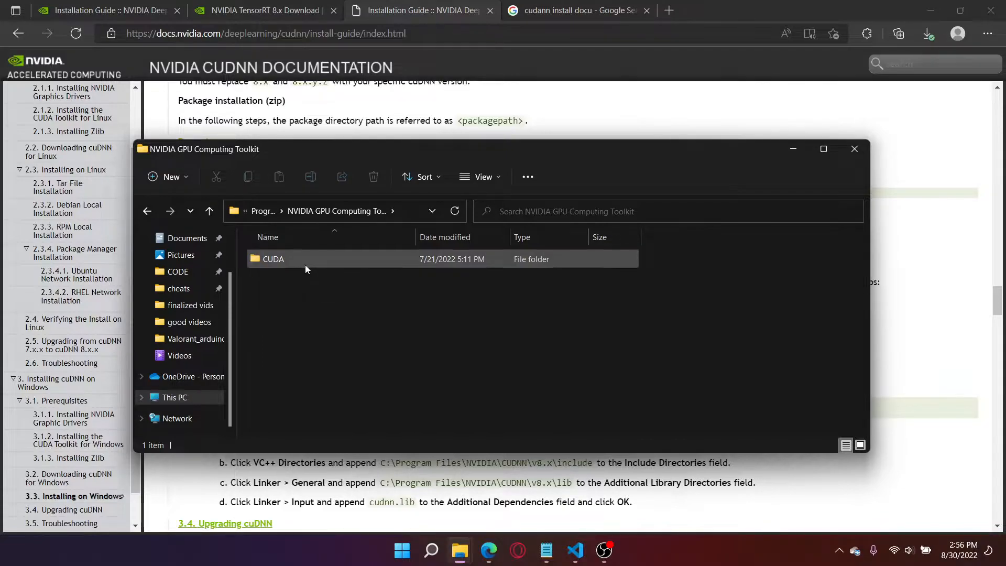
double_click(274, 259)
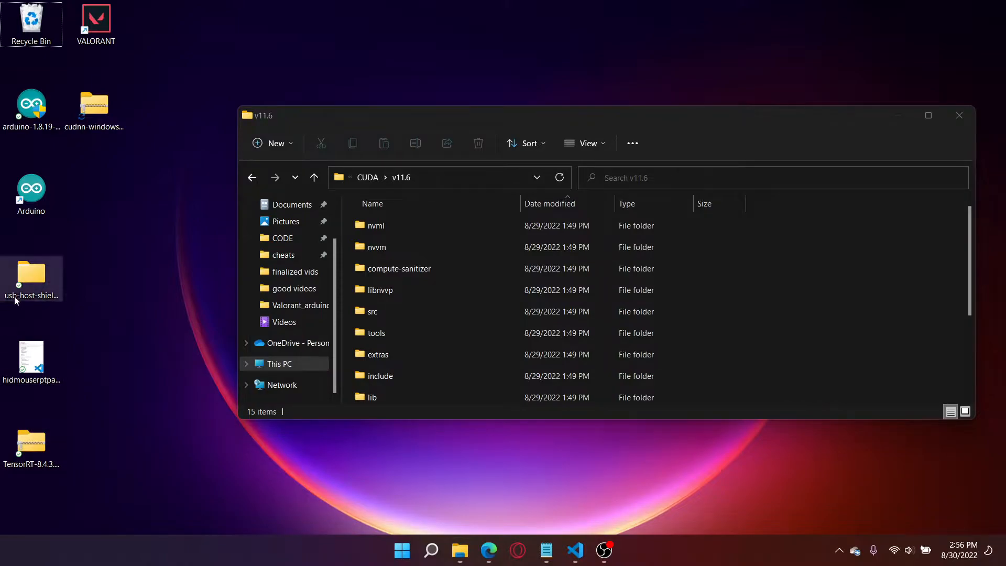
mouse_move(162, 117)
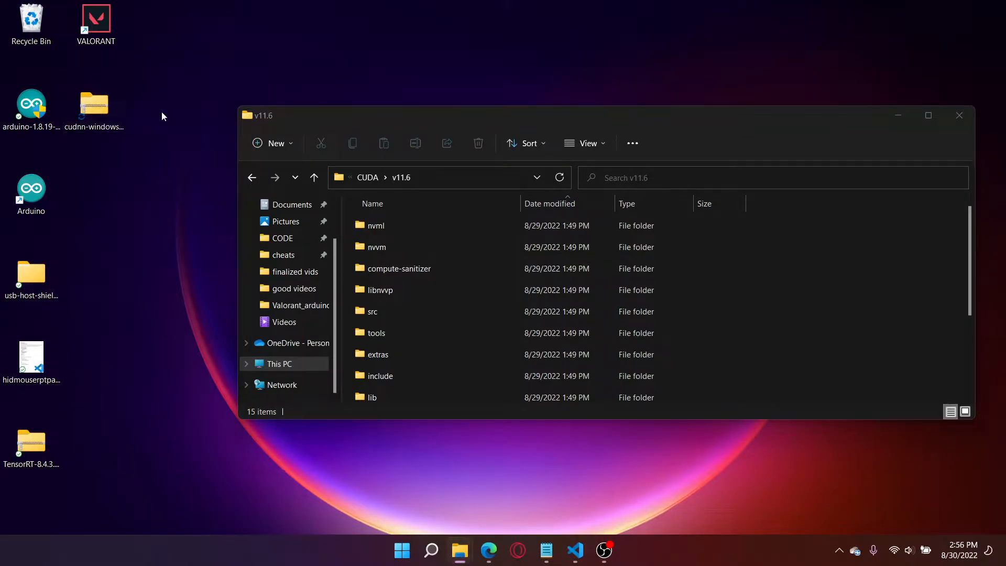
Open the desktop cudnn-windows zip's inner folder and its bin folder of seven DLLs
double_click(93, 102)
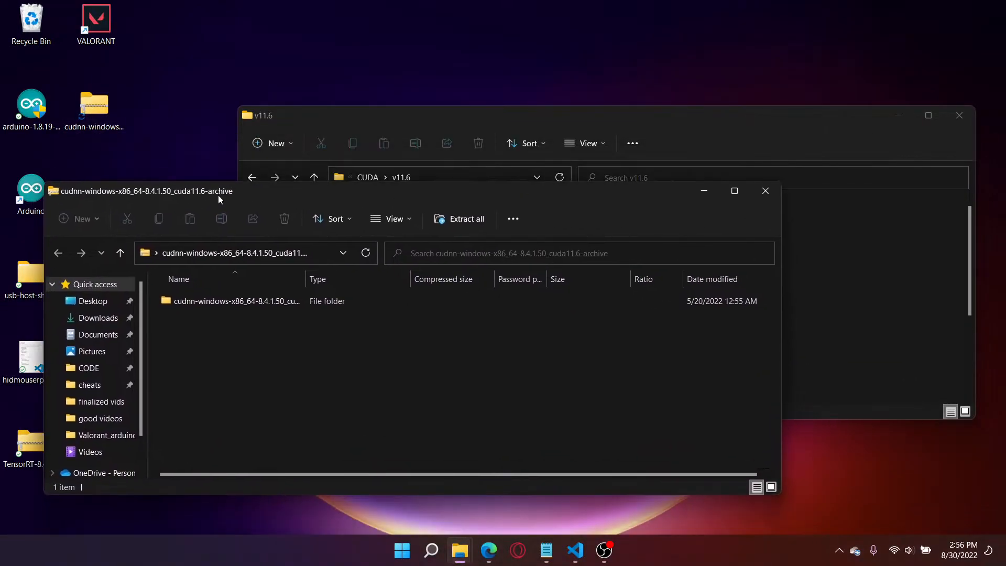
double_click(237, 301)
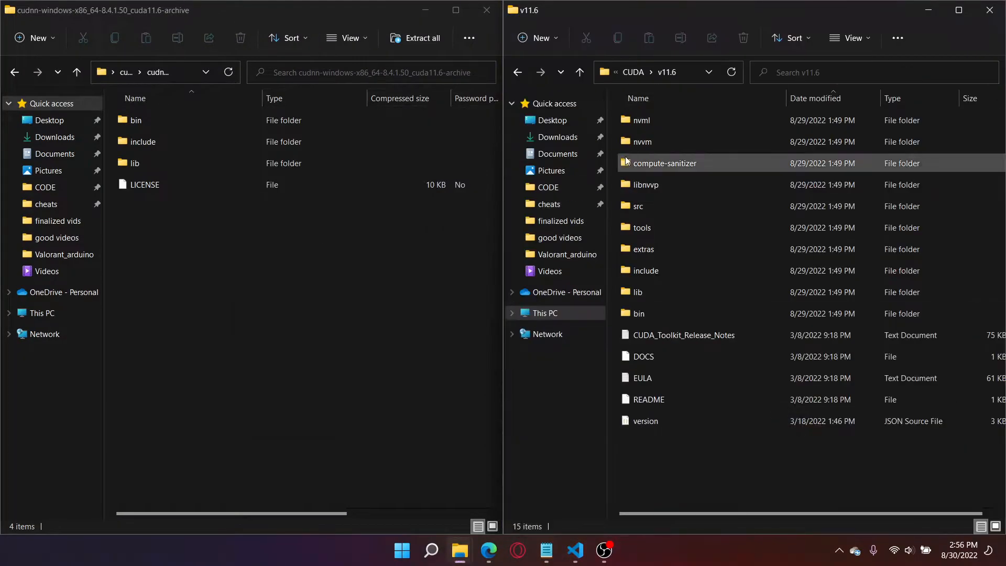
mouse_move(641, 142)
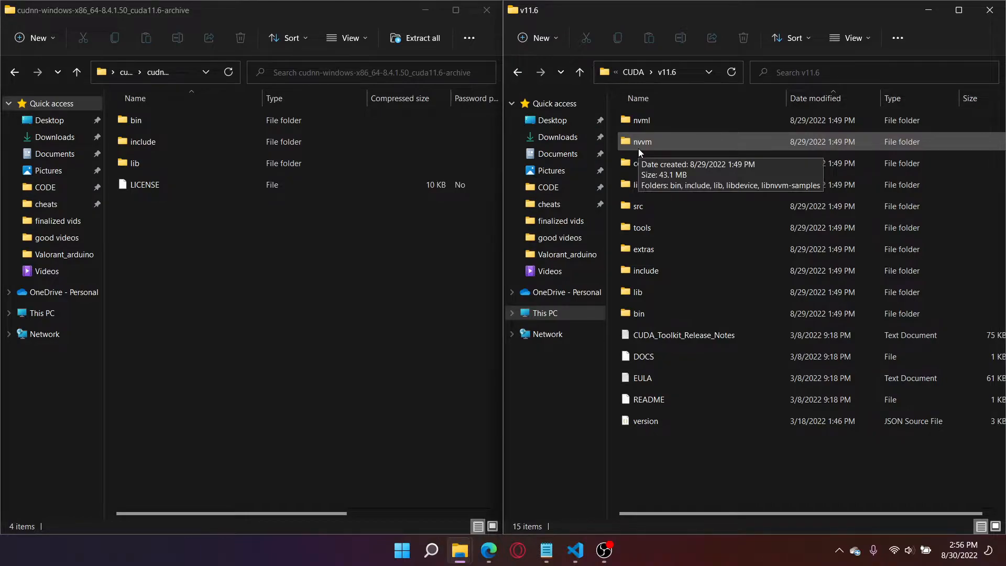
double_click(135, 120)
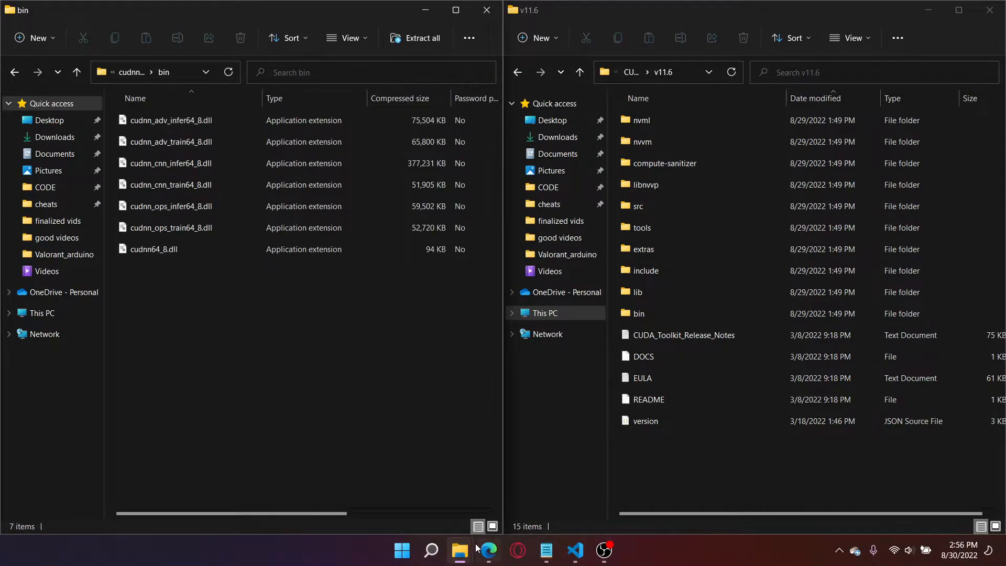
left_click(490, 550)
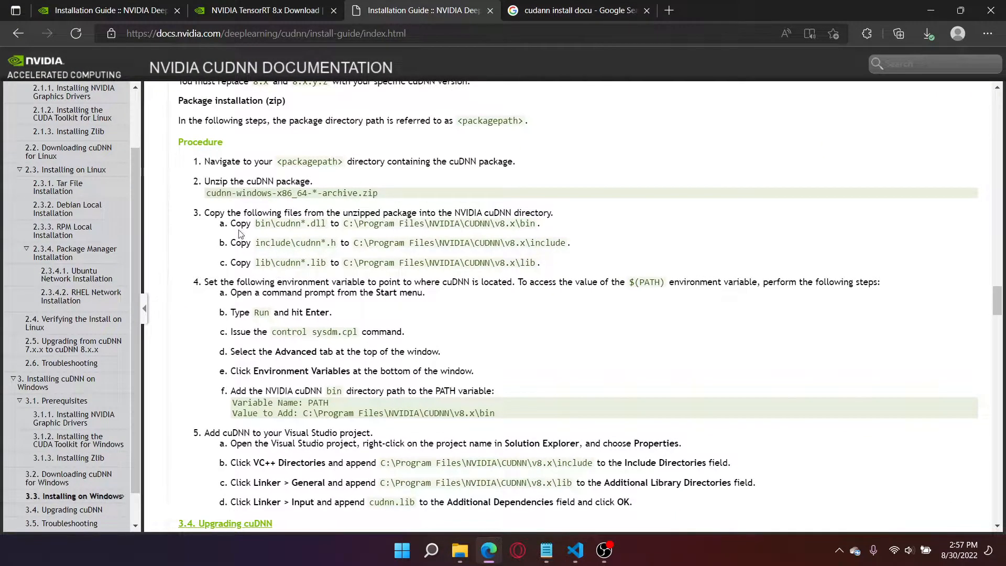
left_click_drag(256, 223, 316, 242)
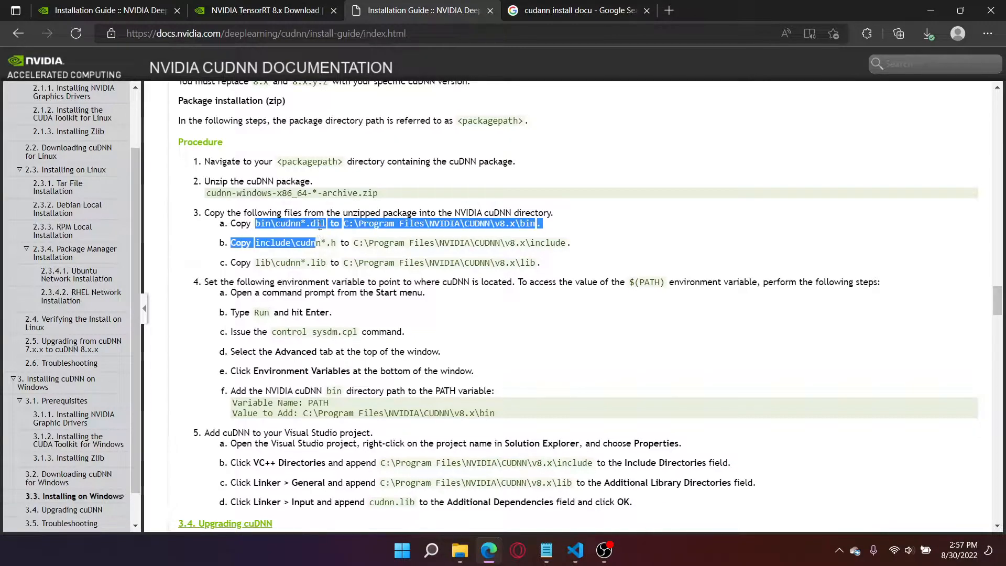
left_click(502, 256)
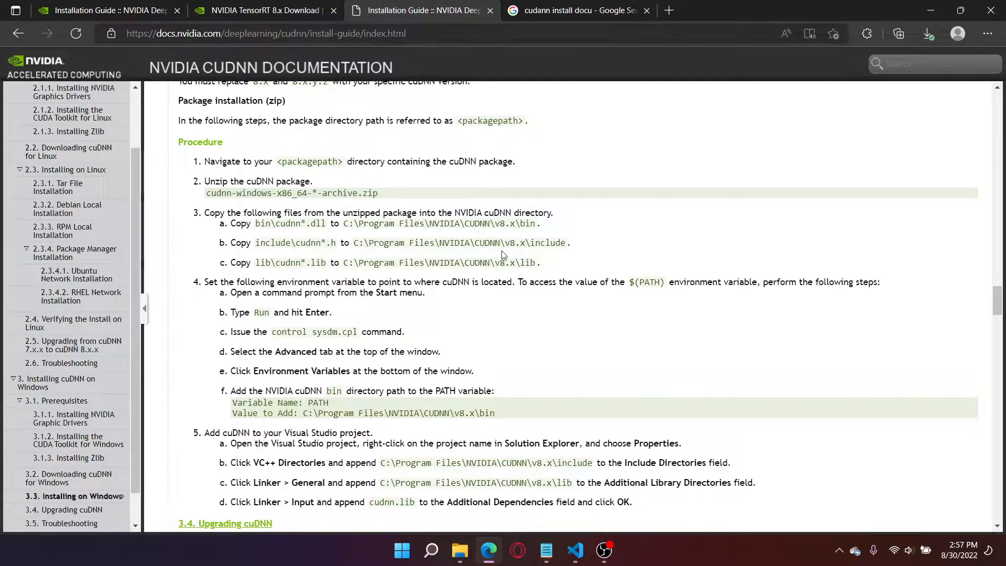
double_click(263, 262)
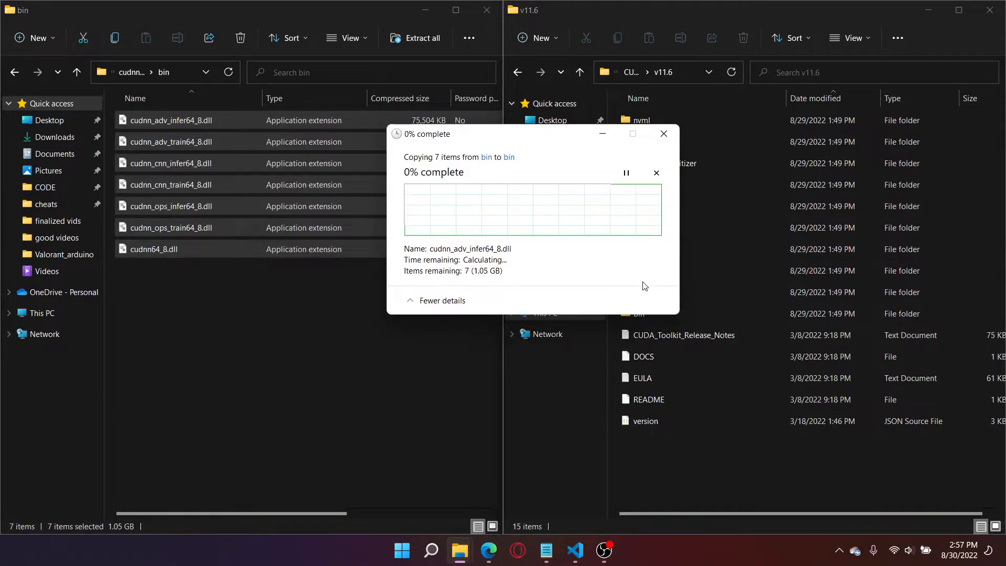
mouse_move(611, 242)
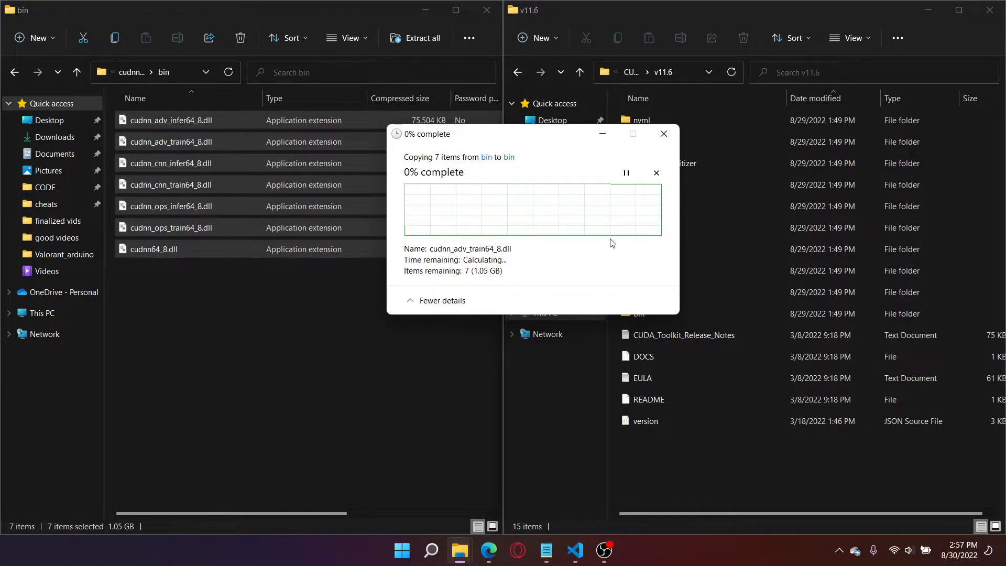
mouse_move(602, 209)
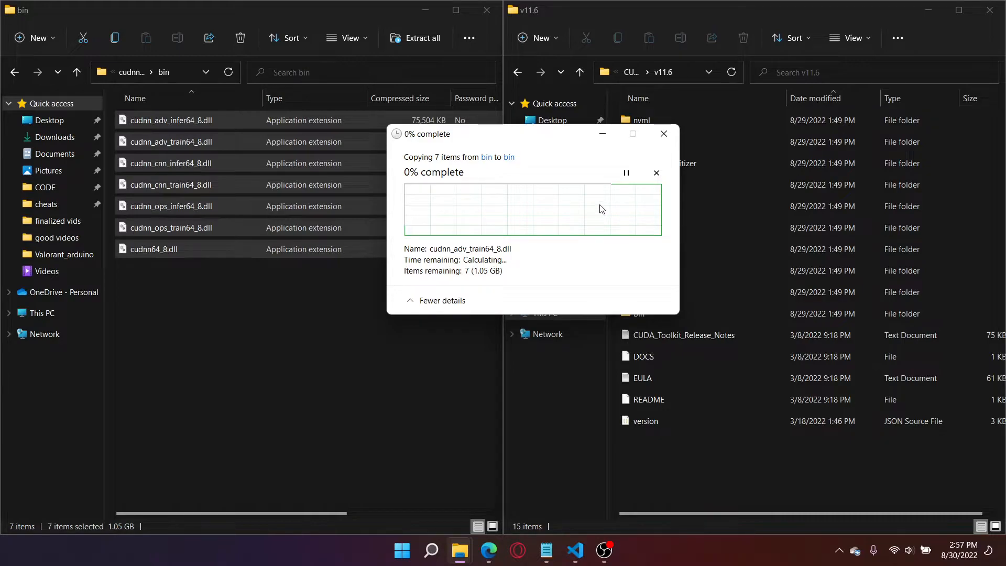
mouse_move(442, 301)
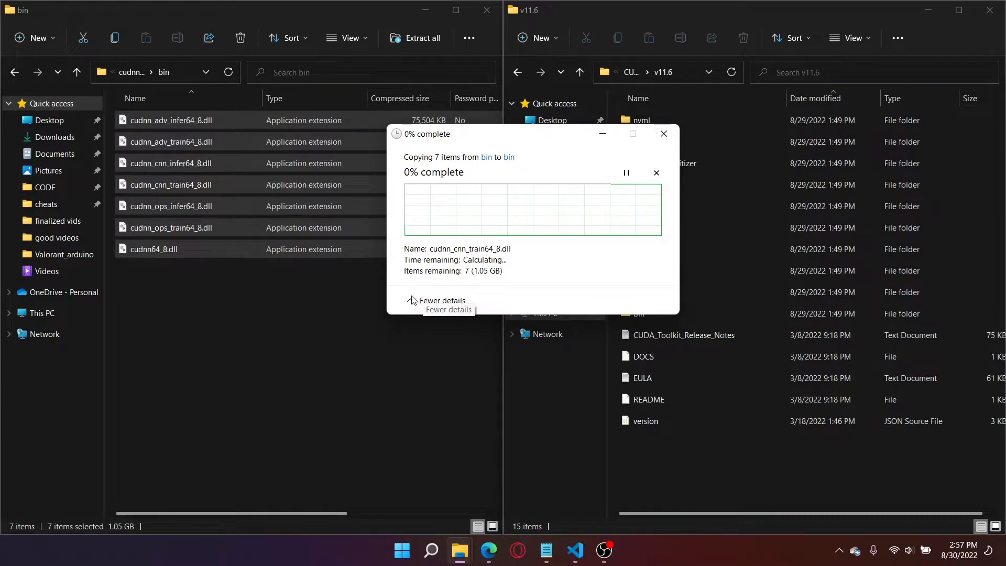
Replace the same-named DLLs in CUDA v11.6 bin and grant administrator permission to copy
left_click(439, 301)
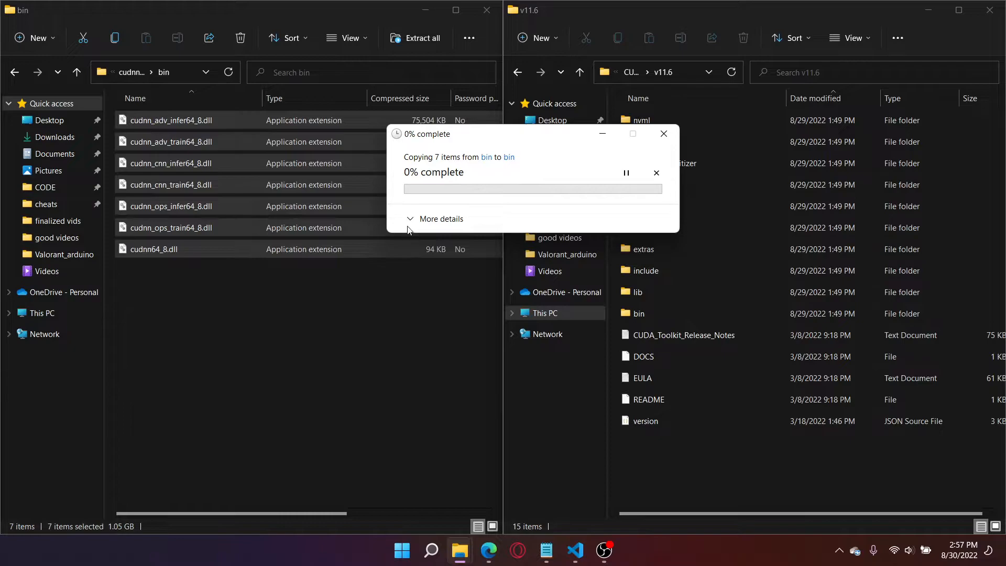
left_click(441, 218)
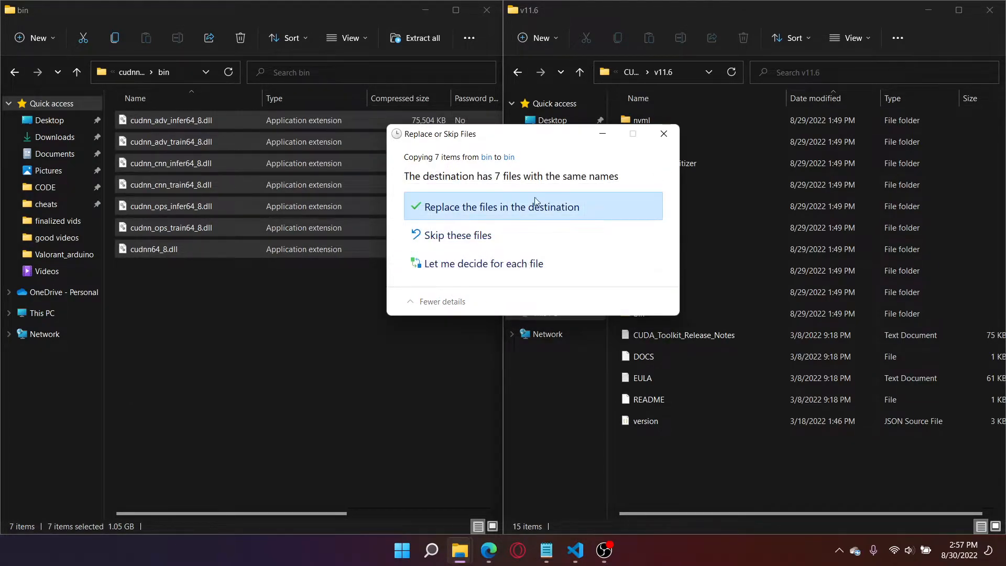
left_click(494, 207)
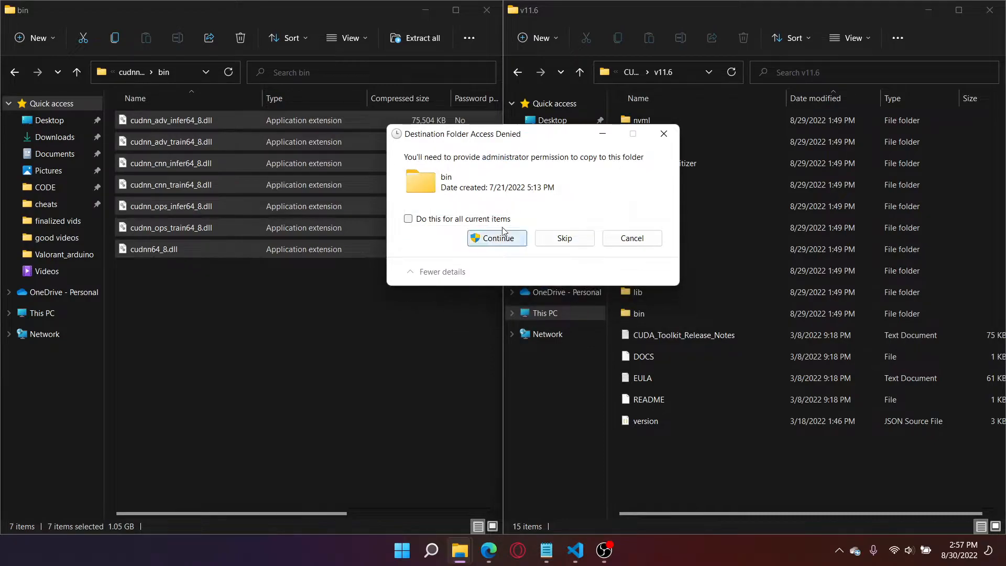
left_click(496, 238)
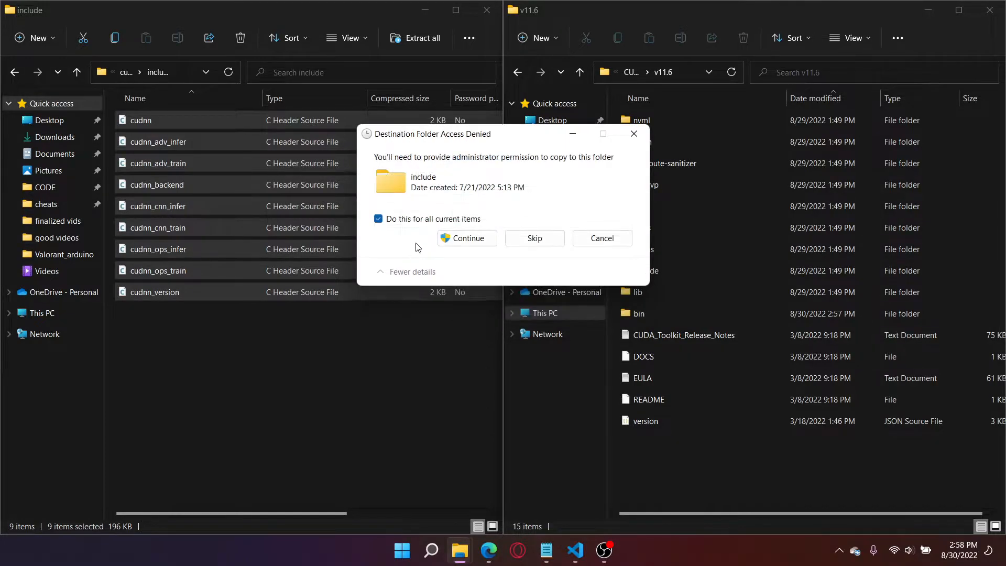
Finish the header copy into include, replace the .lib files in lib with admin permission, return to Edge
left_click(467, 238)
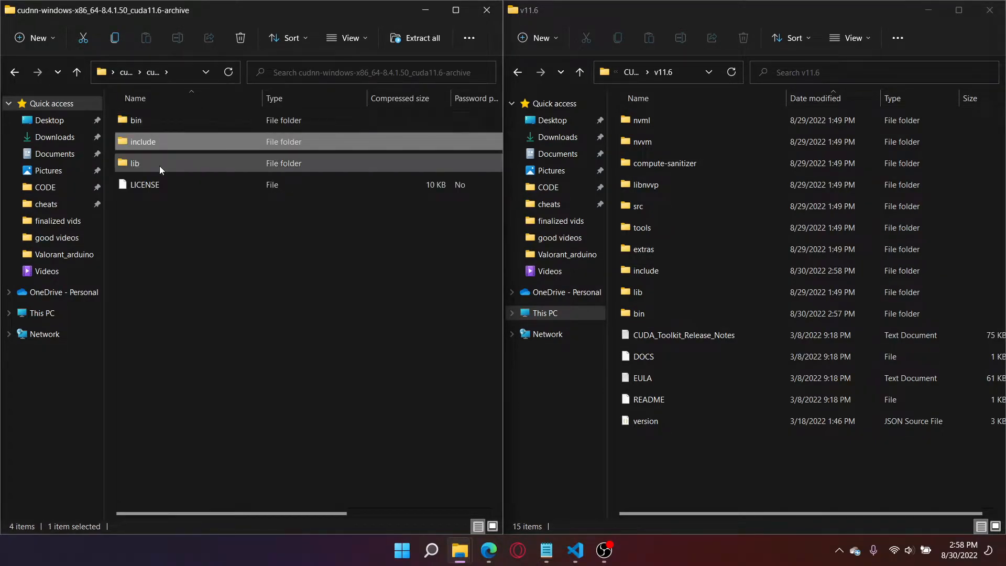
double_click(136, 164)
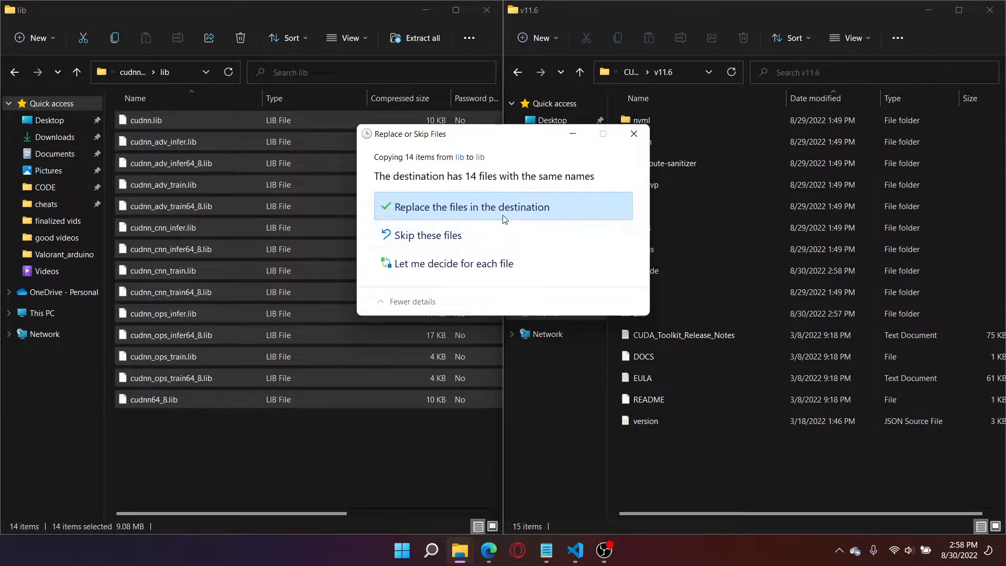
left_click(471, 206)
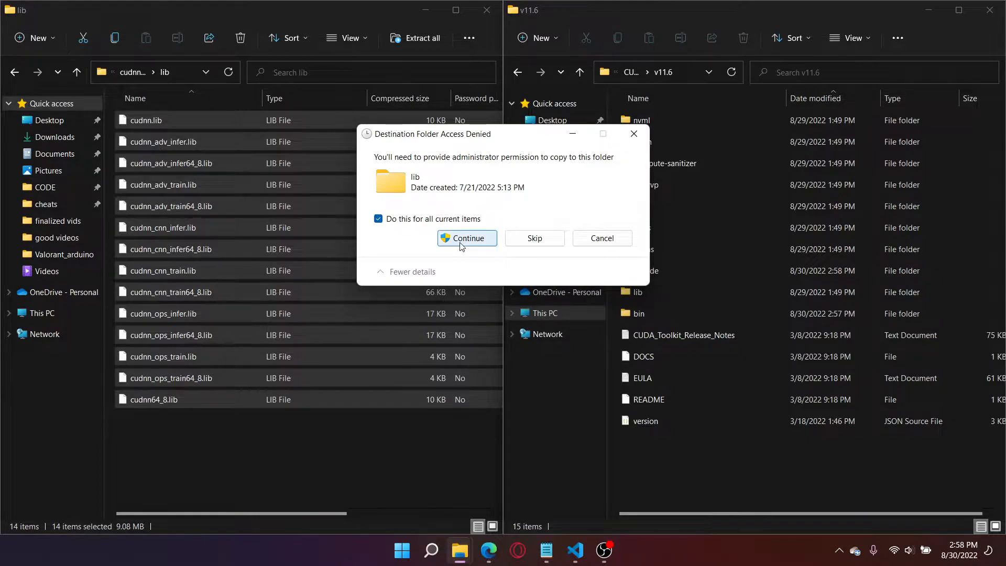
left_click(467, 238)
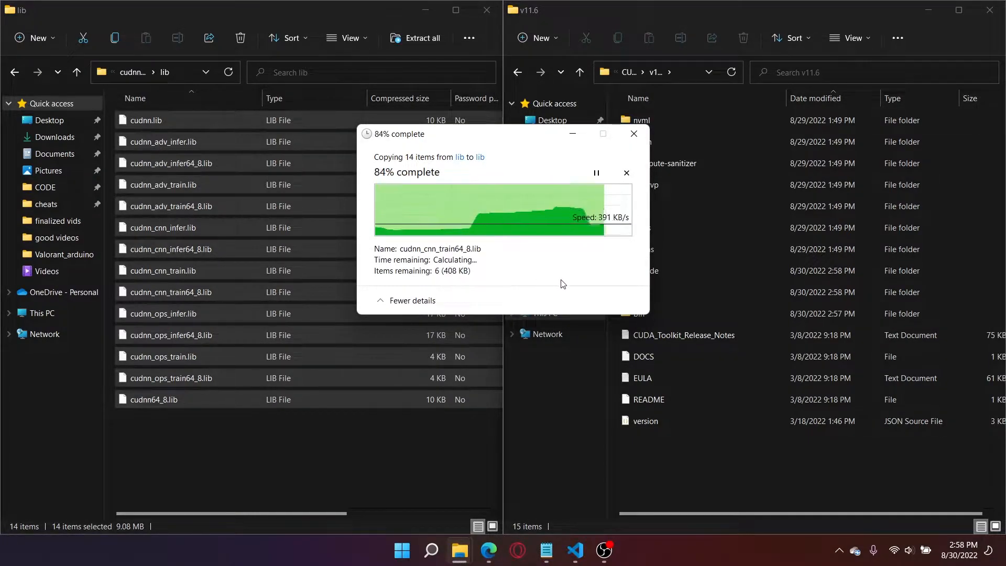
left_click(489, 550)
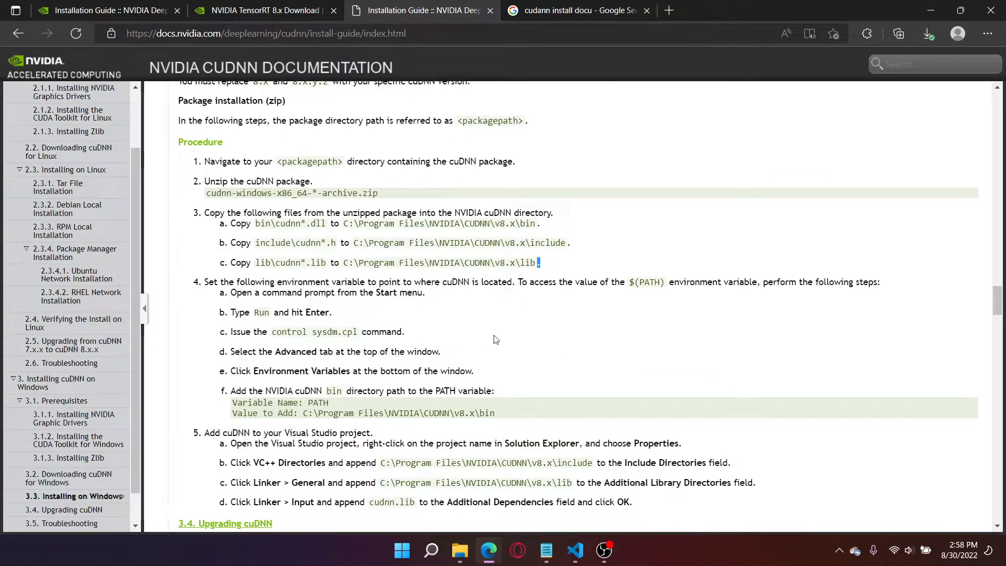
scroll("down", 3)
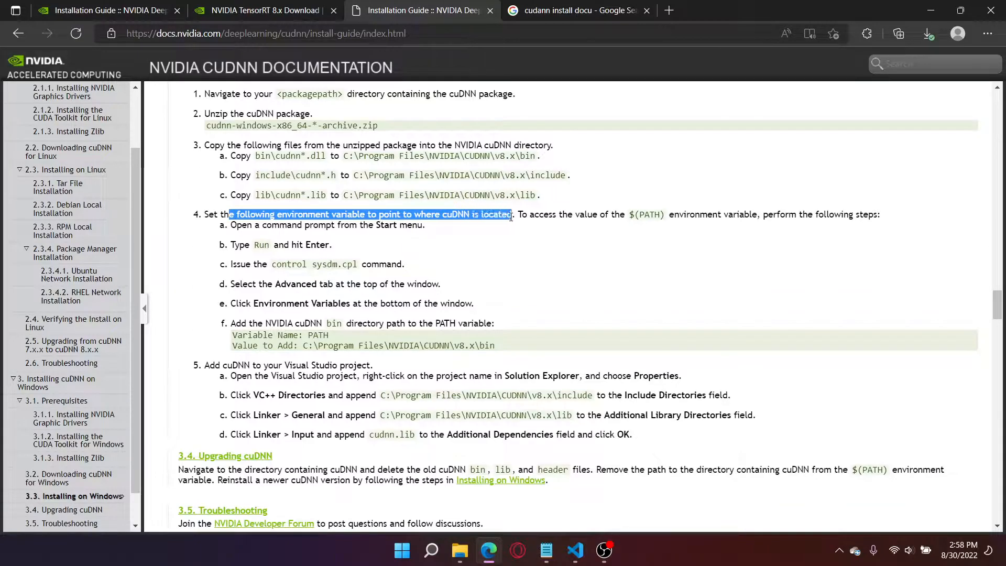
left_click_drag(510, 214, 692, 214)
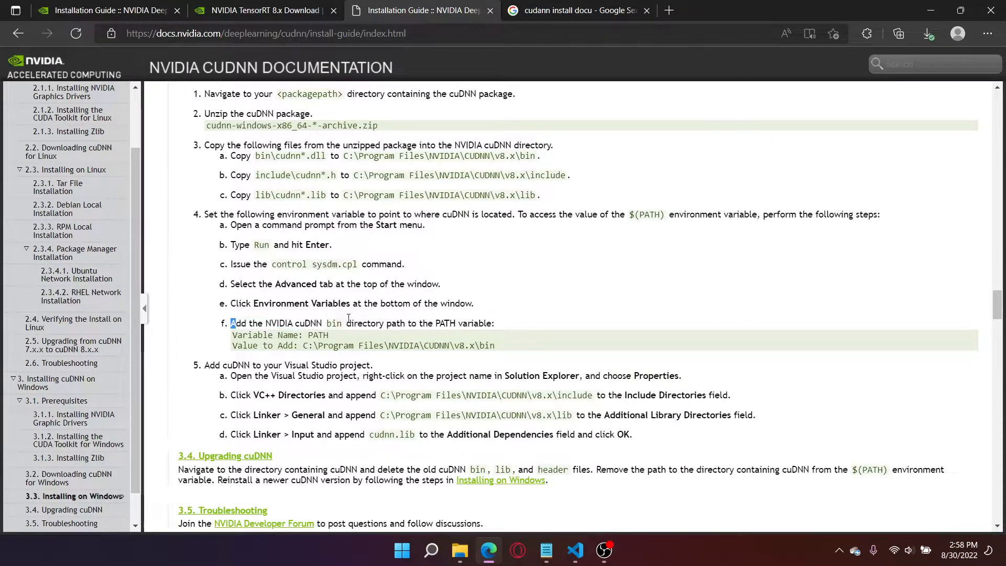
left_click_drag(232, 323, 352, 323)
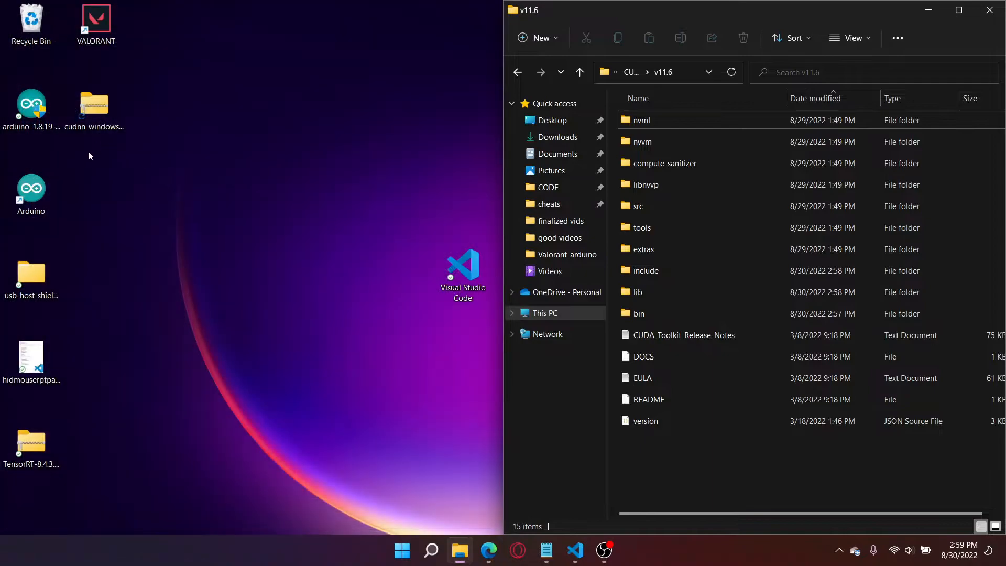
Extract all files from the cudnn-windows zip archive on the desktop
right_click(93, 103)
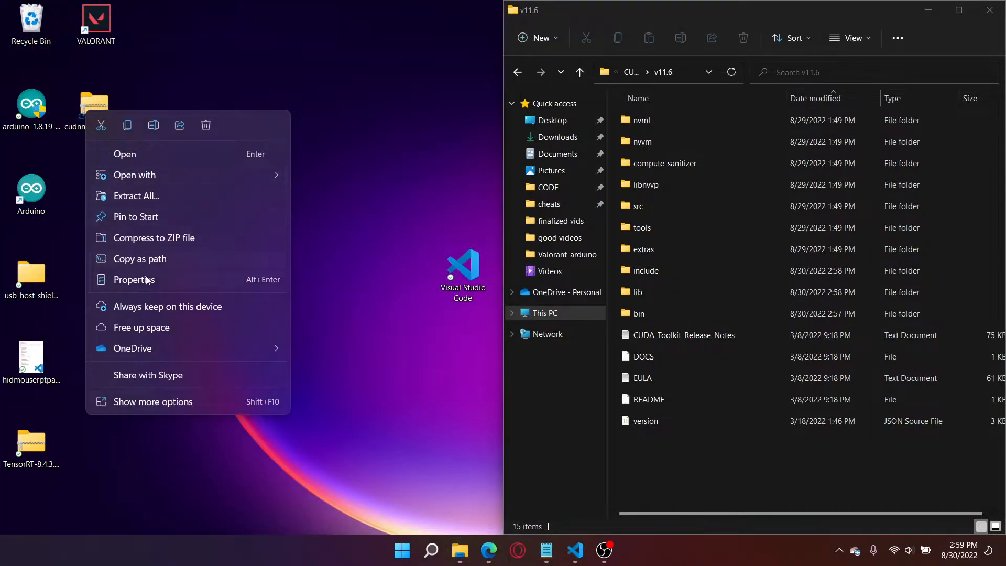
mouse_move(135, 196)
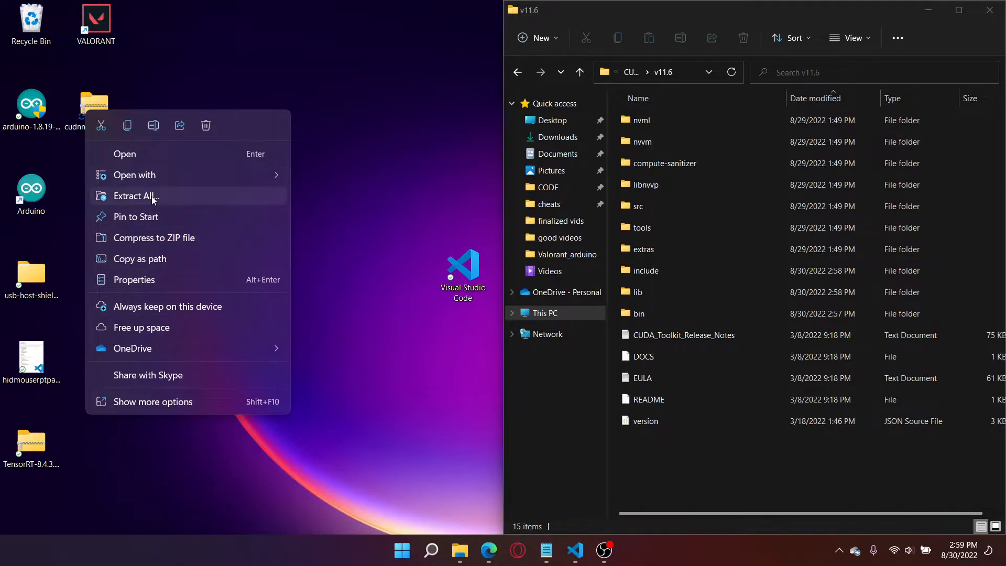
left_click(135, 196)
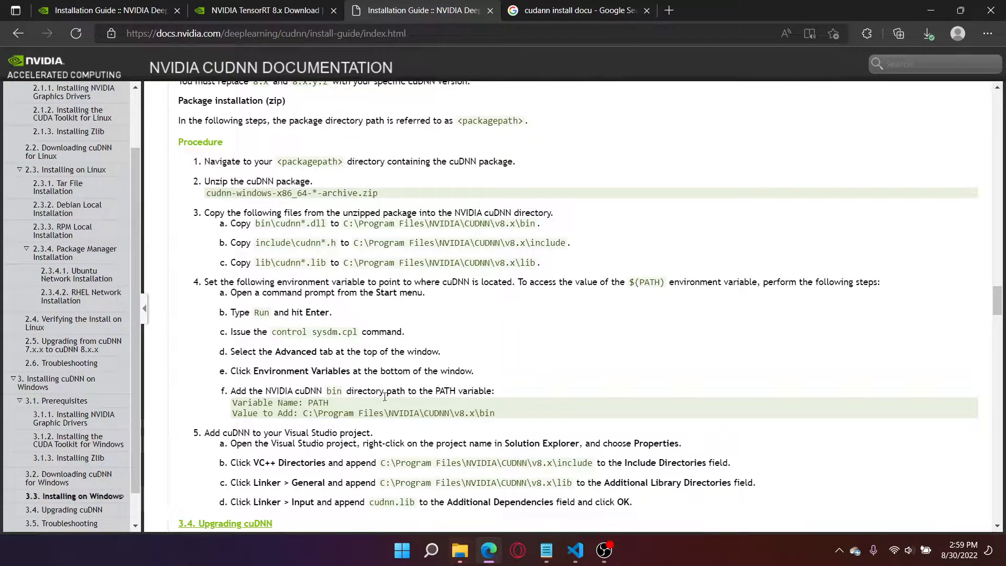
mouse_move(444, 396)
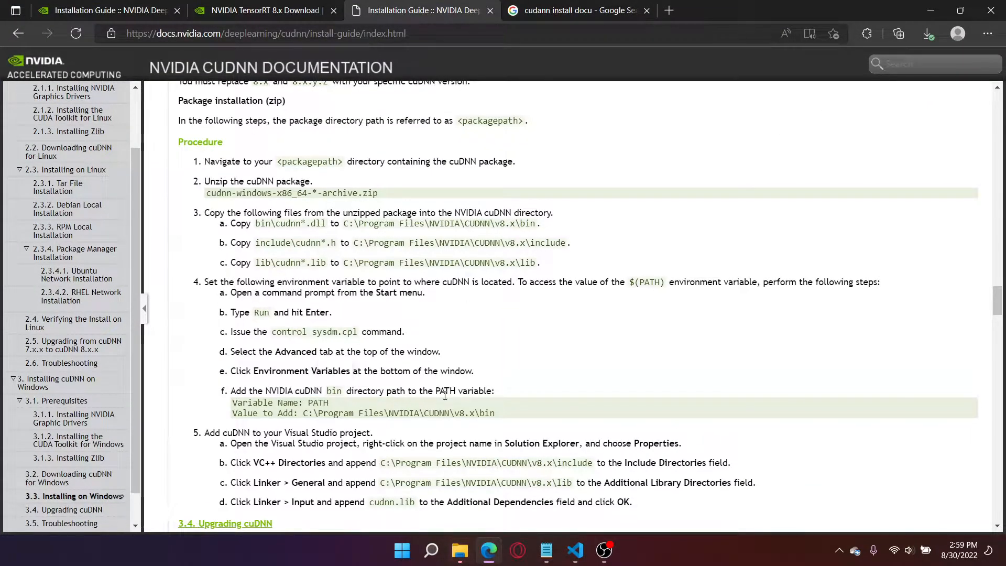
mouse_move(490, 418)
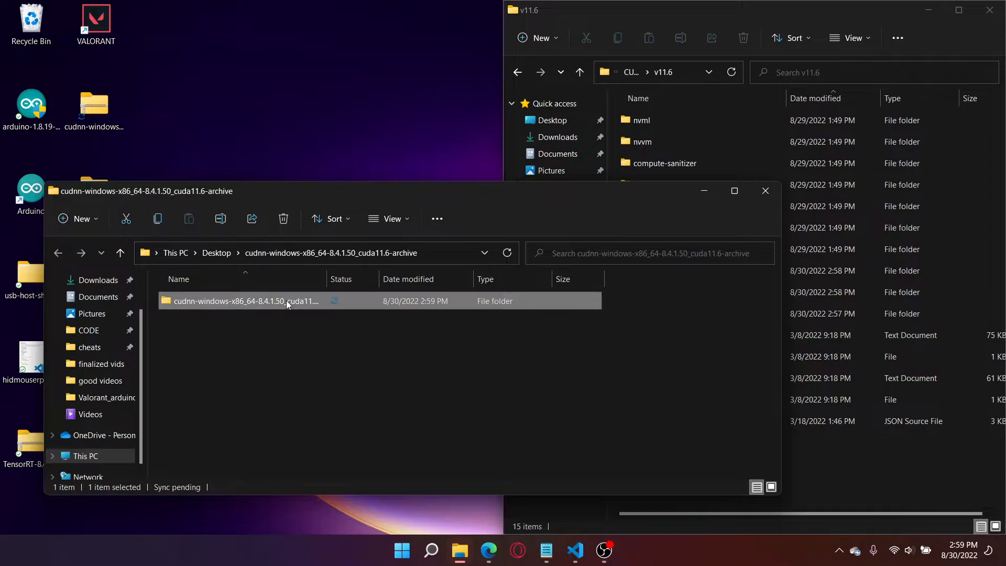
Enter the cudnn-windows-x86_64-8.4.1.50_cuda11.6-archive folder to list bin, include and lib
double_click(241, 301)
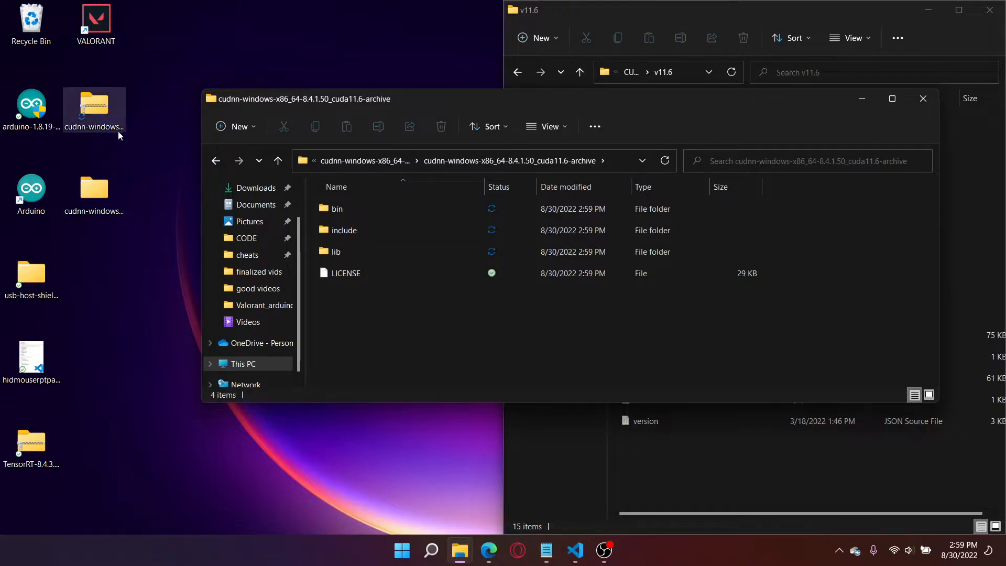
mouse_move(443, 552)
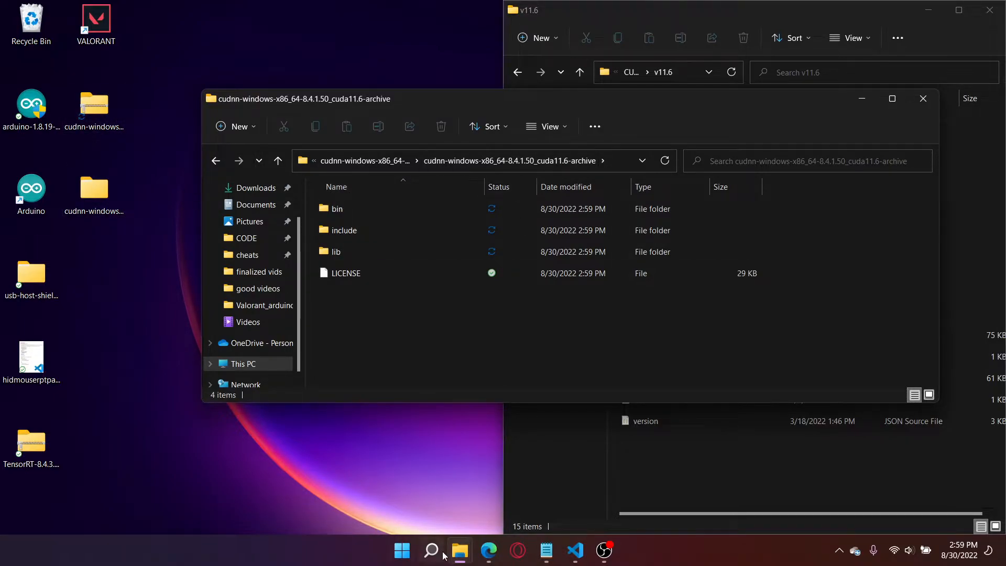
Search 'envi', reach Environment Variables and bring up the user Path variable editor
left_click(430, 550)
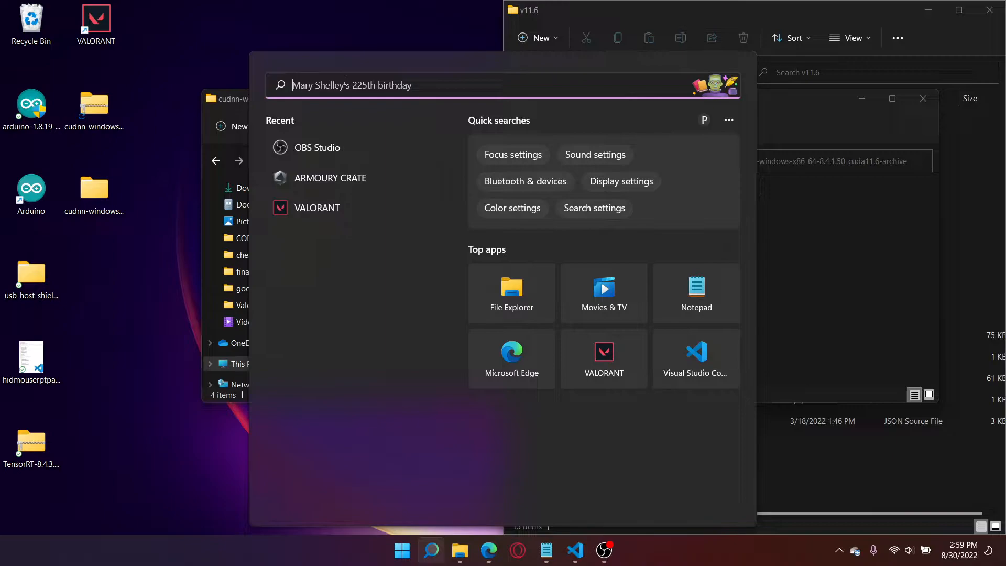
type("envi")
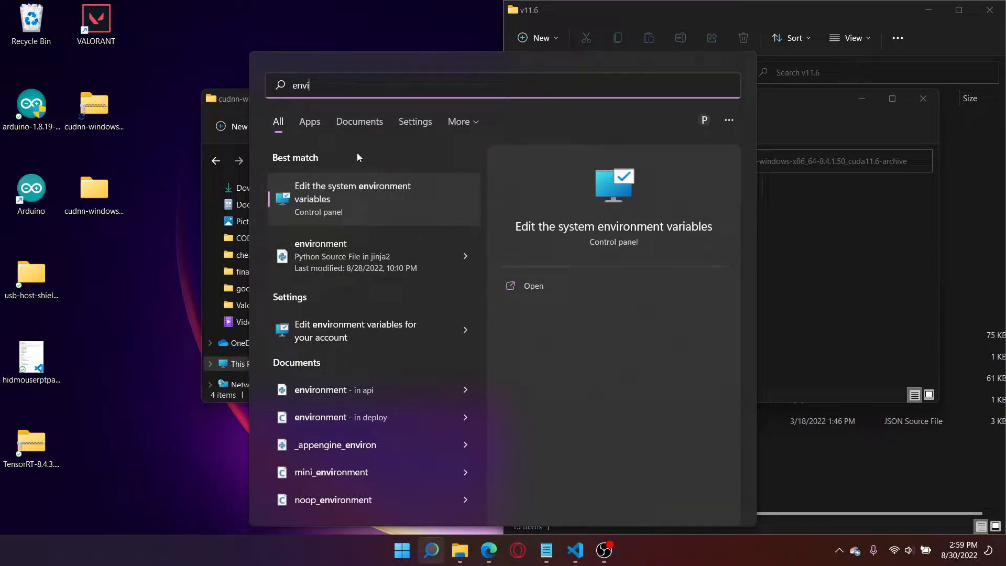
left_click(354, 193)
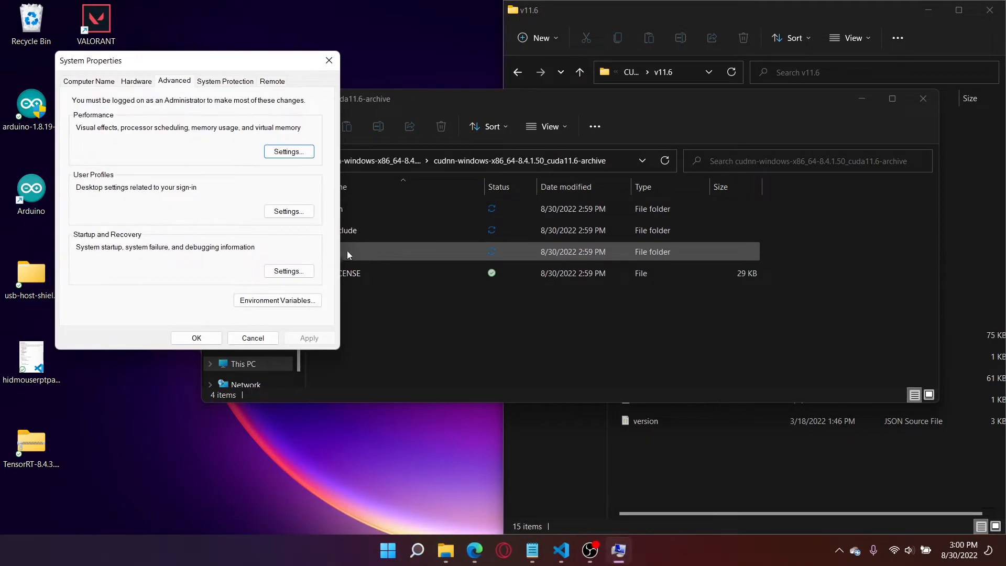
left_click(277, 301)
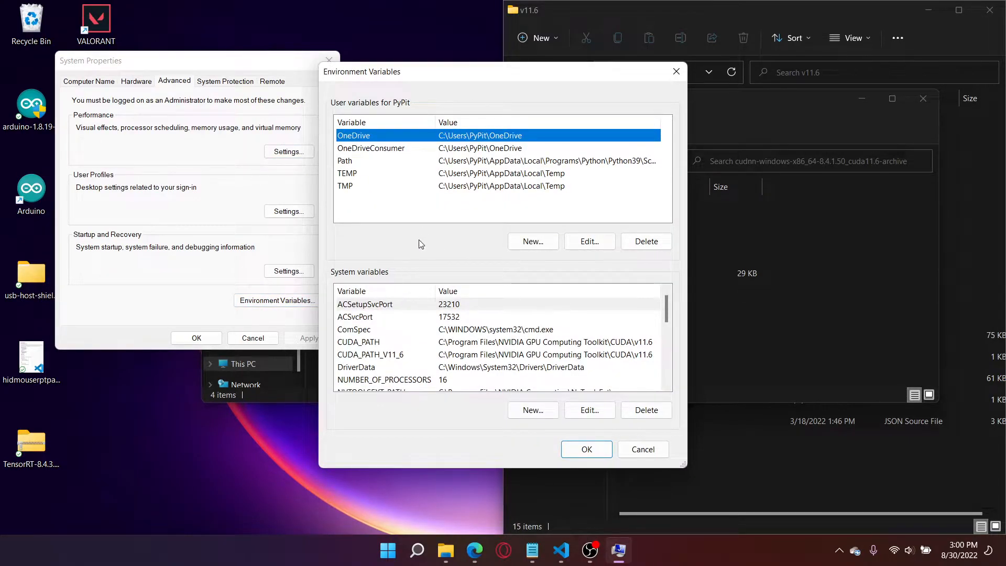
left_click(589, 241)
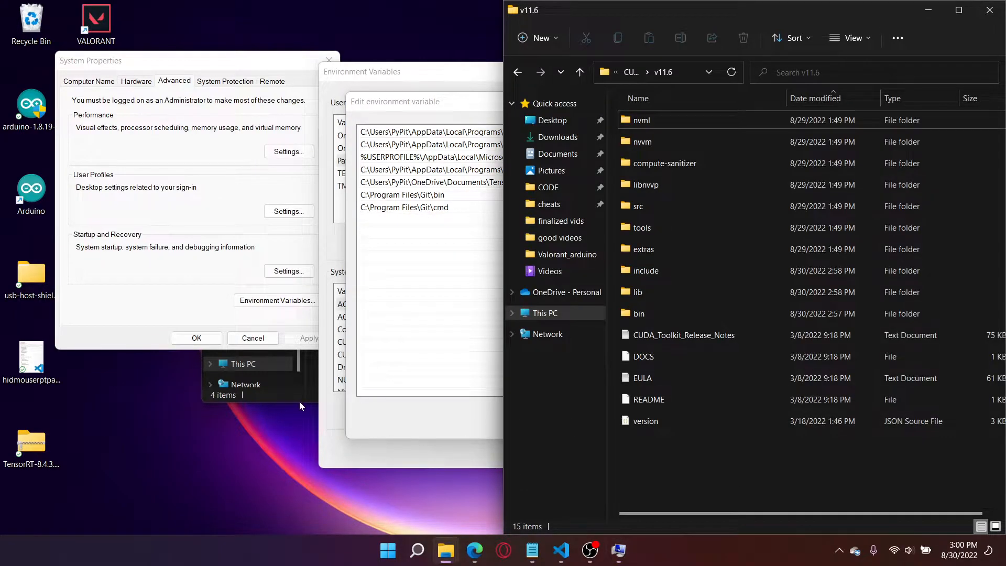
Glance at the extracted cuDNN folder's menu, then return to the Path editor
right_click(333, 209)
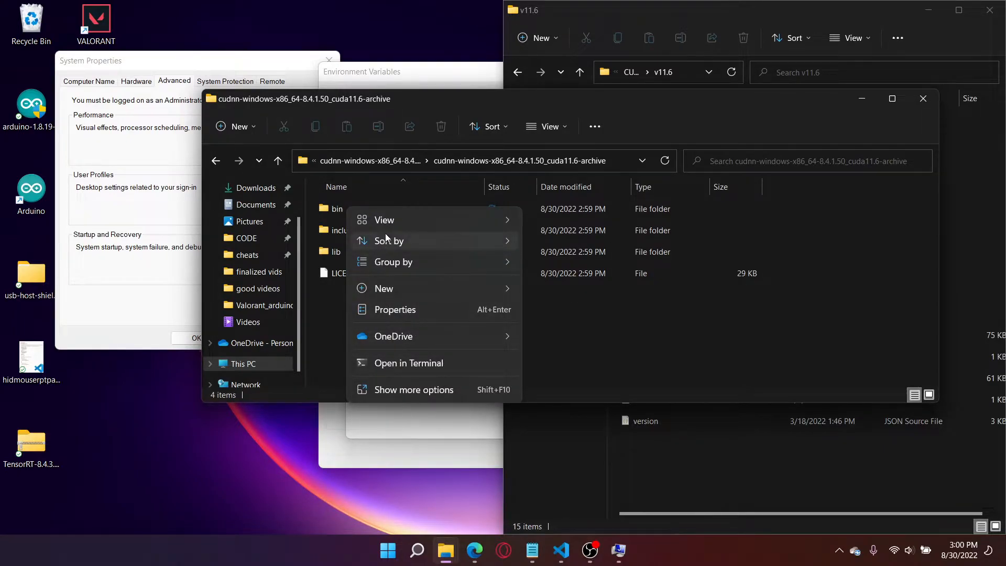
left_click(327, 216)
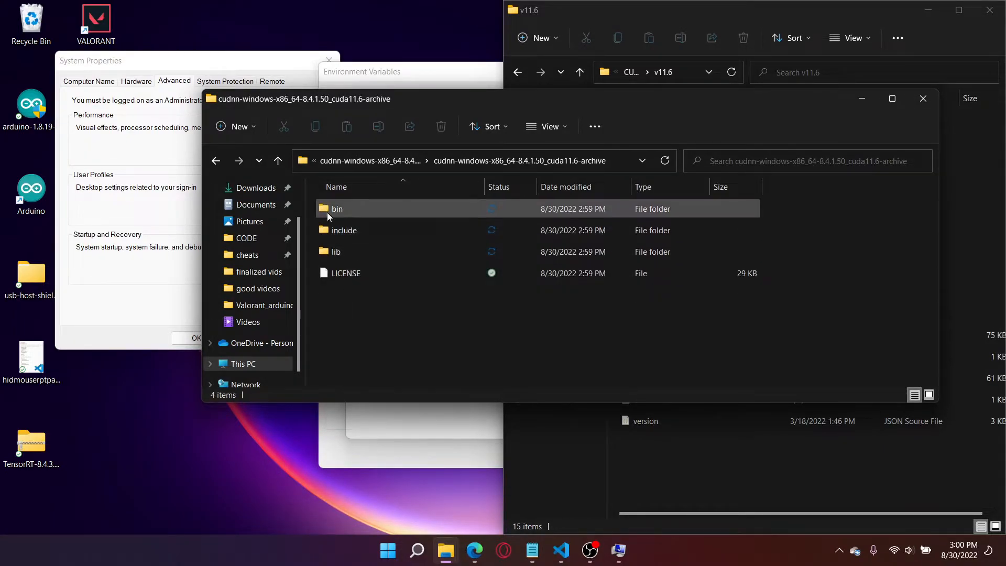
left_click(336, 209)
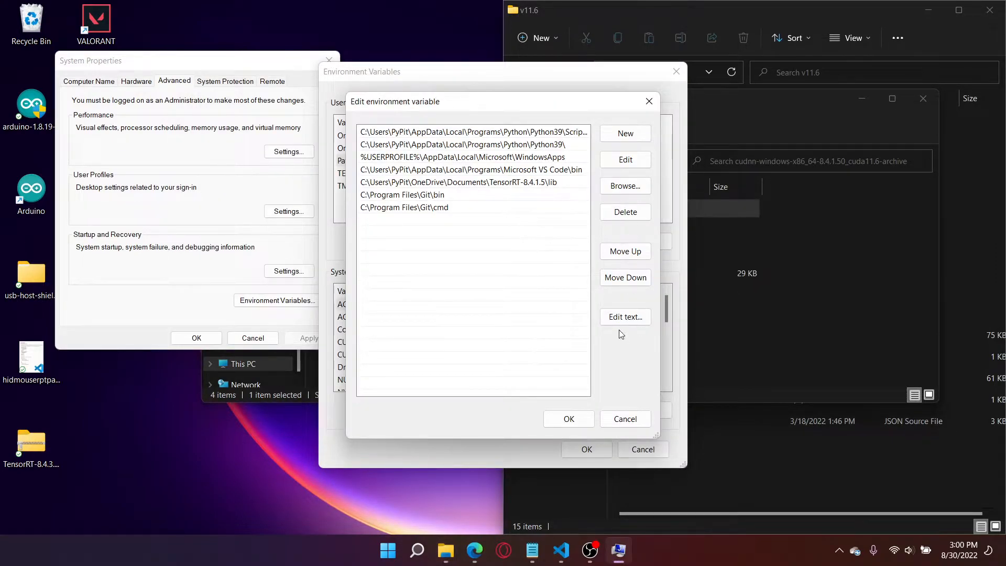
Add the extracted cuDNN bin folder as a new system Path entry and confirm with OK, OK
left_click(624, 418)
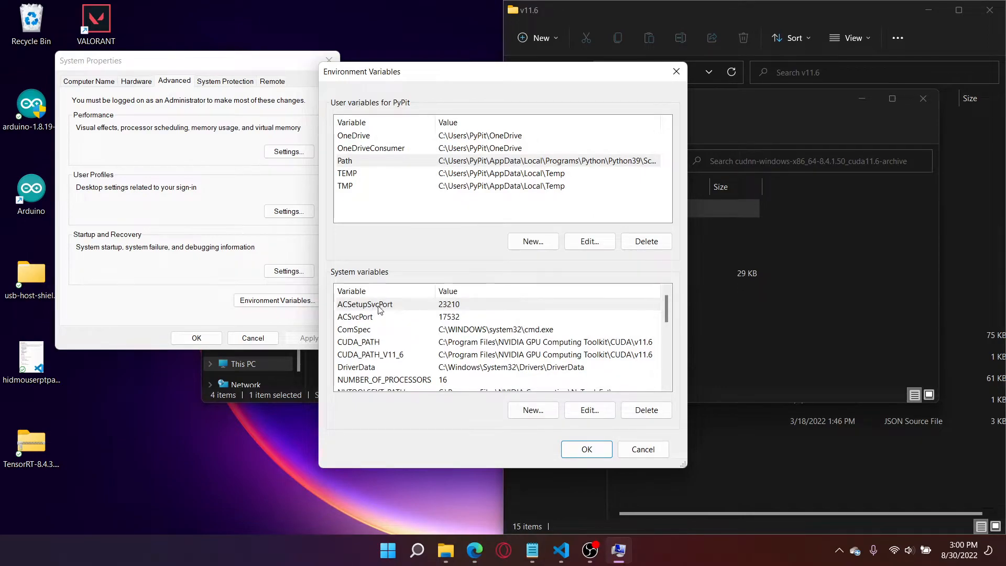
scroll("down", 3)
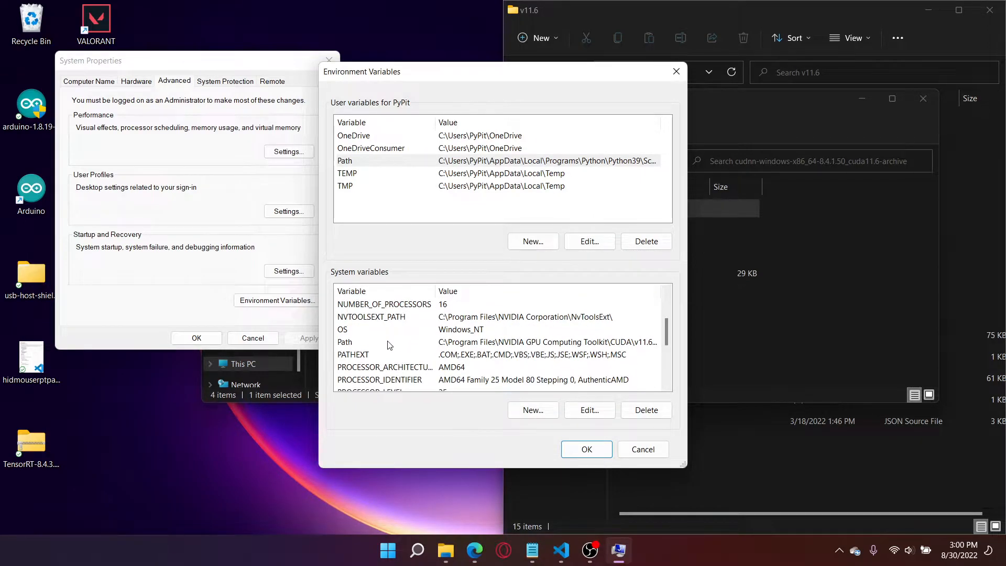
left_click(588, 410)
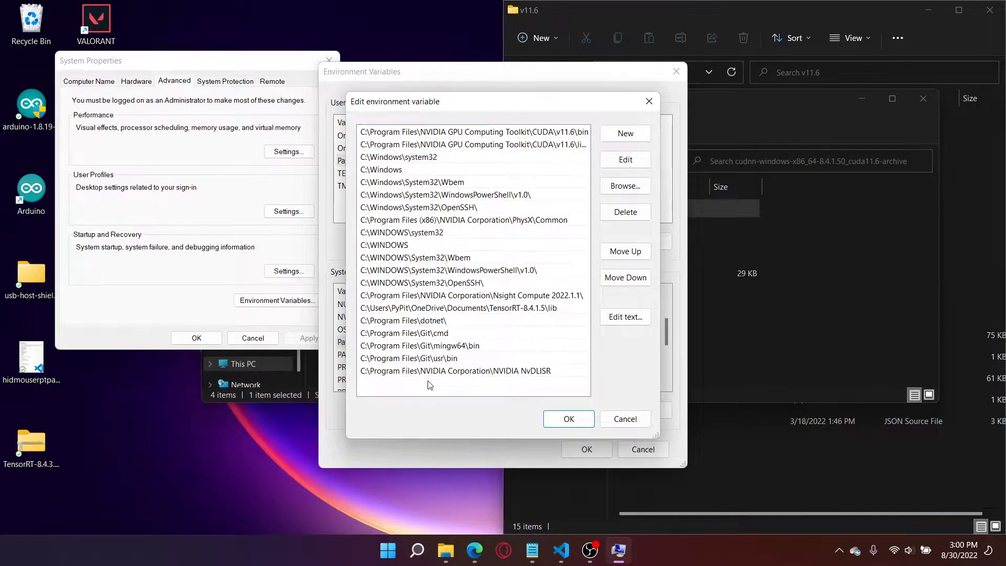
left_click(623, 133)
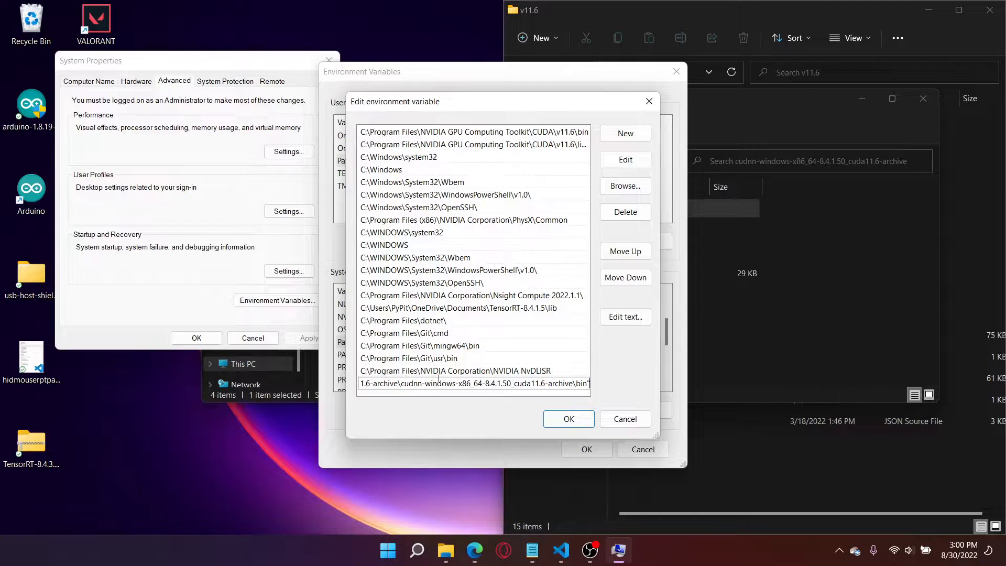
left_click(567, 418)
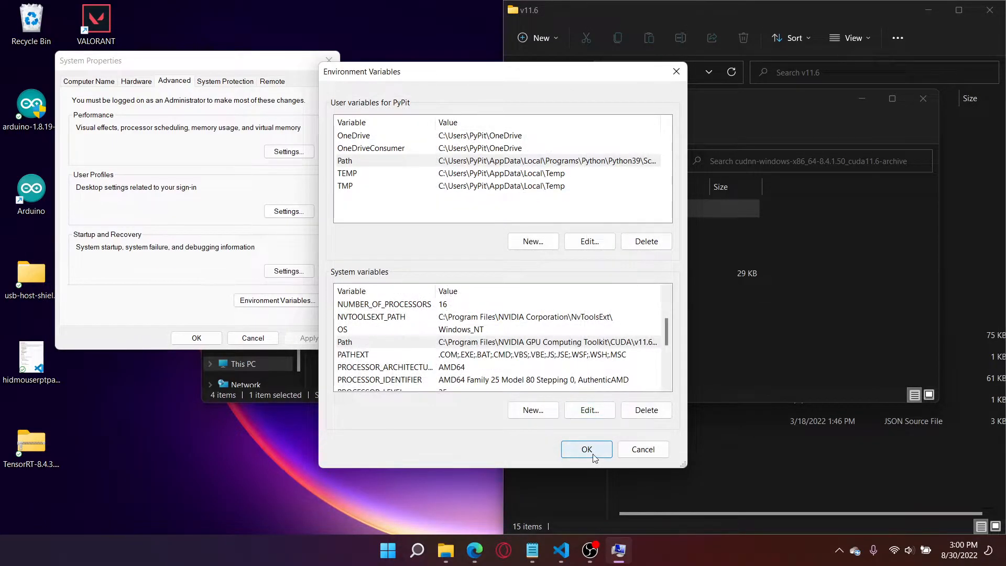
left_click(586, 449)
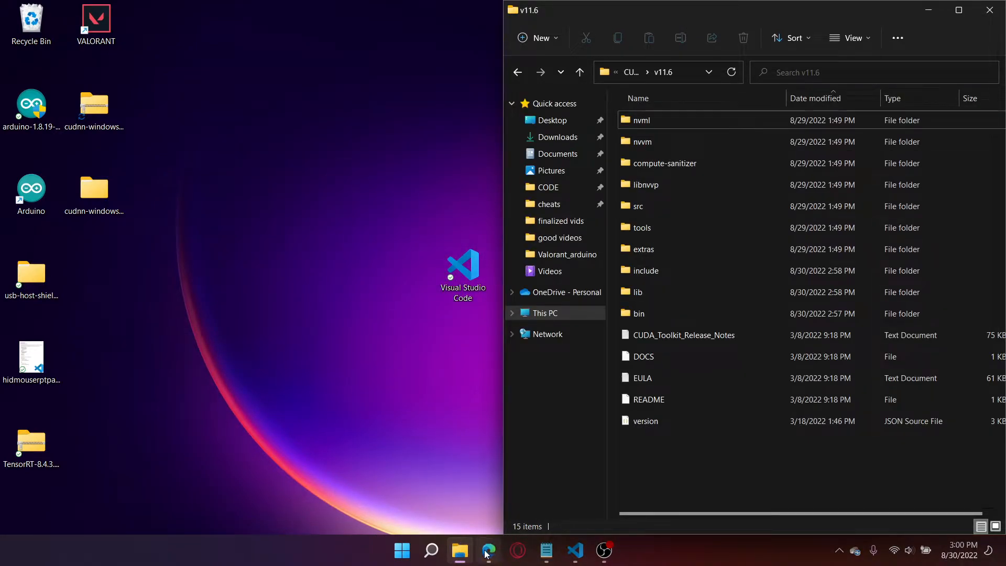
Close the cuDNN search tab, review TensorRT's 4.7 Zip File Installation steps, then minimize Edge
left_click(488, 551)
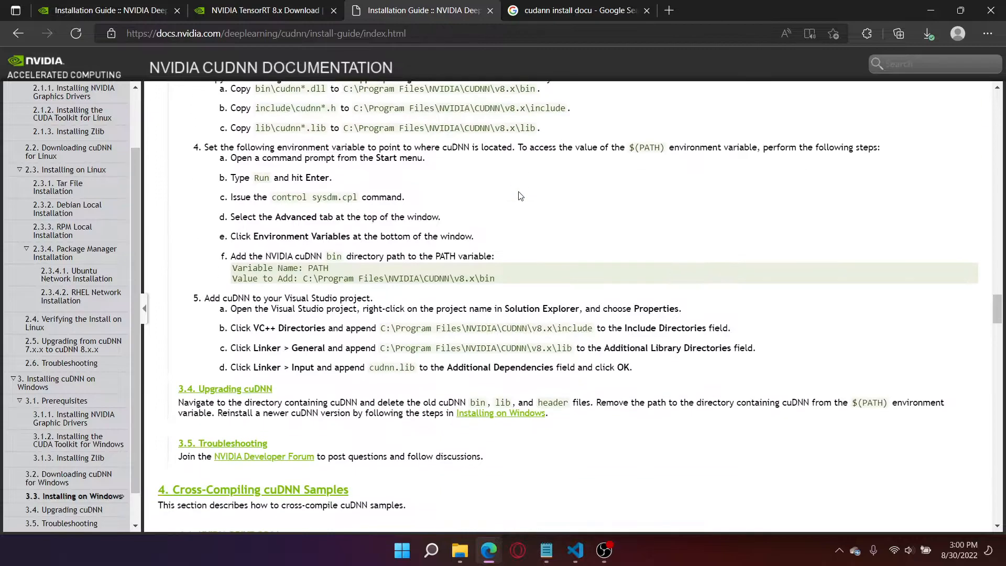
mouse_move(491, 10)
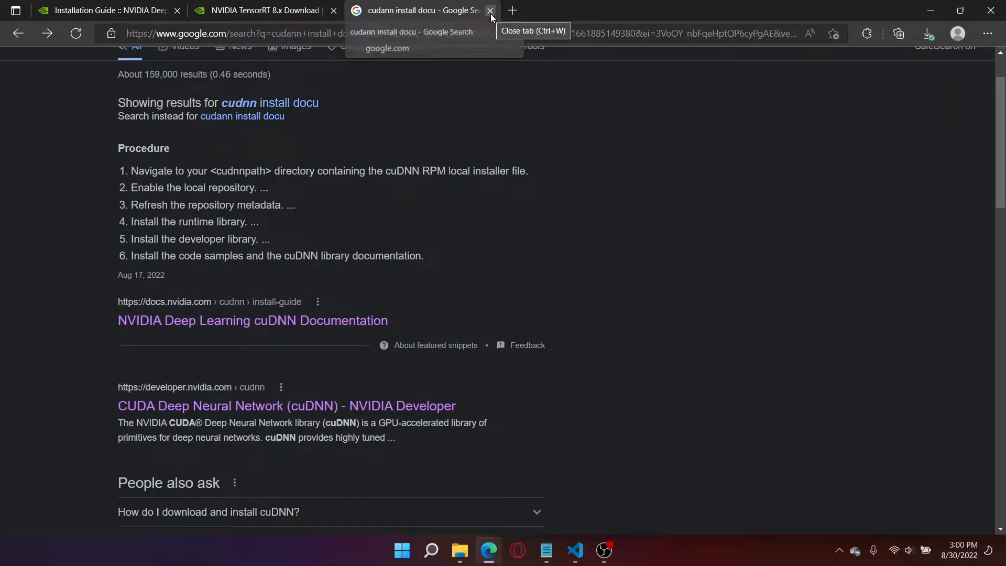
left_click(490, 11)
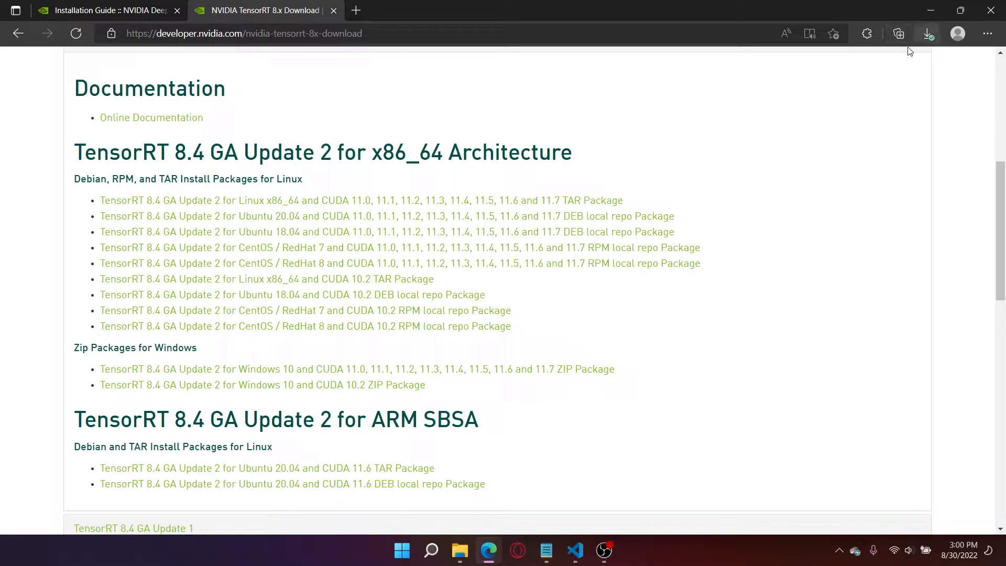
left_click(106, 10)
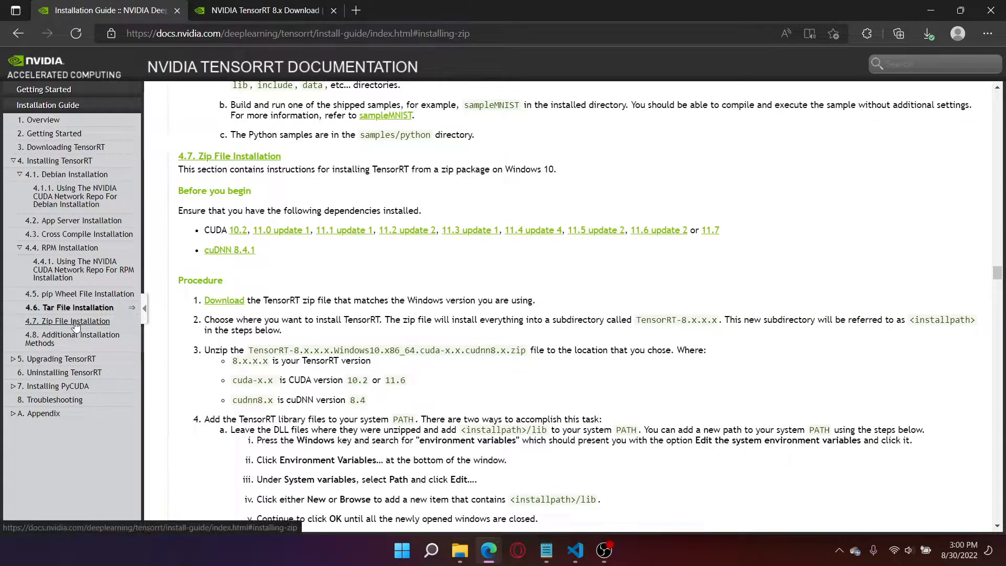
scroll("down", 3)
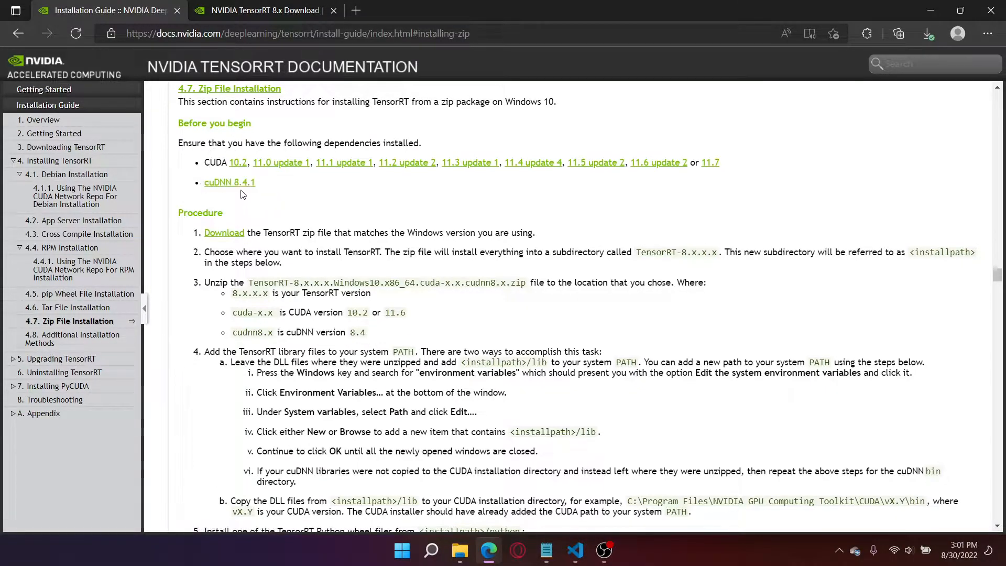
scroll("down", 3)
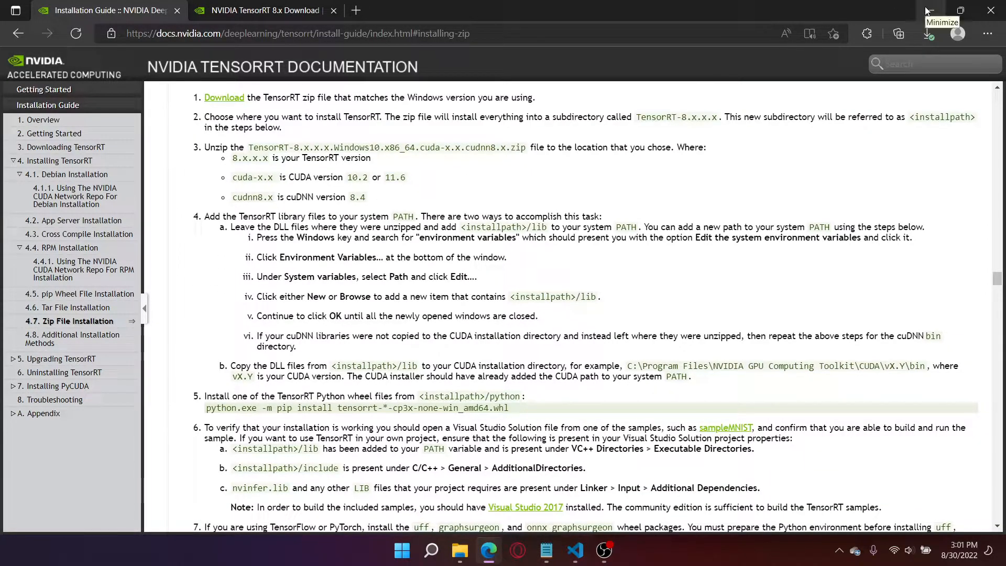
left_click(928, 10)
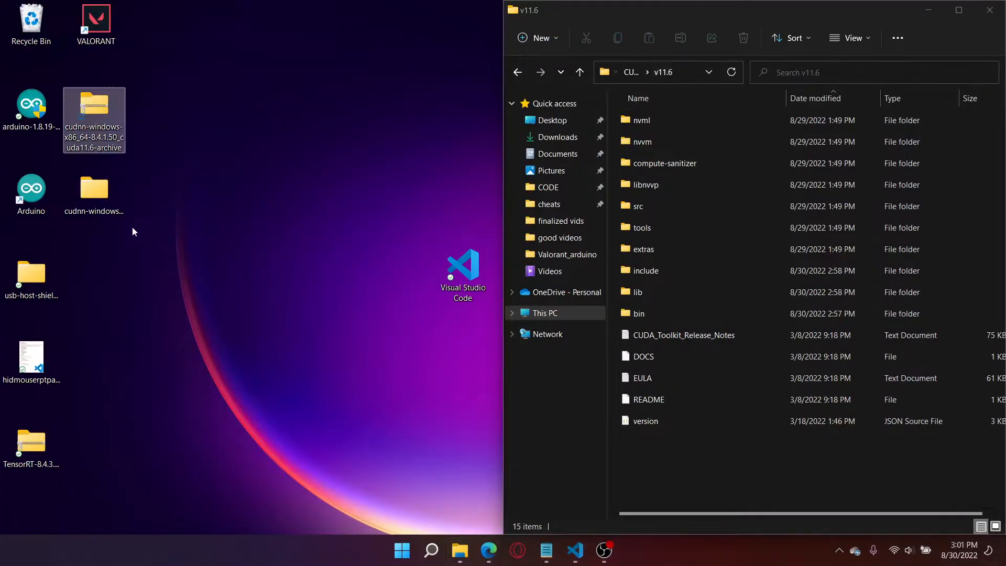
Extract the TensorRT 8.4.3.1 zip into a matching folder on the desktop
left_click(93, 119)
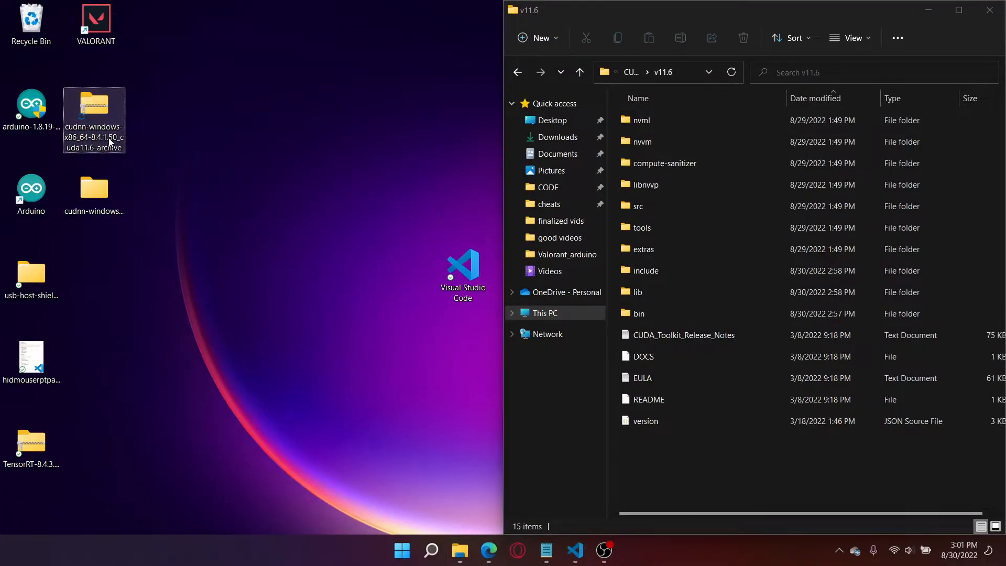
right_click(93, 113)
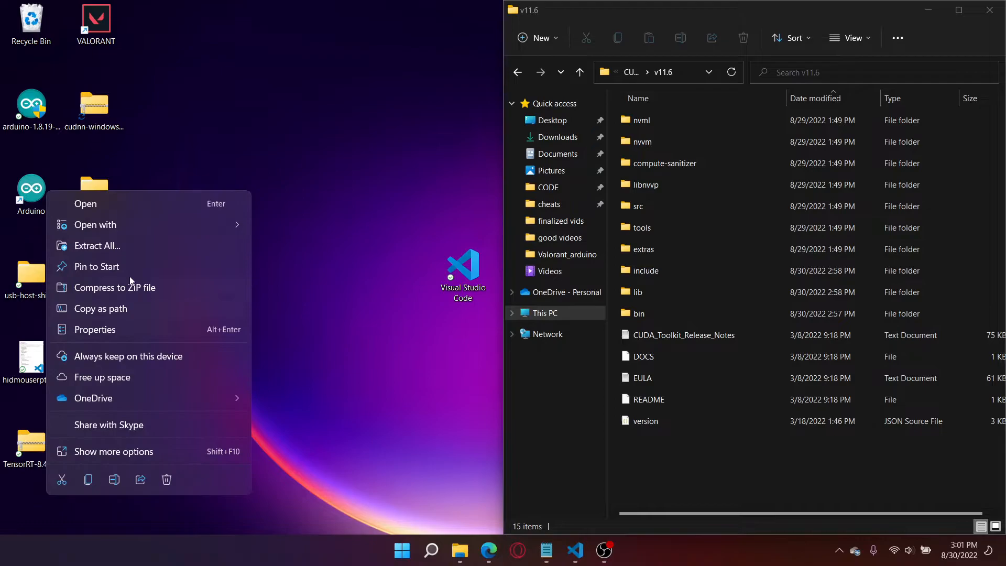
left_click(96, 245)
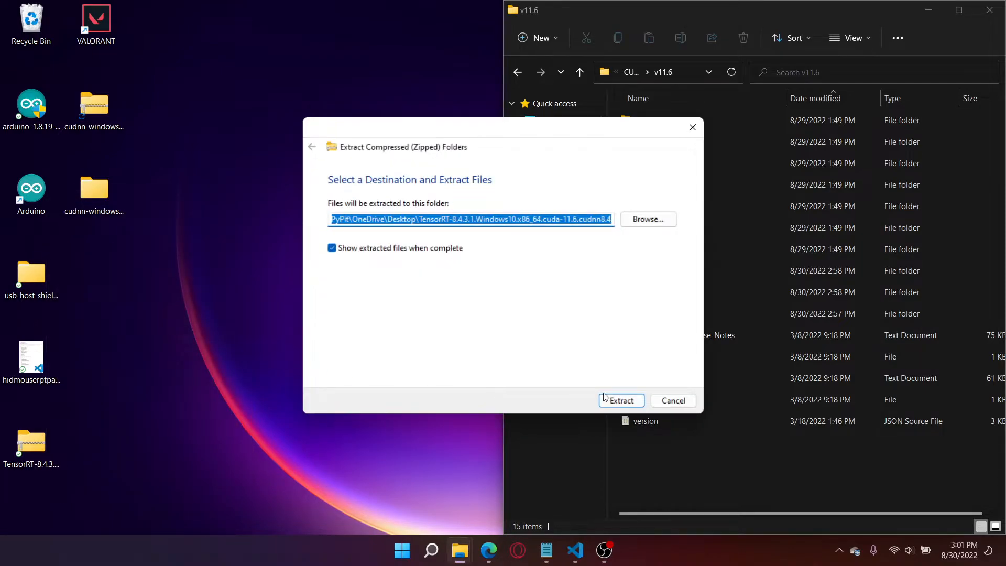
left_click(620, 401)
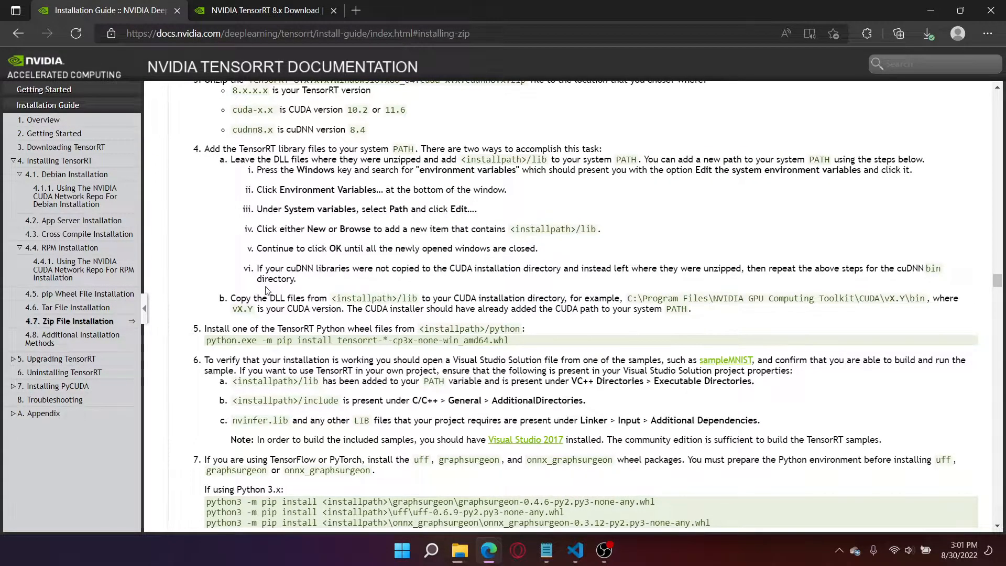
left_click_drag(234, 297, 677, 297)
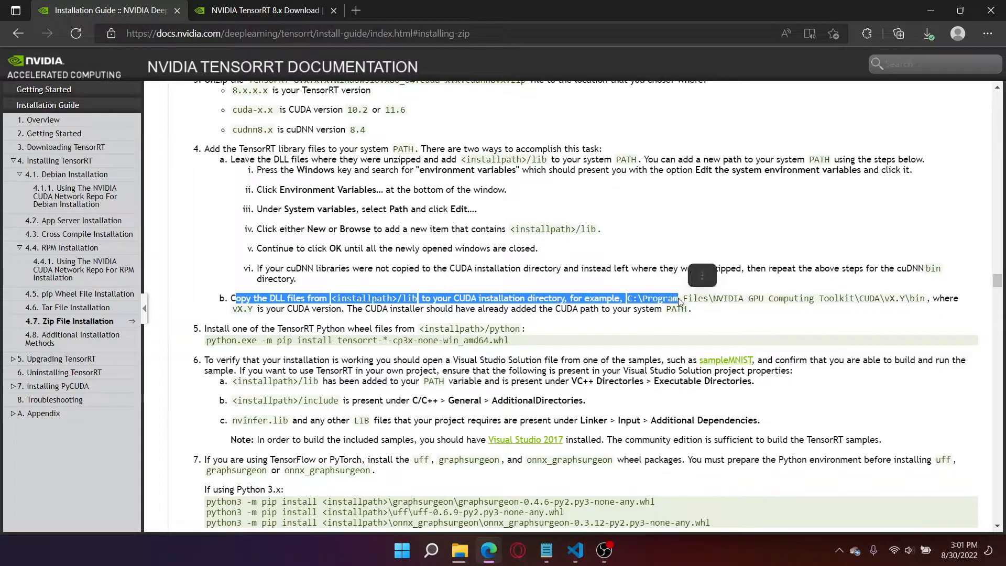
left_click(296, 296)
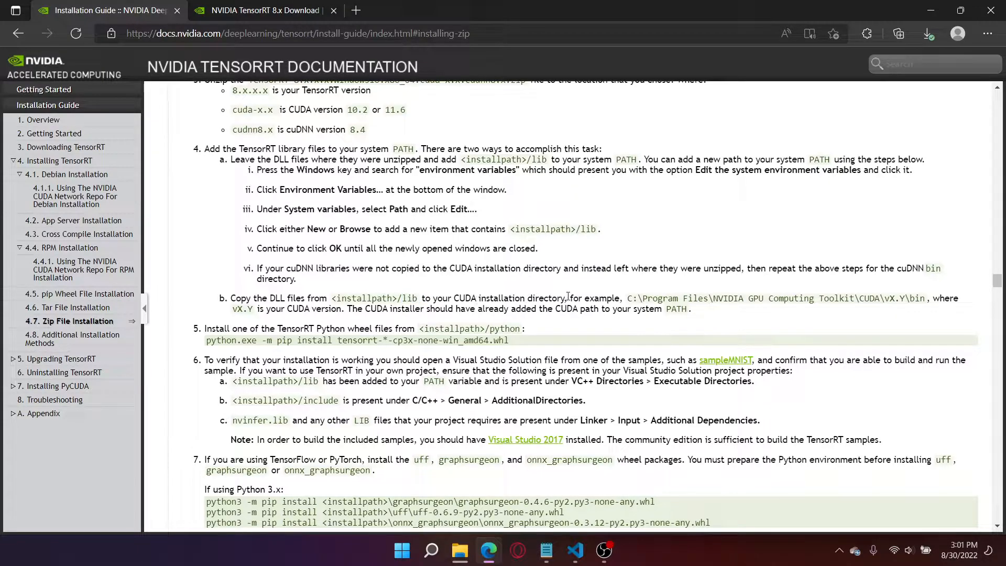
mouse_move(342, 291)
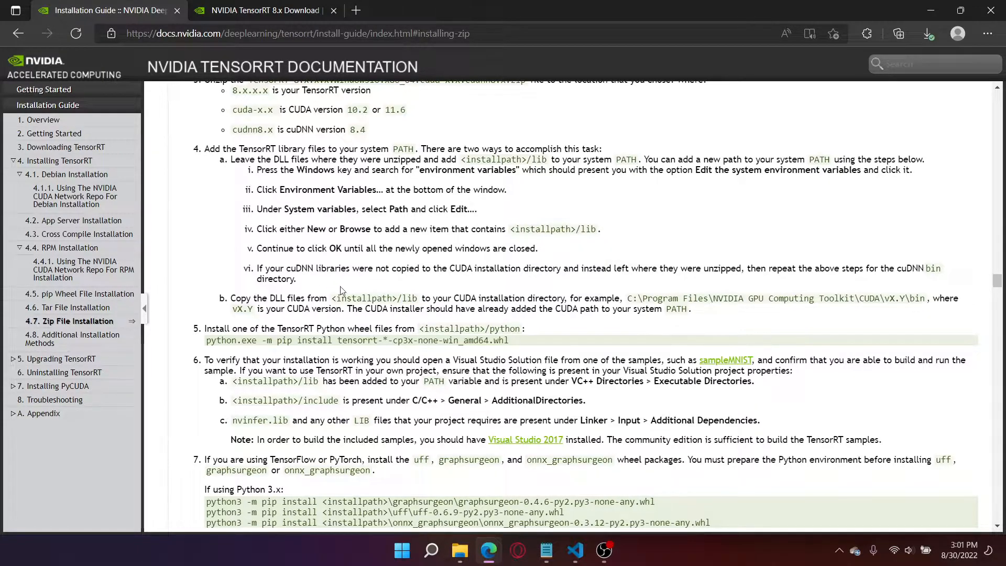
double_click(408, 299)
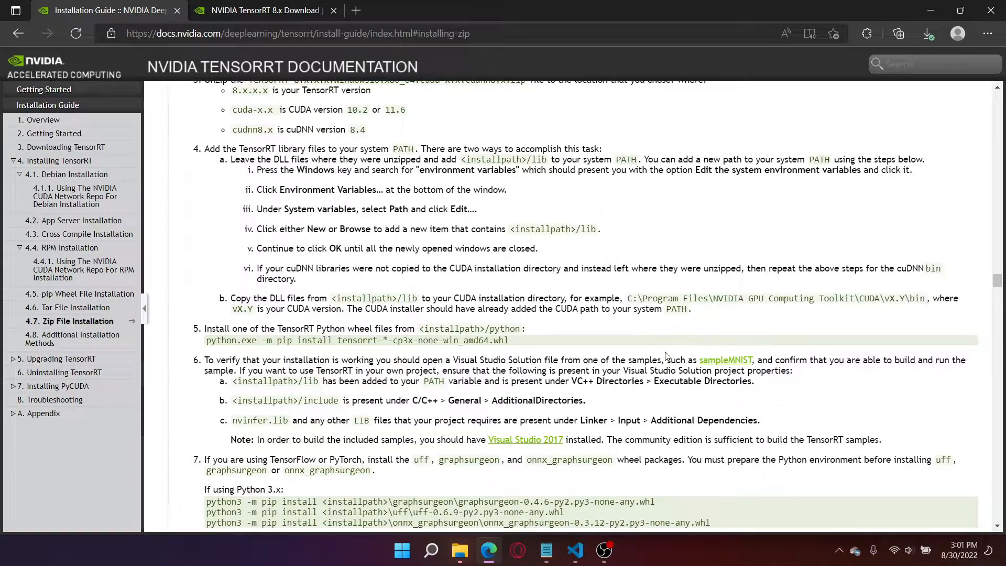
mouse_move(504, 488)
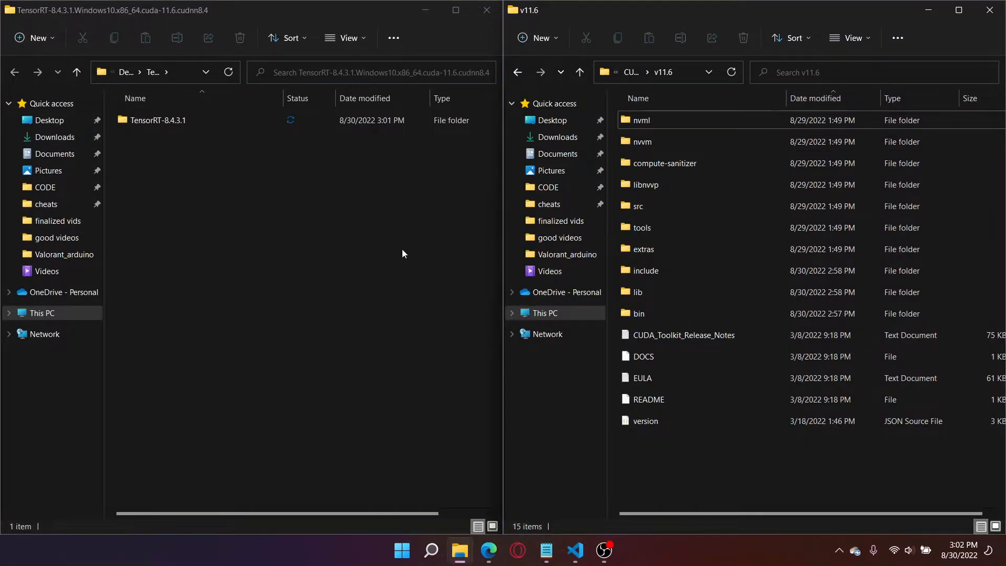
Navigate into TensorRT-8.4.3.1 > lib in File Explorer
left_click(158, 120)
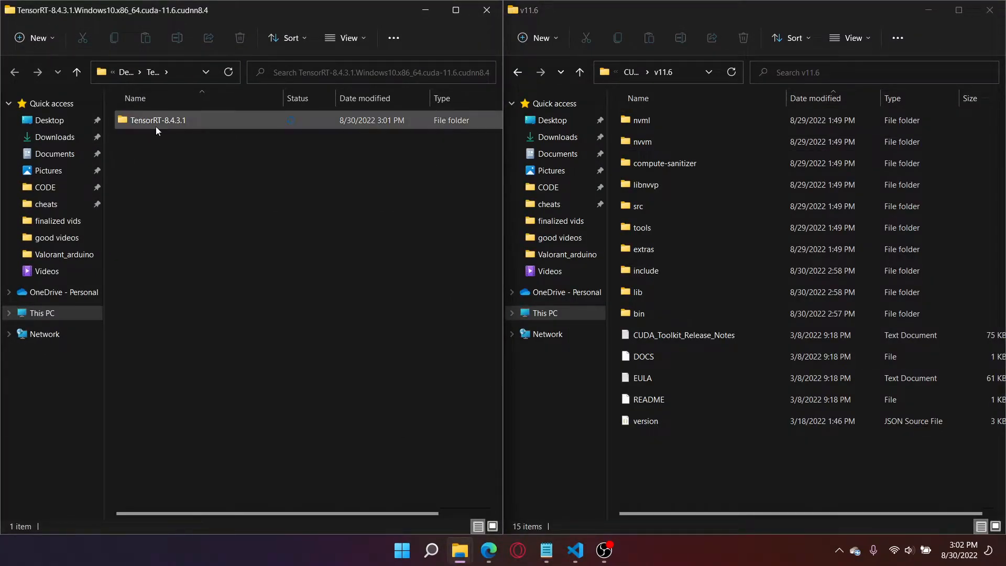
double_click(159, 120)
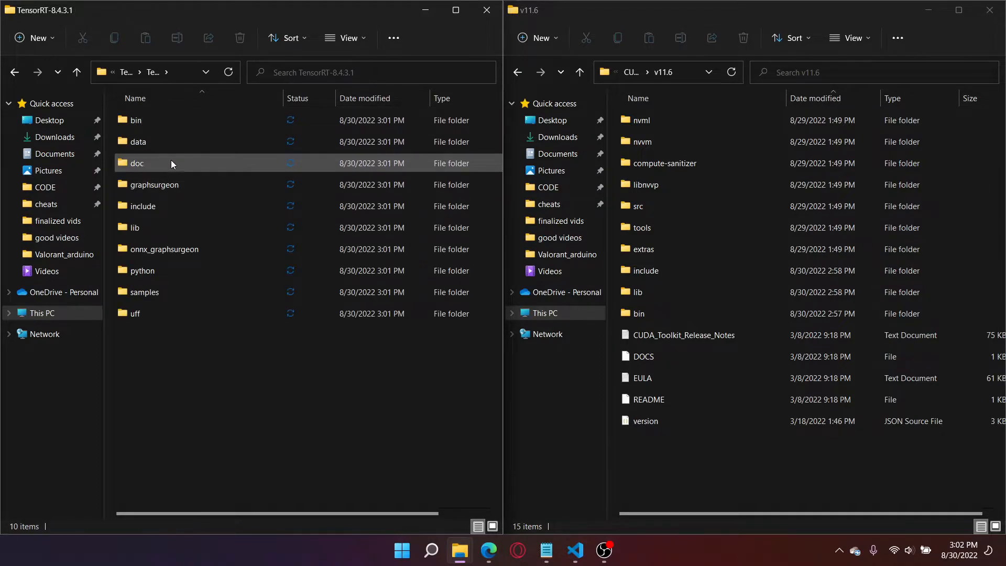
double_click(136, 227)
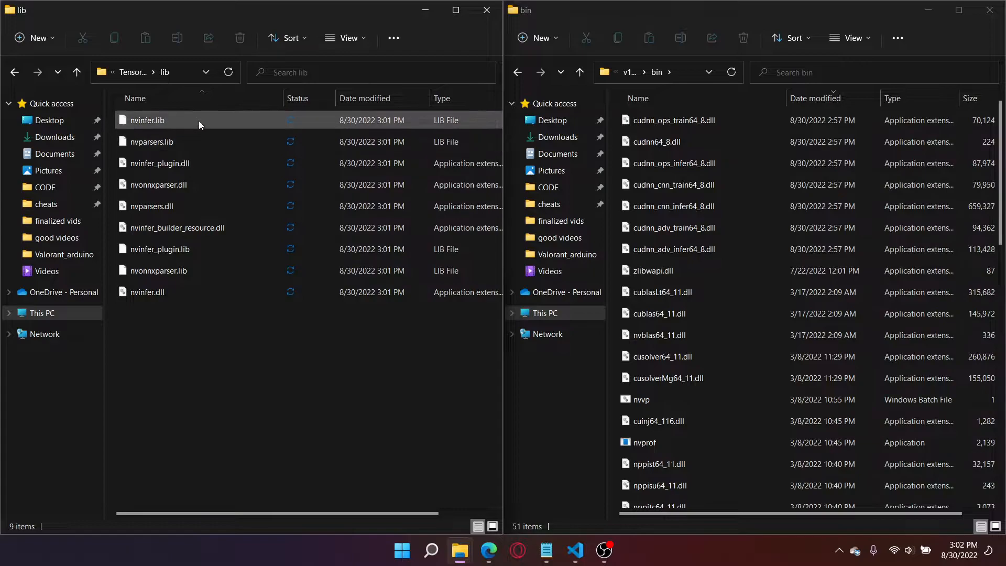
Select the TensorRT DLLs including nvparsers.dll, copy them to CUDA v11.6 bin and grant administrator permission
left_click(159, 164)
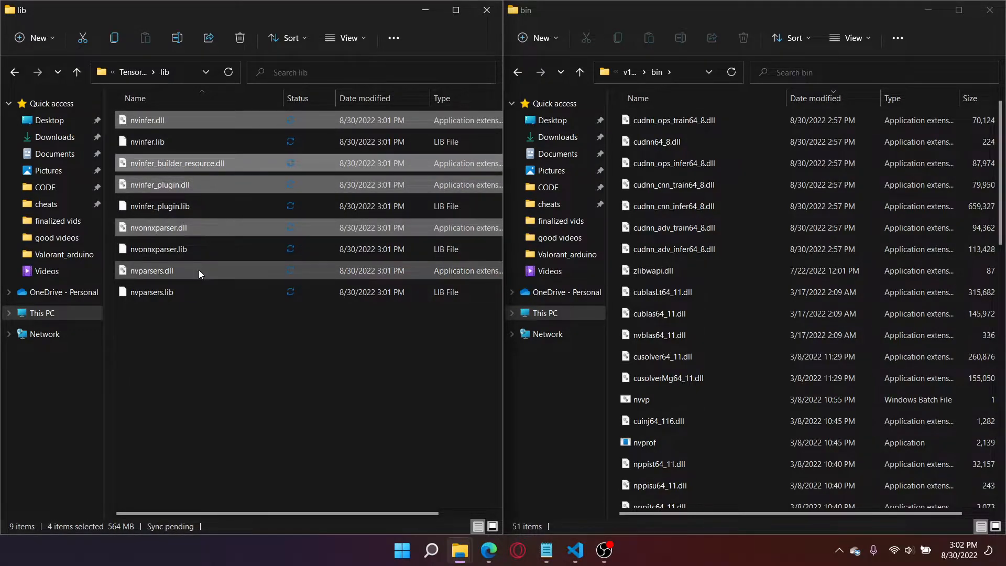
left_click(151, 270)
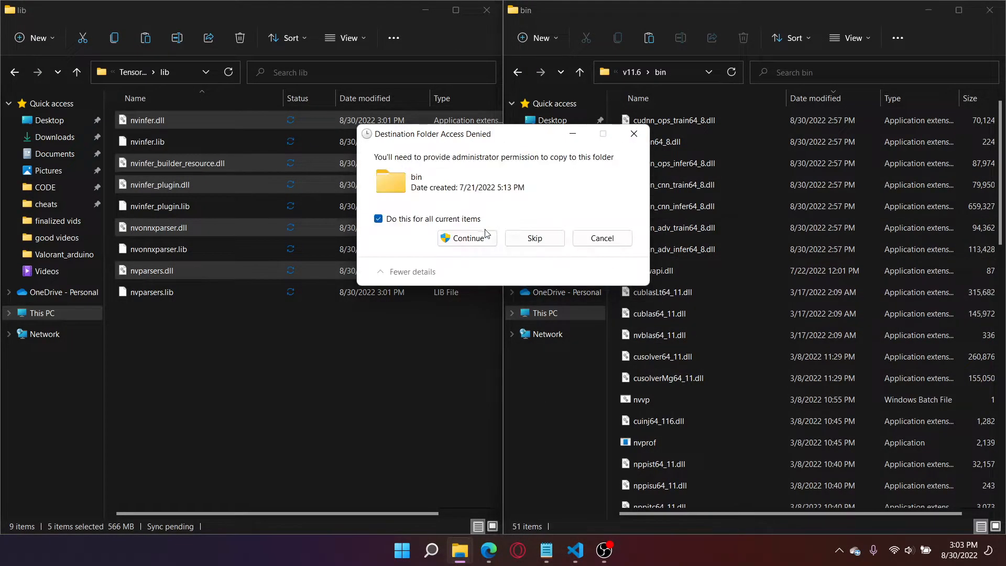
left_click(467, 238)
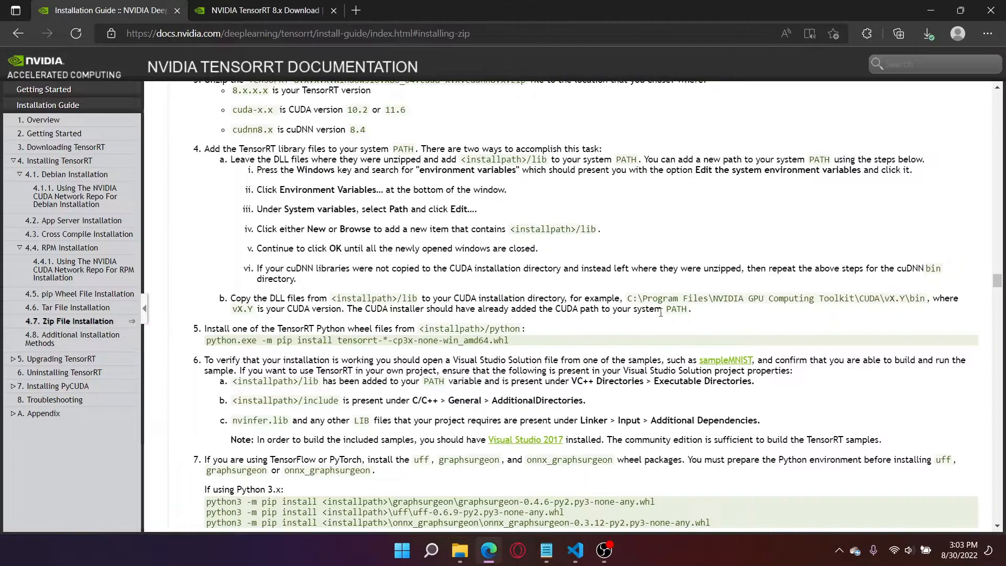
mouse_move(690, 321)
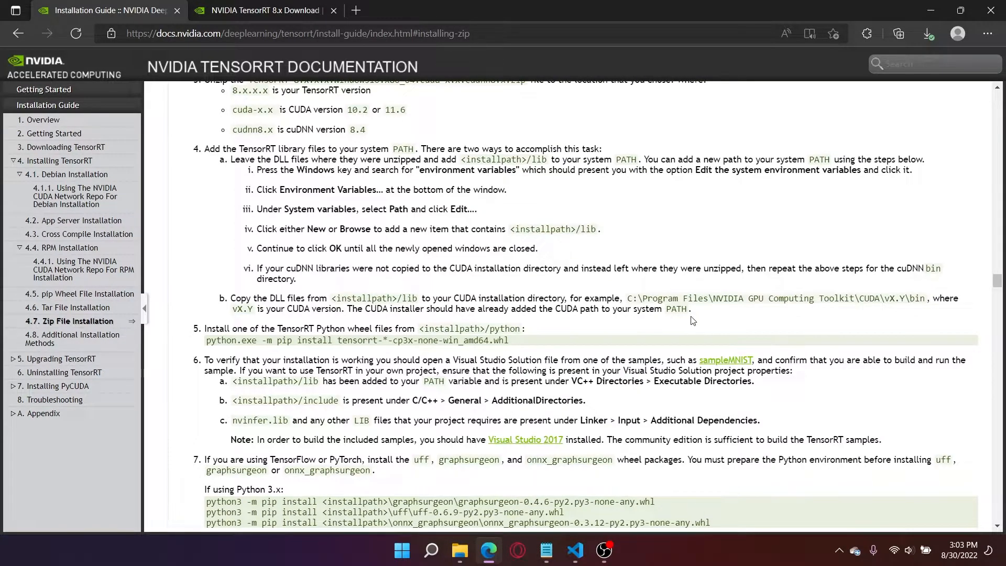
Highlight the CUDA-on-PATH note, then select the 'python.exe -m pip install' command in step 5
left_click_drag(470, 308, 675, 309)
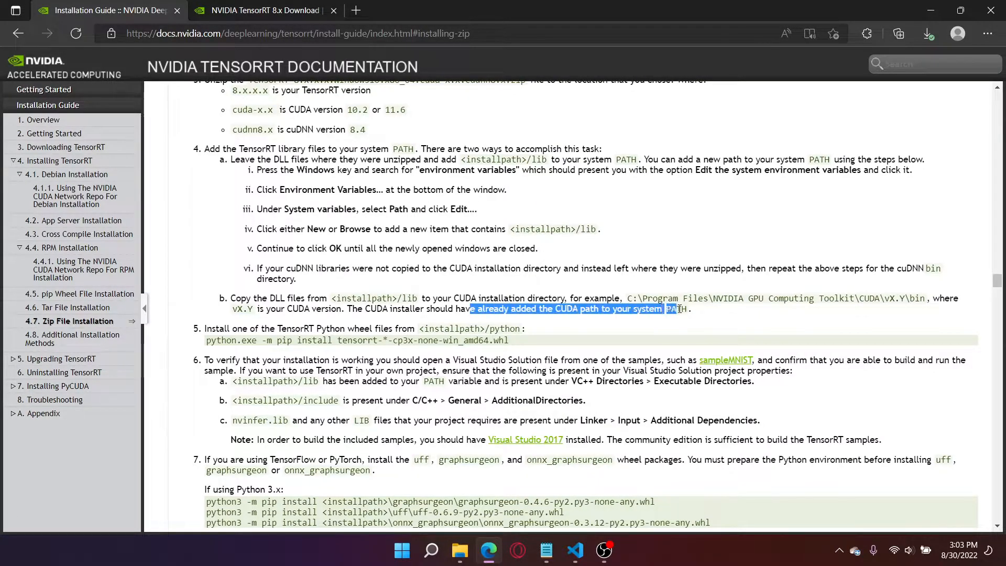
scroll("down", 3)
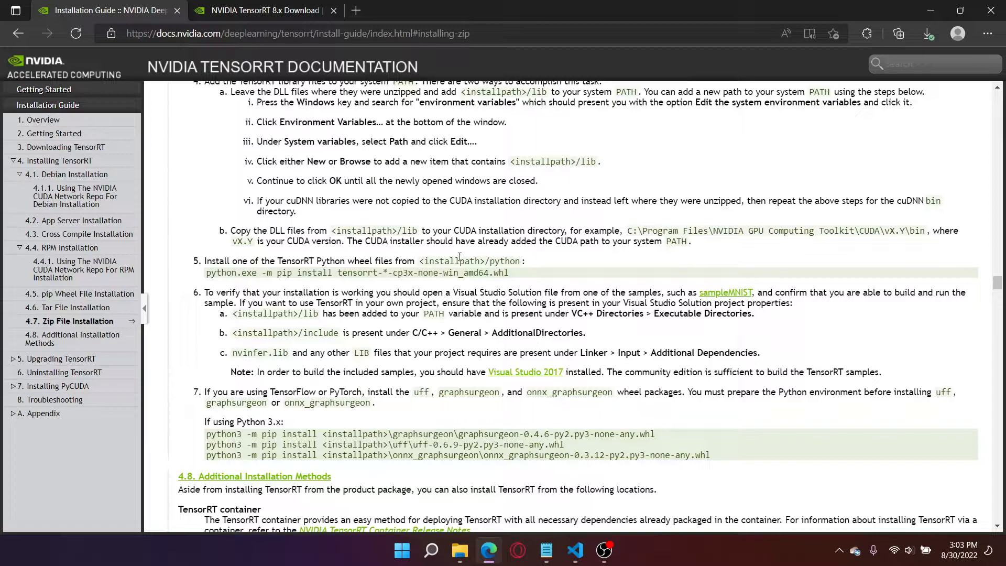
mouse_move(574, 550)
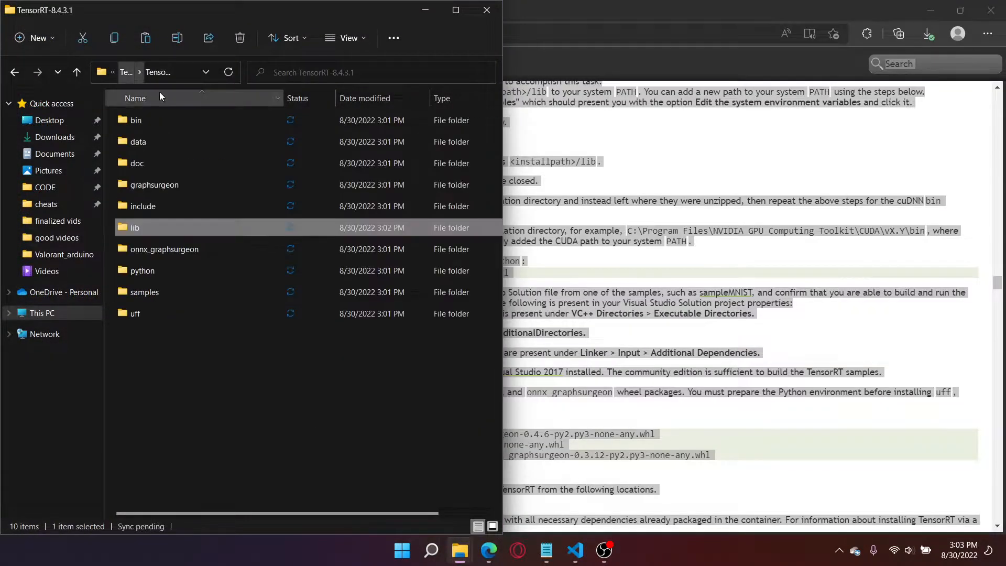
double_click(143, 270)
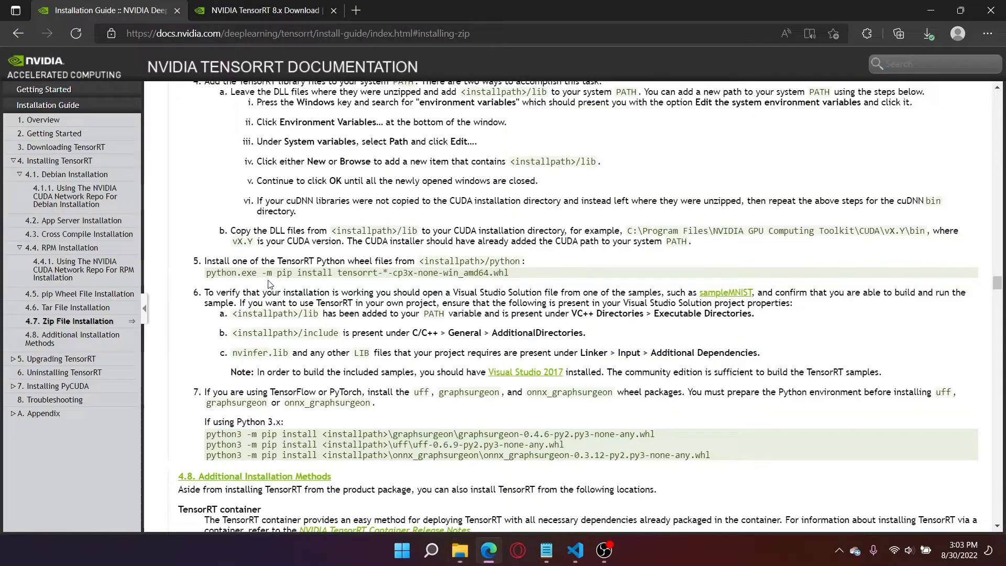
left_click_drag(414, 273, 510, 273)
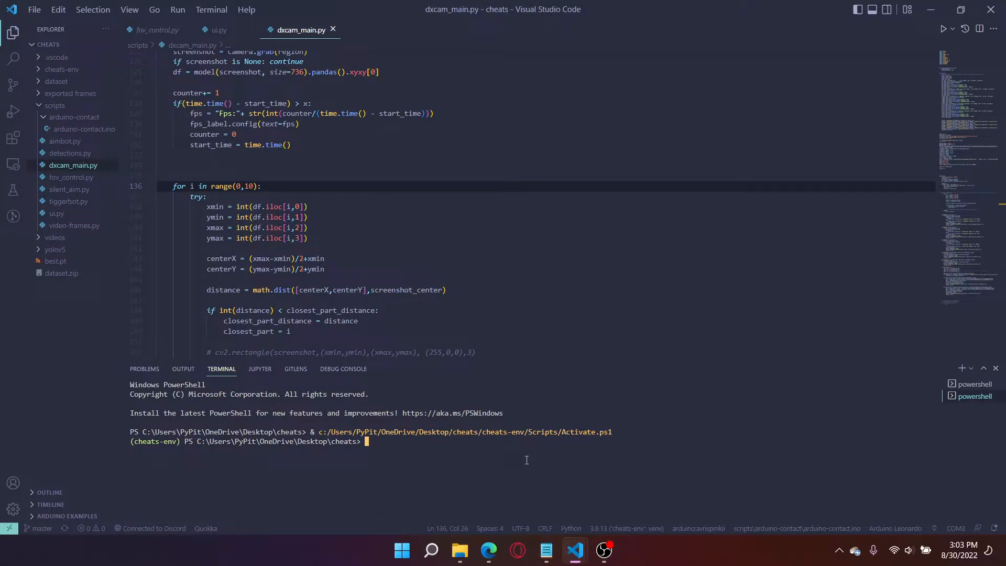
Run python.exe -m pip install with the cp36 TensorRT wheel path copied from File Explorer
left_click(489, 551)
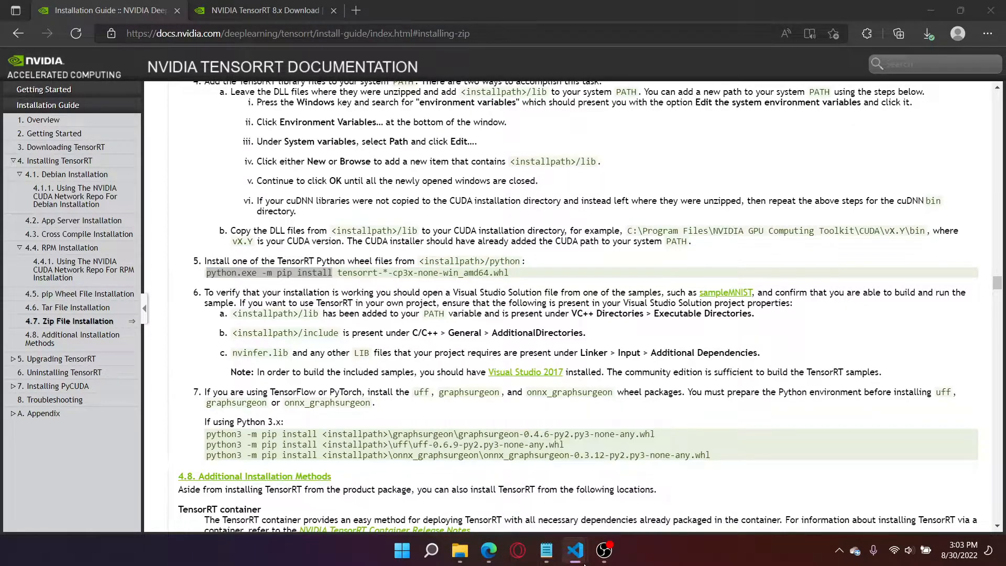
left_click(573, 551)
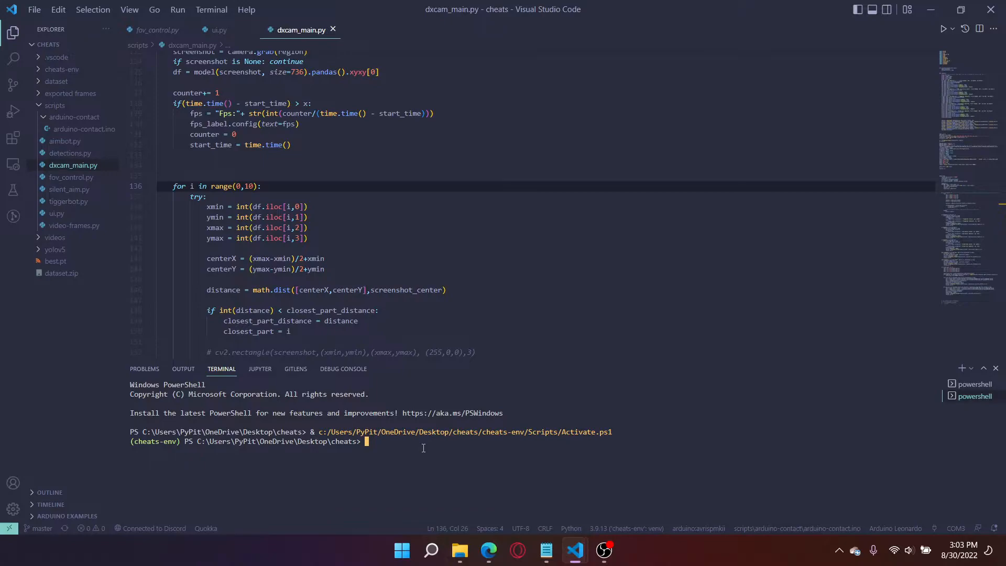
type("python.exe -m pip install")
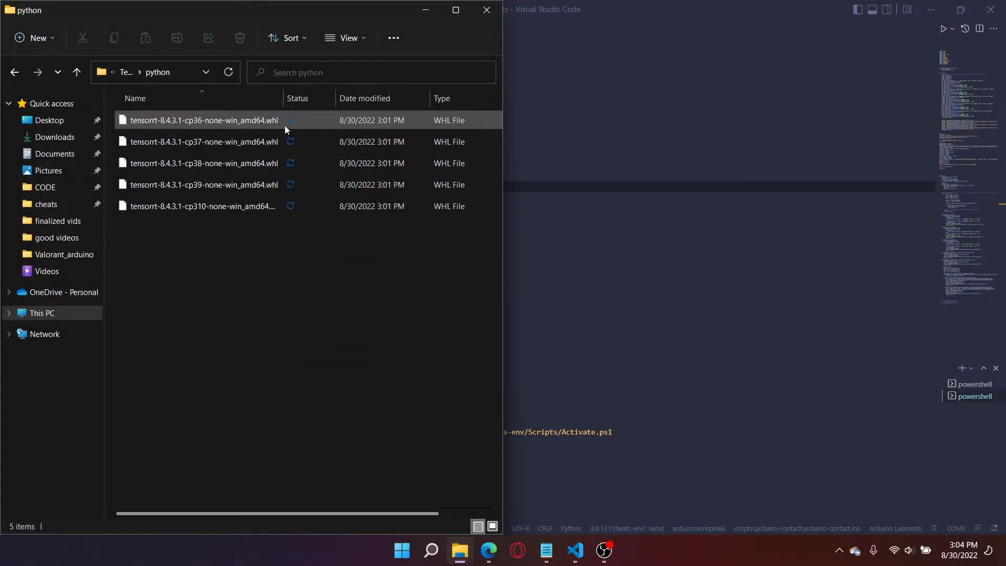
right_click(203, 120)
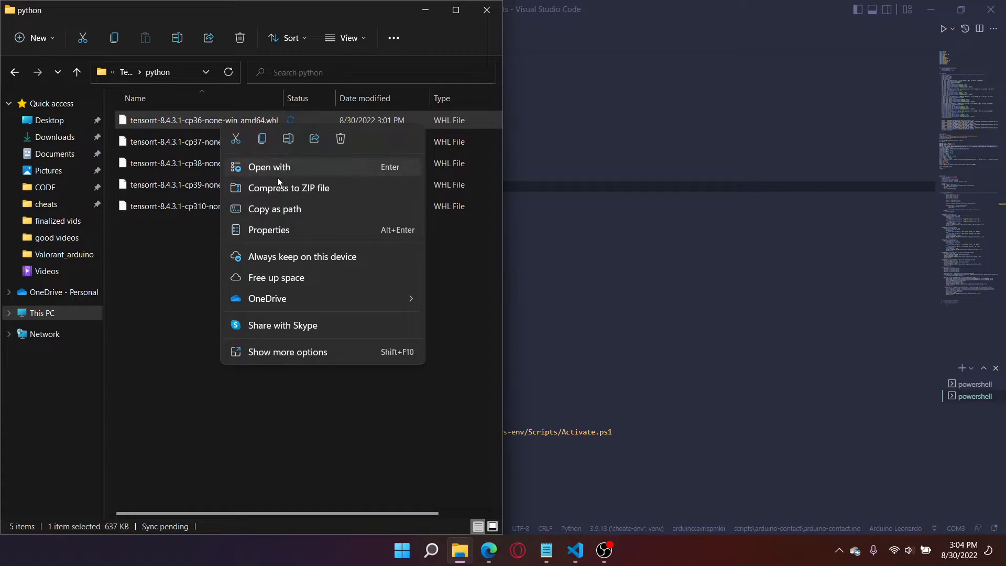
mouse_move(304, 208)
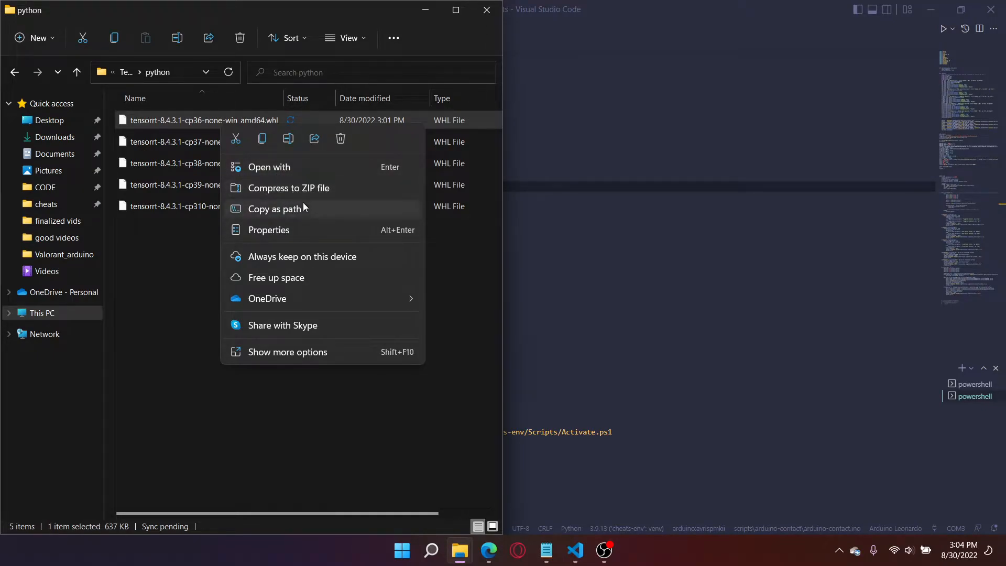
mouse_move(250, 201)
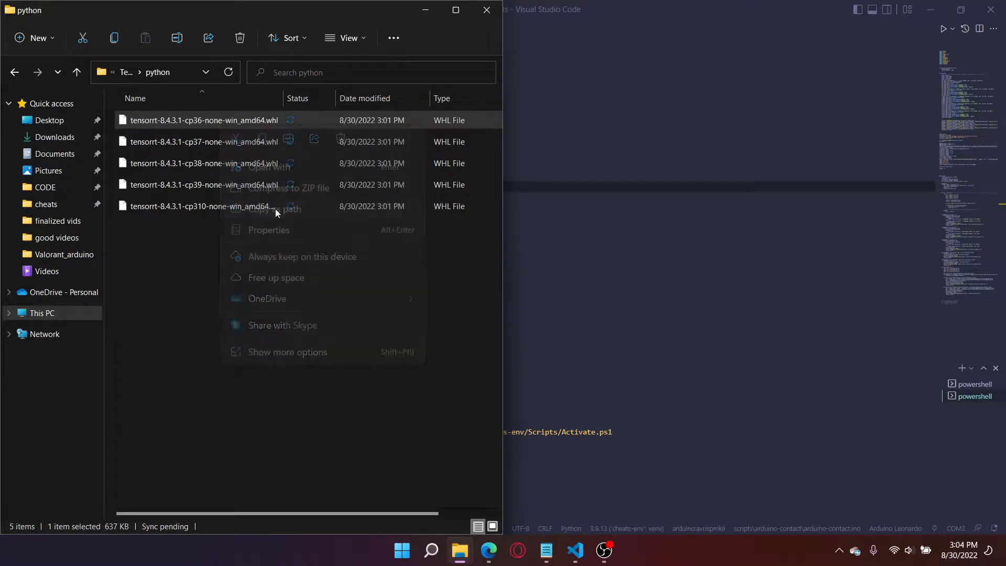
left_click(574, 550)
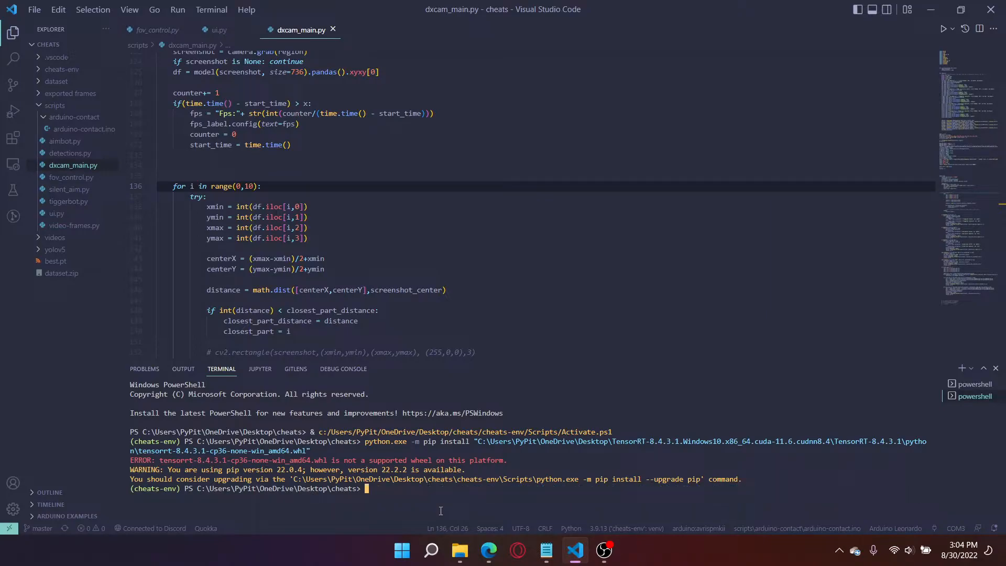
Retry the pip install with the cp37 wheel's copied path
left_click(489, 551)
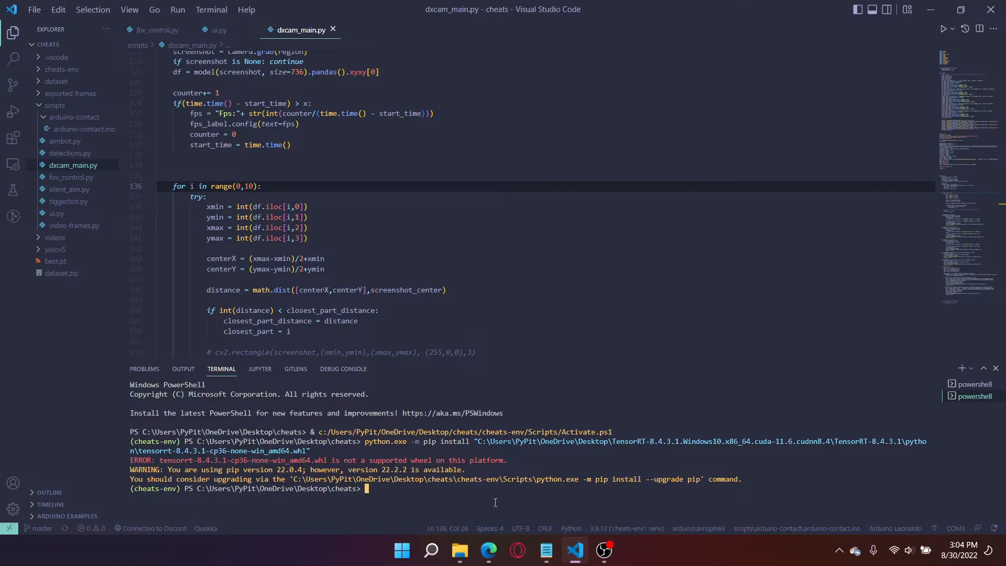
type("python.exe -m pip install")
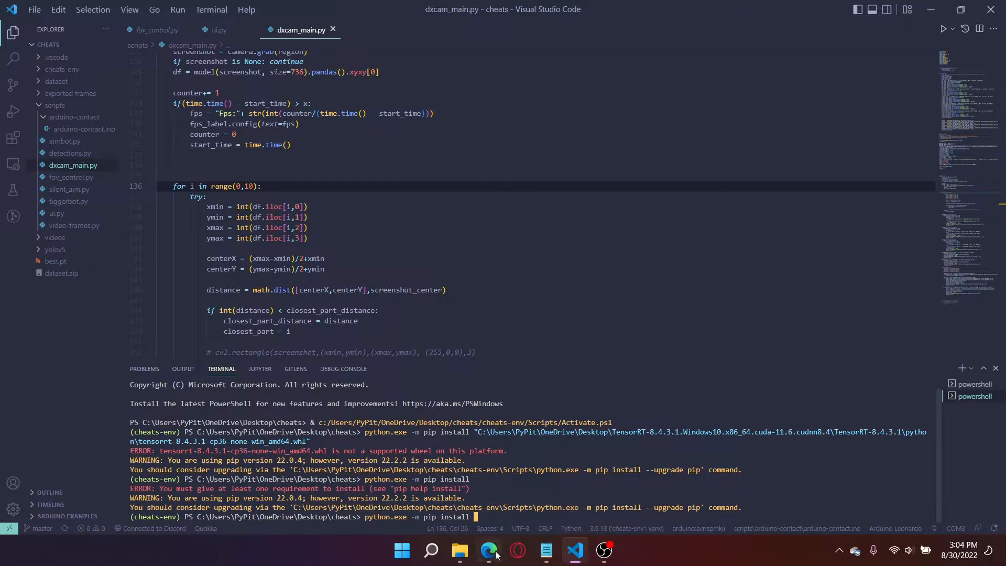
left_click(459, 550)
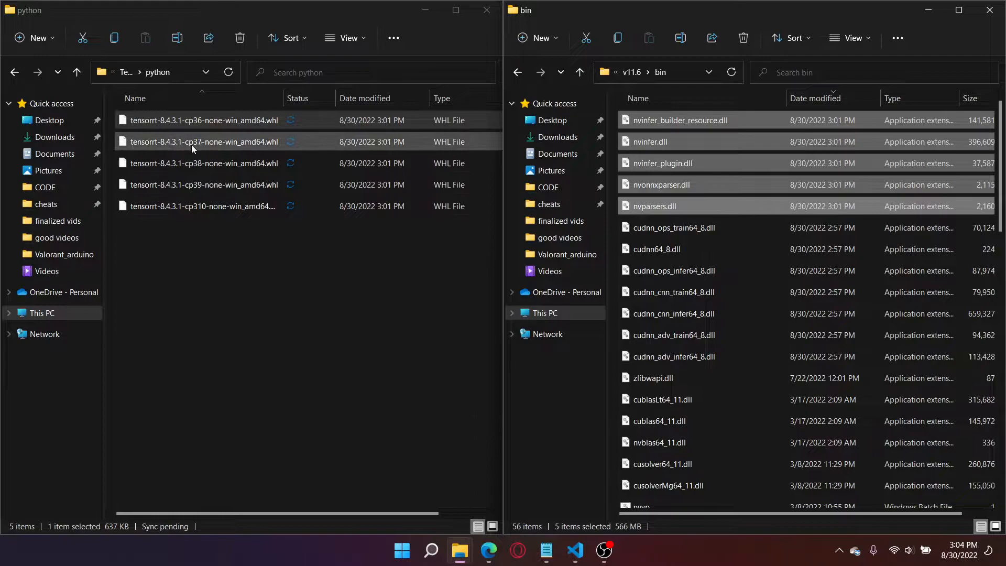
right_click(202, 141)
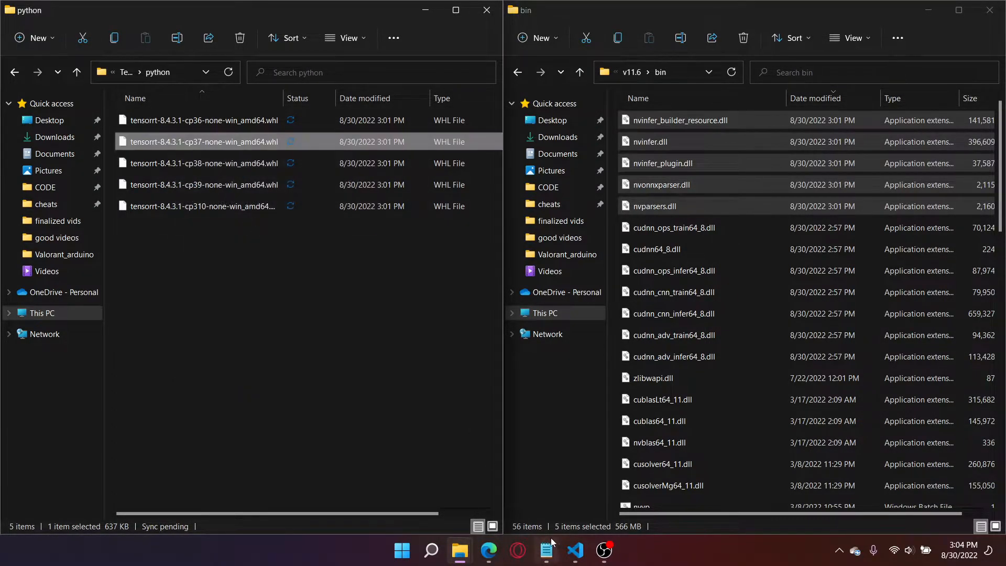
left_click(574, 551)
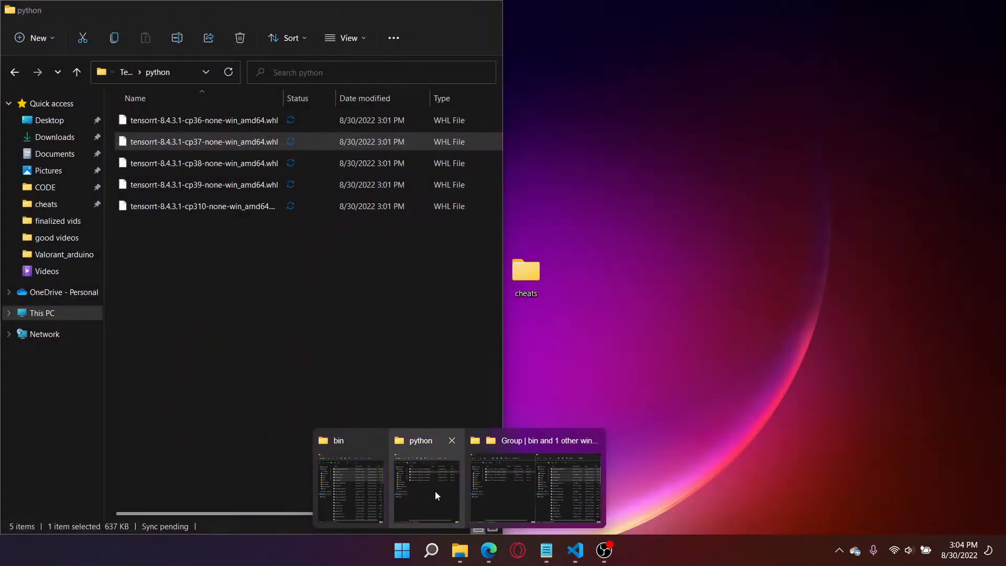
Retry with the next wheels' copied paths until the cp39 wheel installs TensorRT 8.4.3.1
right_click(204, 164)
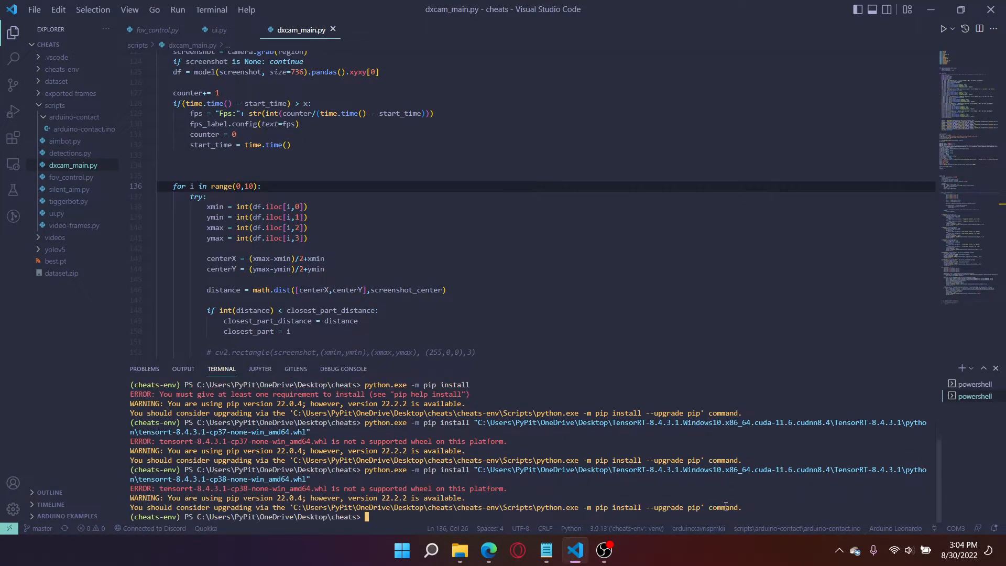
mouse_move(763, 499)
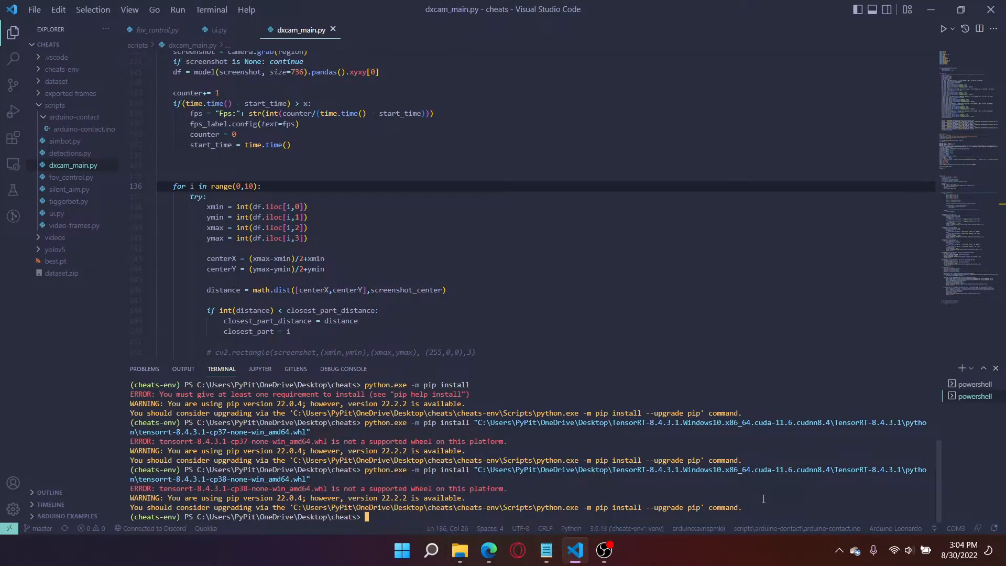
type("python.exe -m pip install")
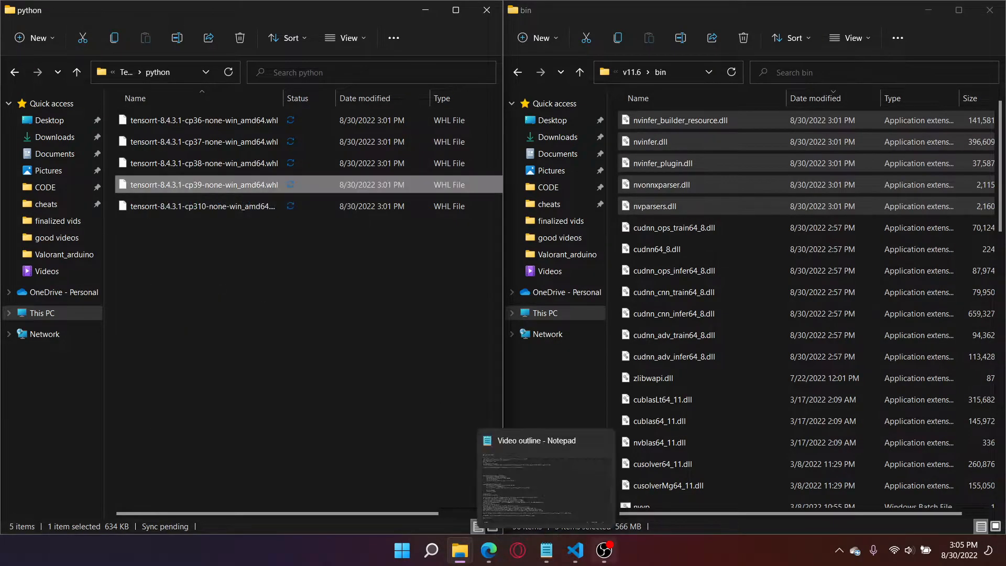
left_click(574, 551)
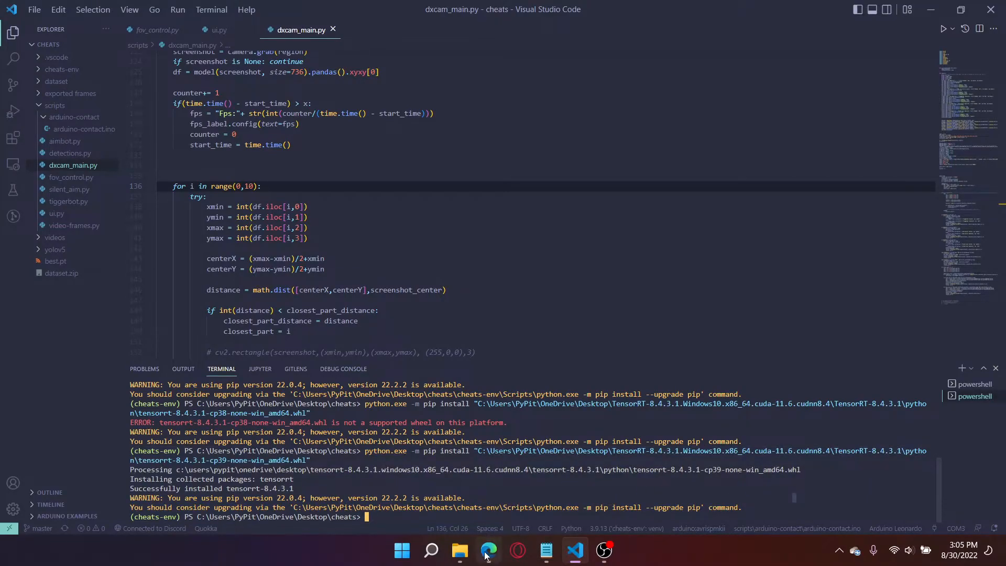
Select the step 7 'python3 -m pip install' command for graphsurgeon and uff in the TensorRT guide
left_click(489, 550)
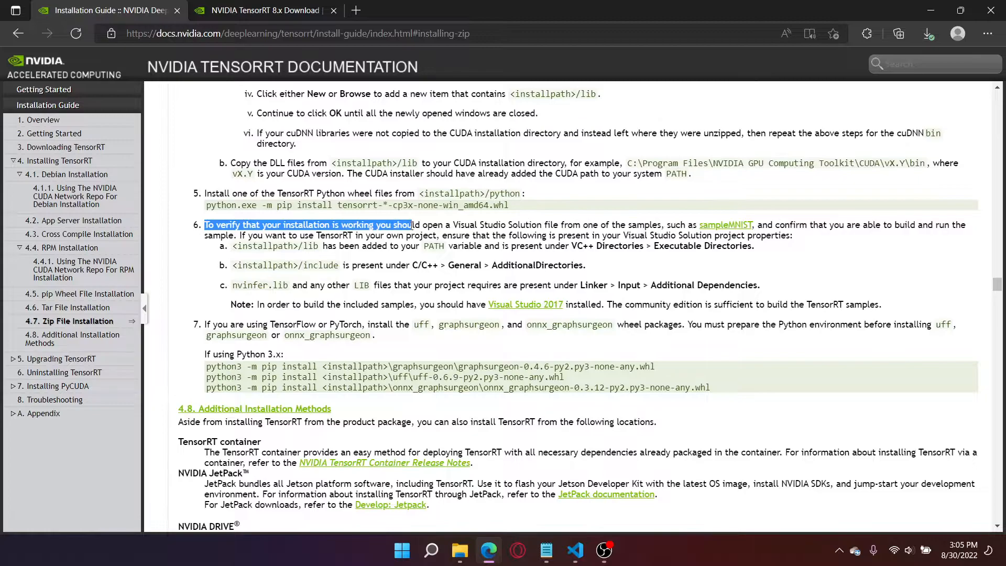
left_click(415, 276)
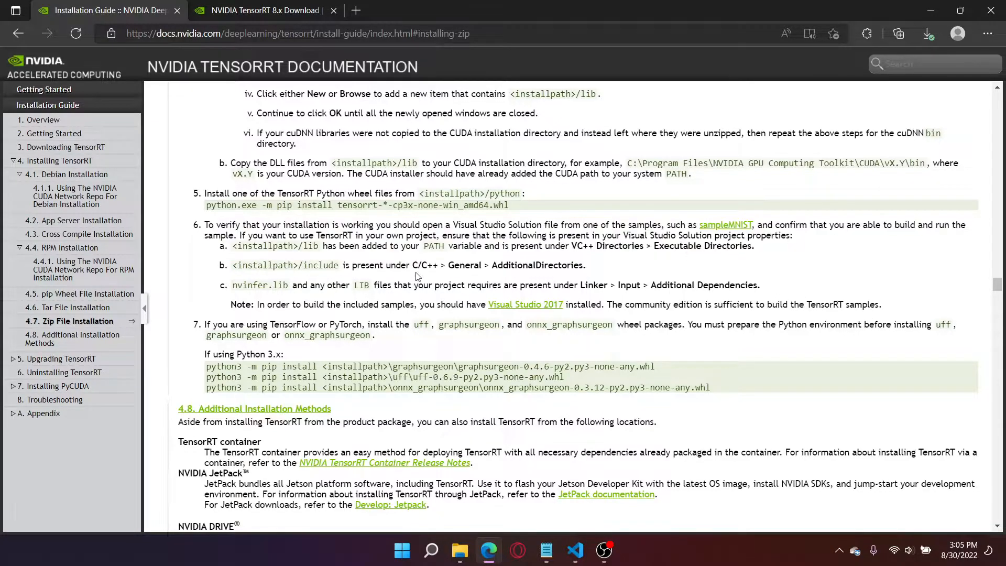
scroll("down", 3)
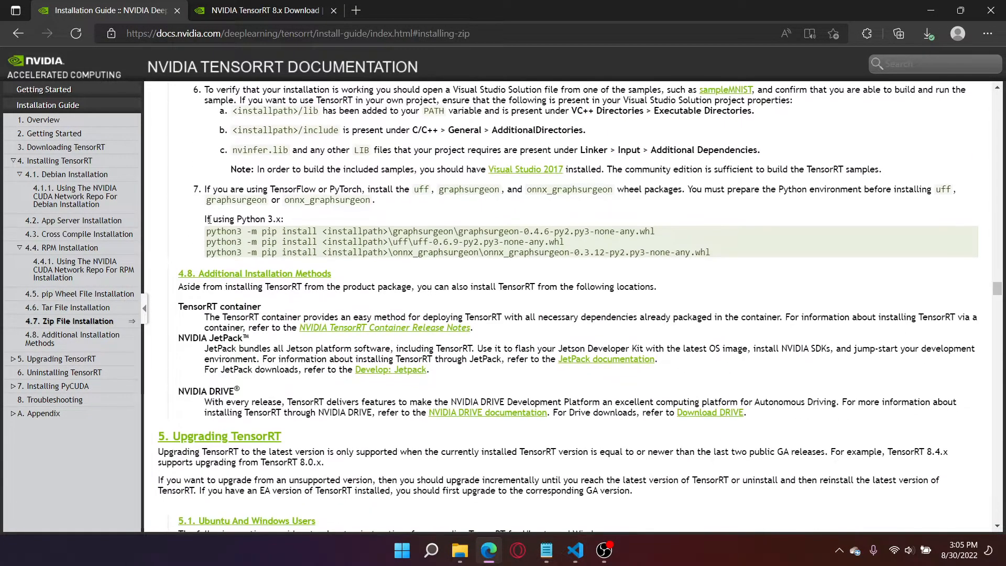
left_click_drag(205, 189, 379, 189)
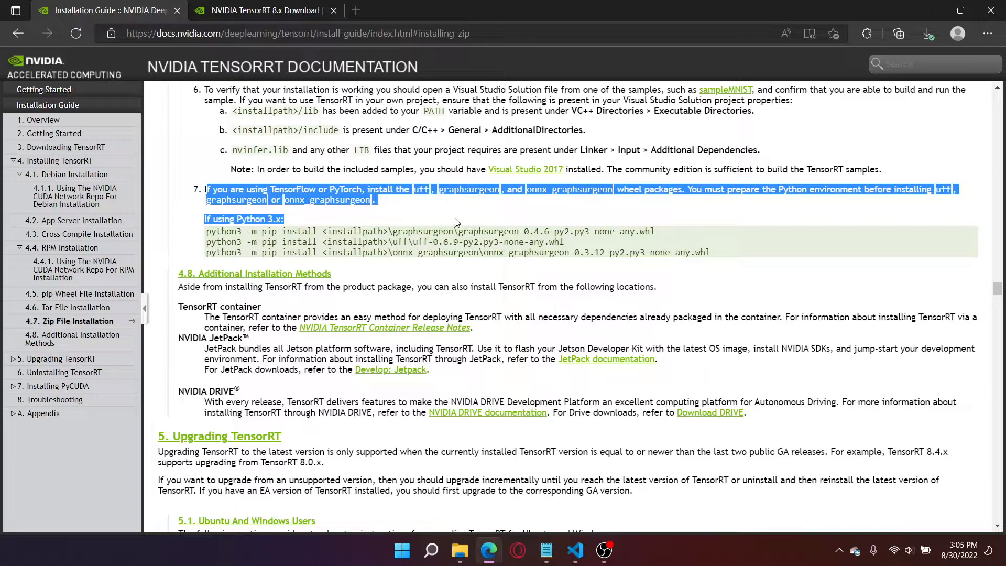
left_click(711, 234)
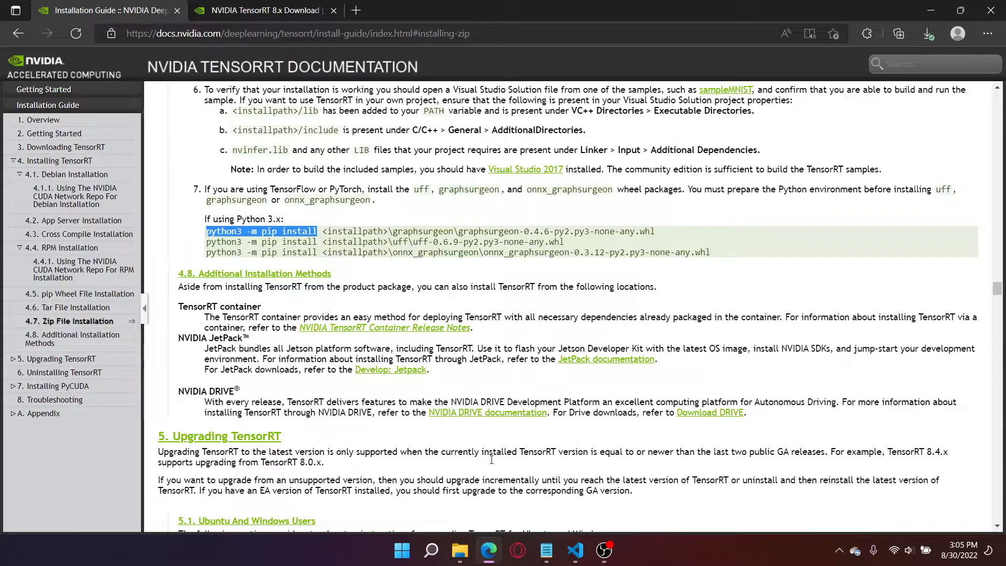
Run the python3 install command in the terminal, then retype it as 'python -m pip install' after errors
left_click(573, 550)
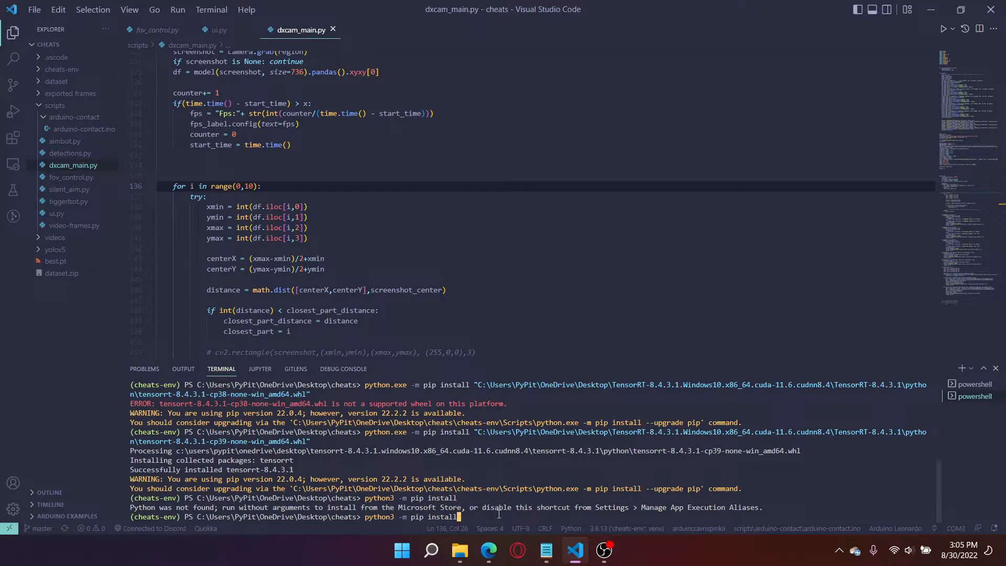
key("Enter")
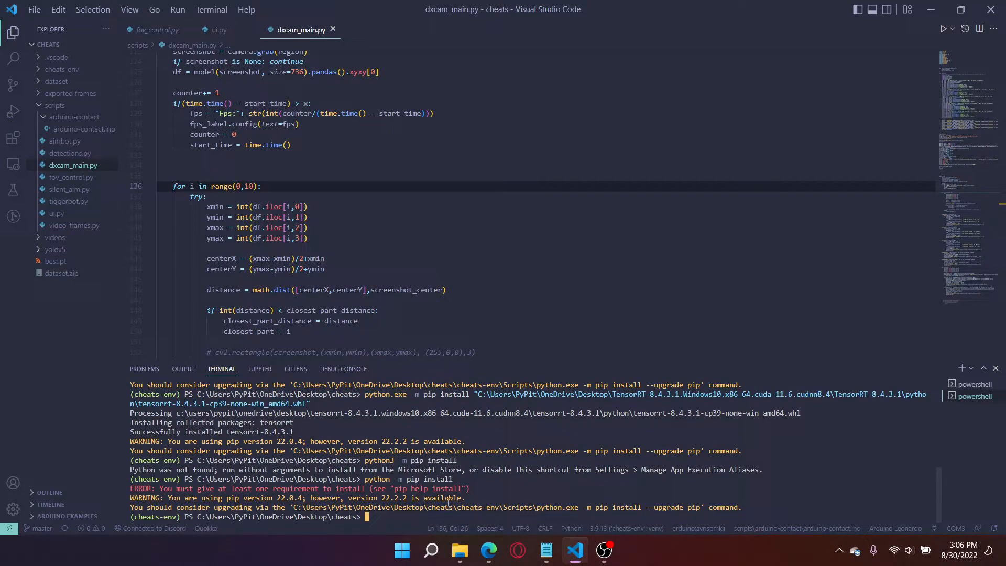
type("python -m pip install")
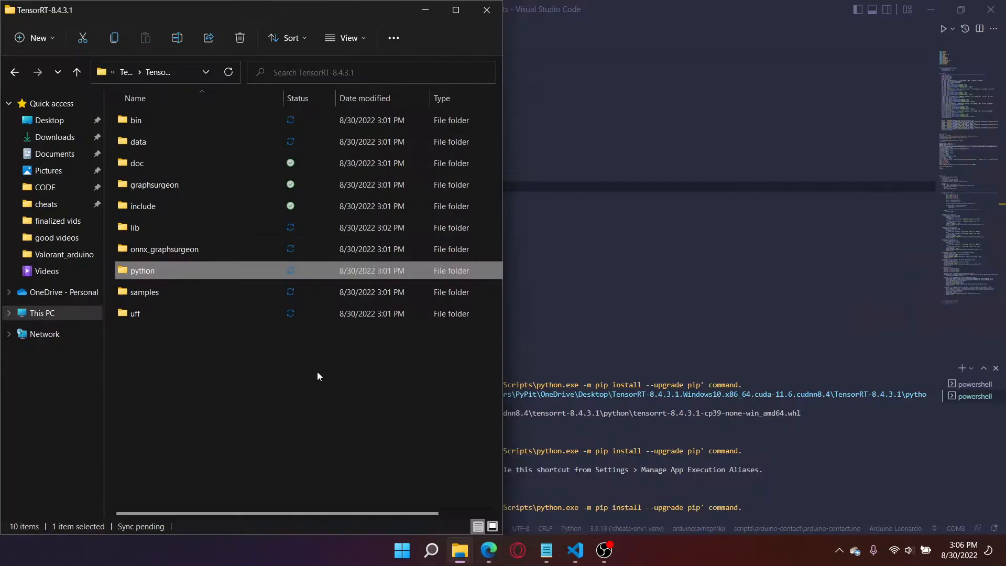
Locate the graphsurgeon and uff wheels in TensorRT-8.4.3.1 and copy their paths for pip install
double_click(154, 185)
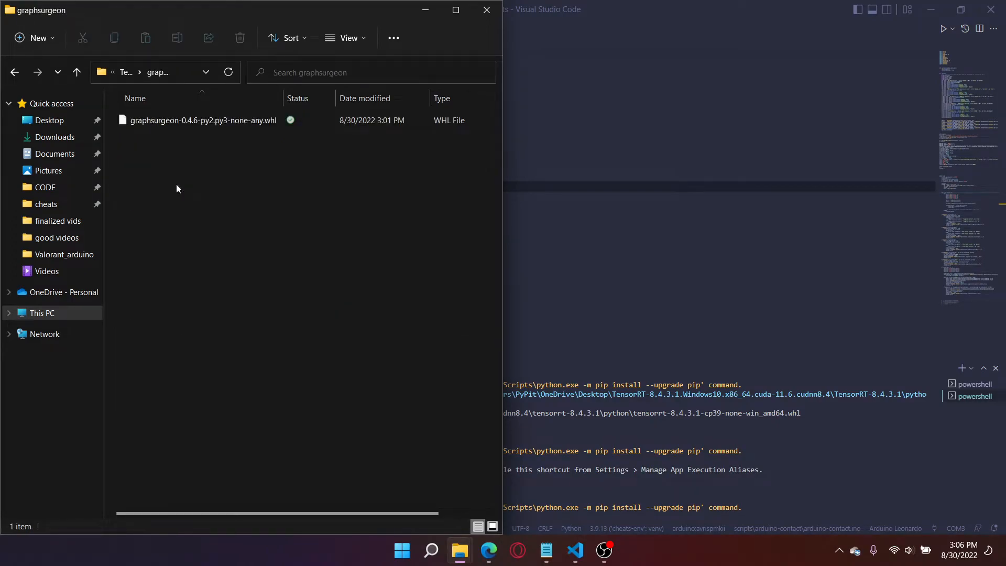
right_click(202, 119)
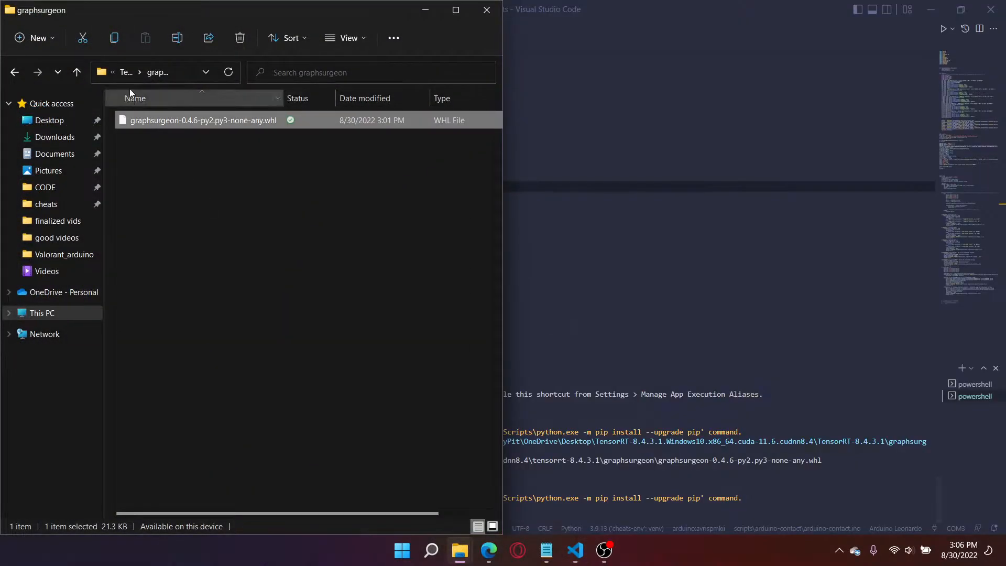
left_click(489, 550)
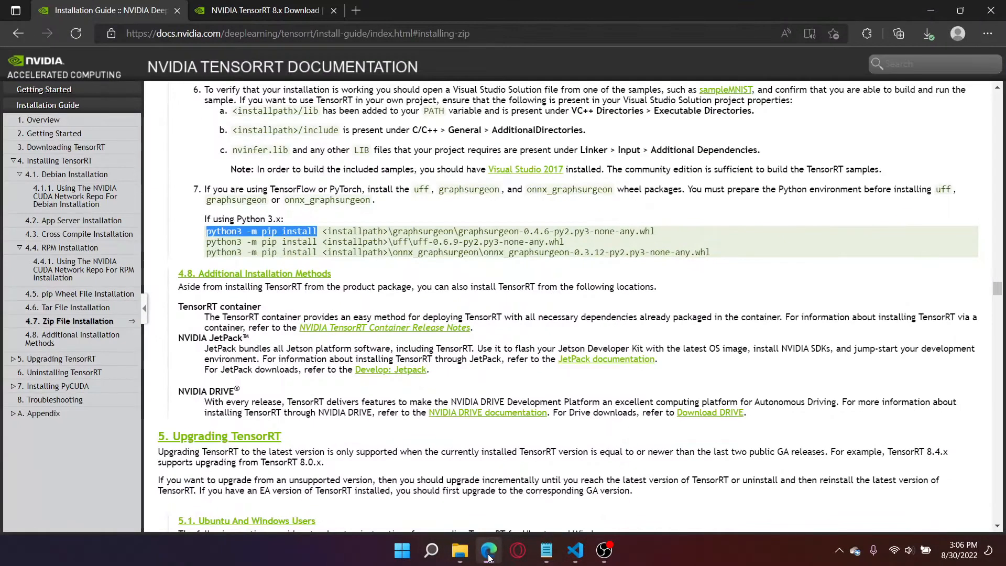
double_click(398, 242)
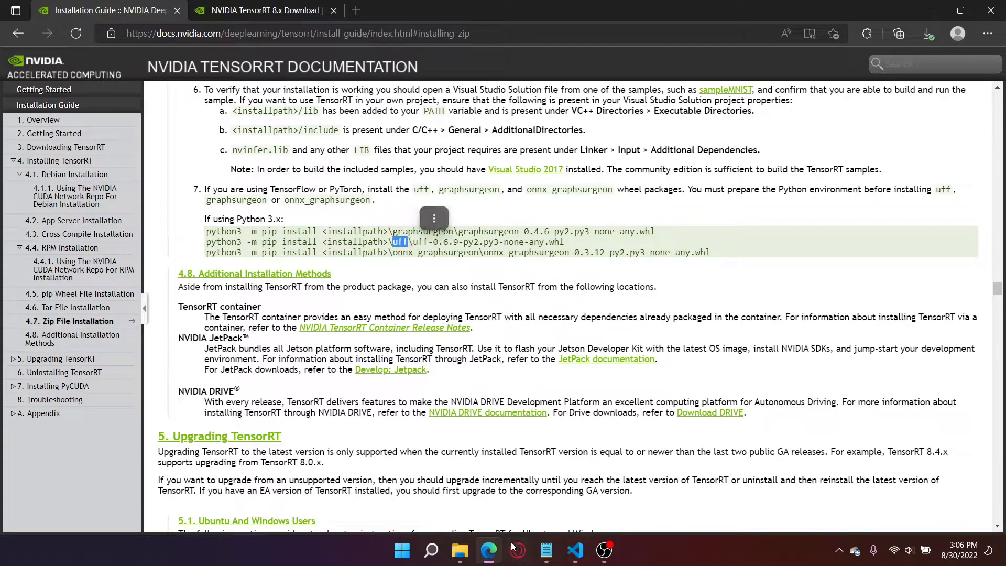
left_click(459, 550)
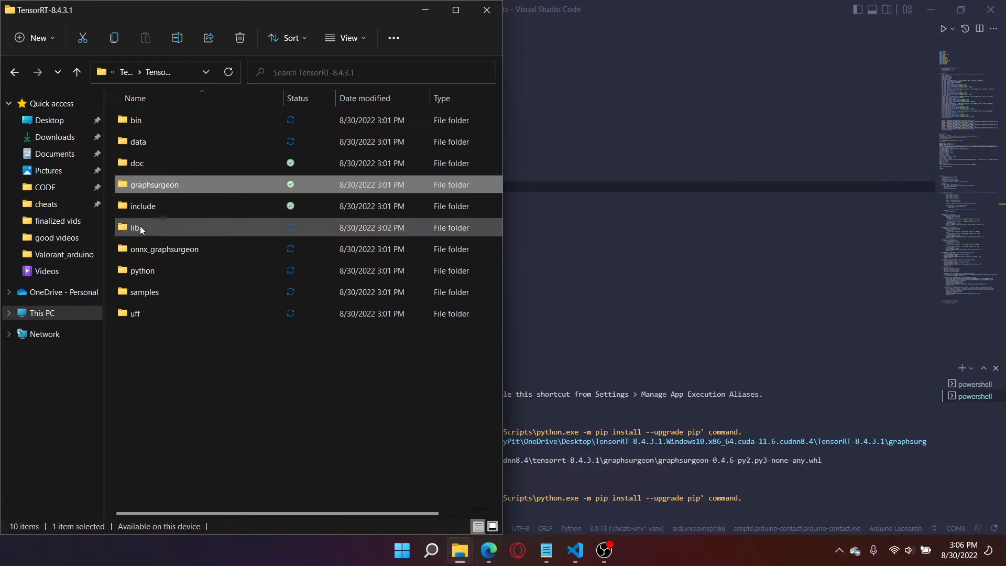
double_click(135, 314)
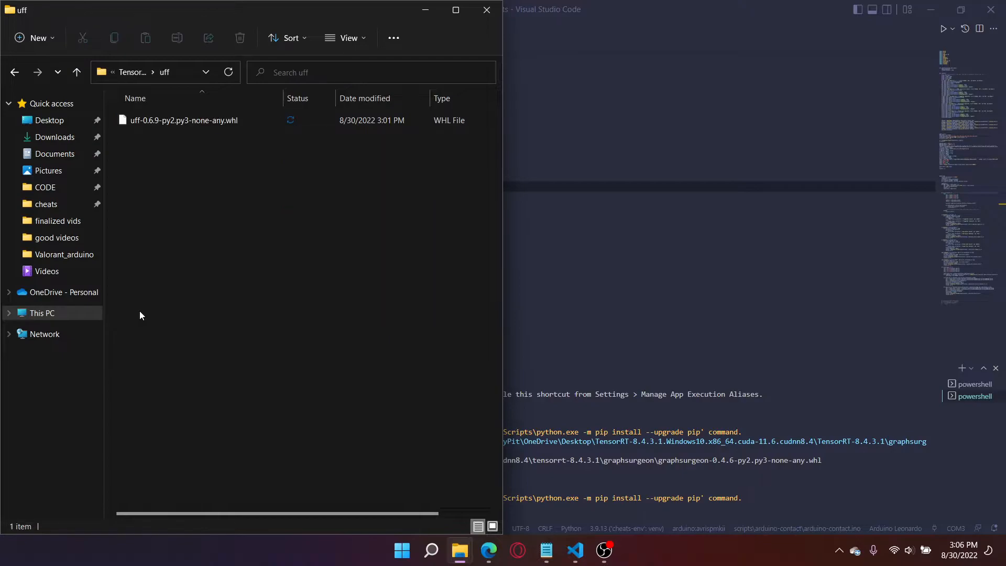
right_click(184, 119)
type("python -m pip install")
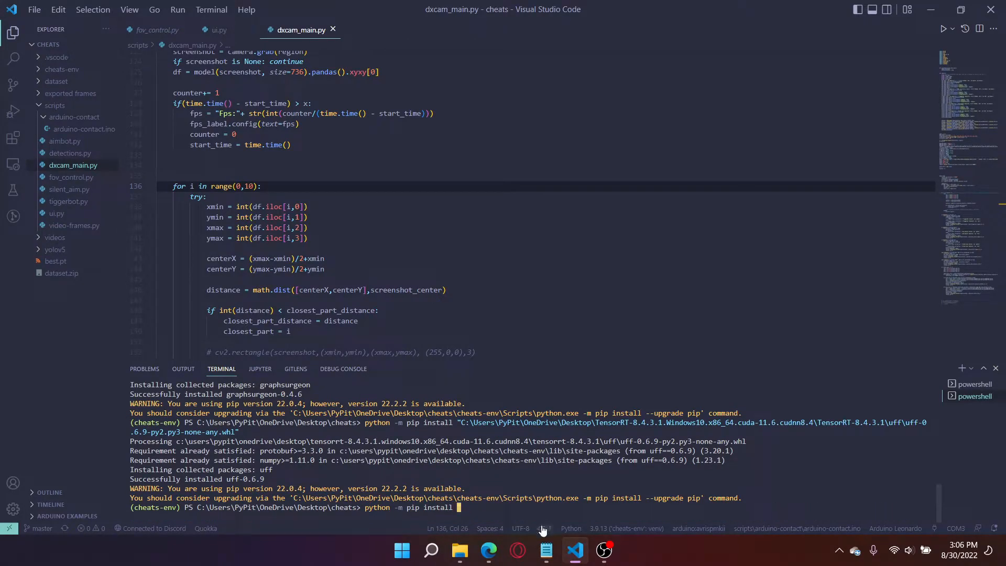
Find the onnx_graphsurgeon wheel in its folder and install onnx-graphsurgeon into cheats-env
left_click(489, 550)
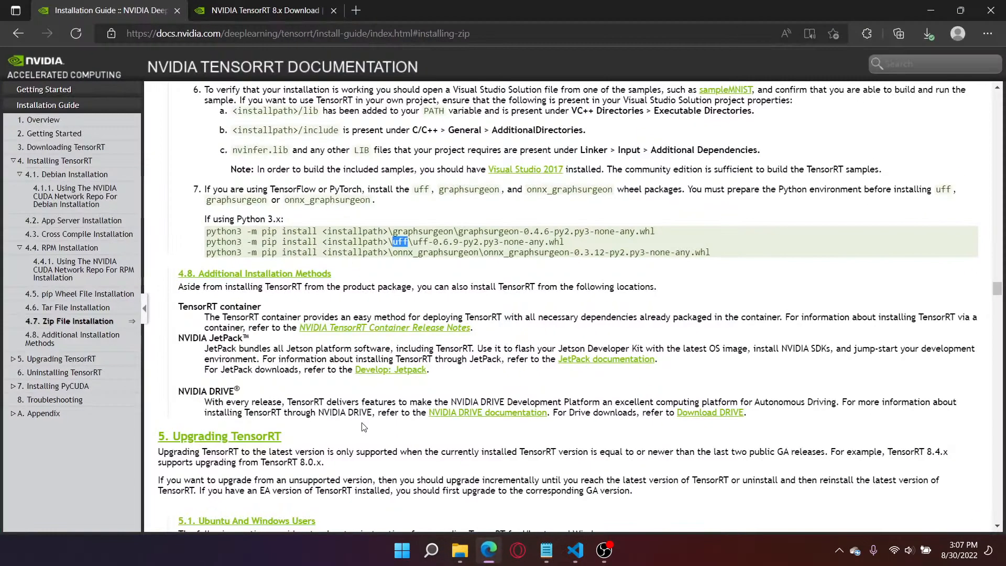
double_click(435, 252)
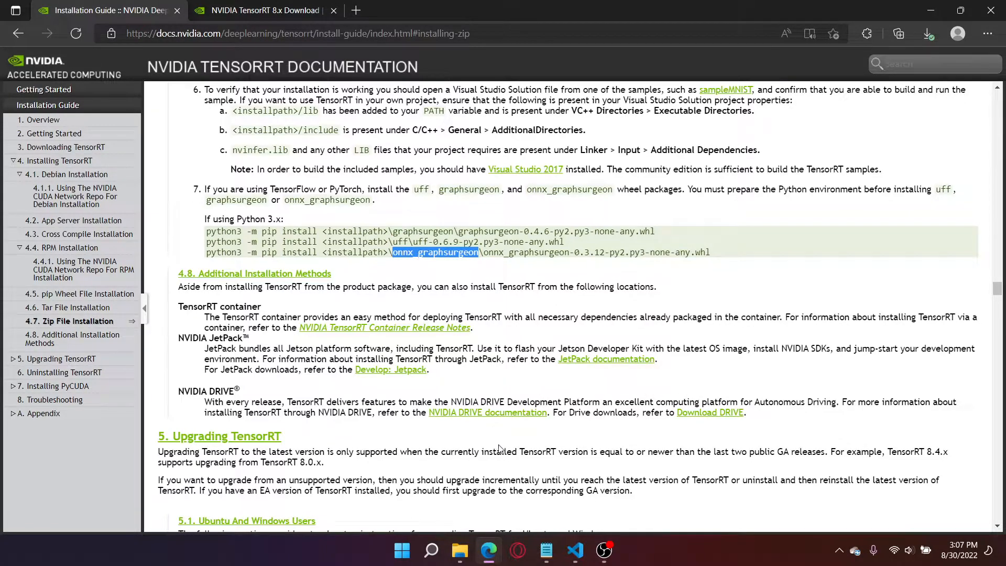
mouse_move(460, 551)
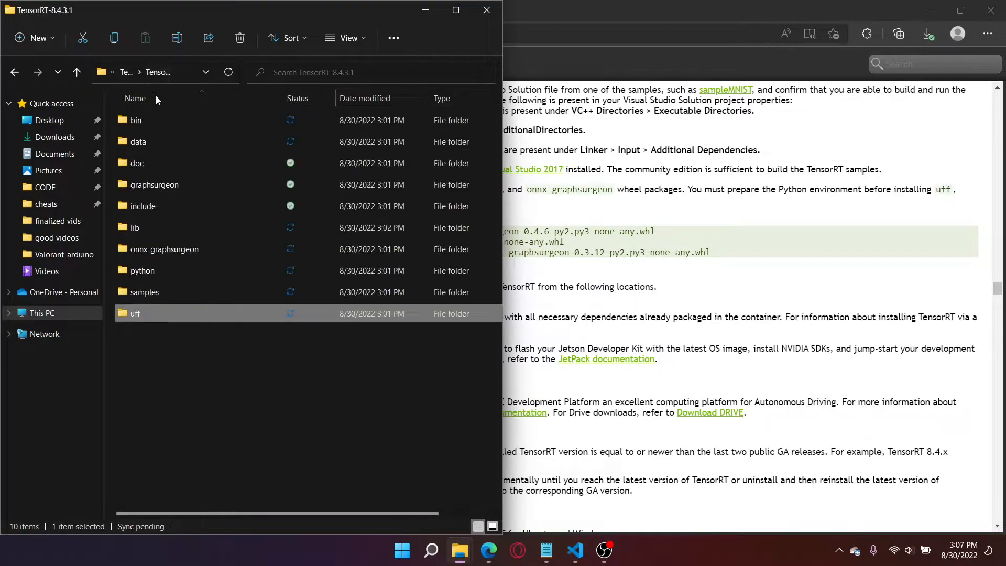
double_click(164, 250)
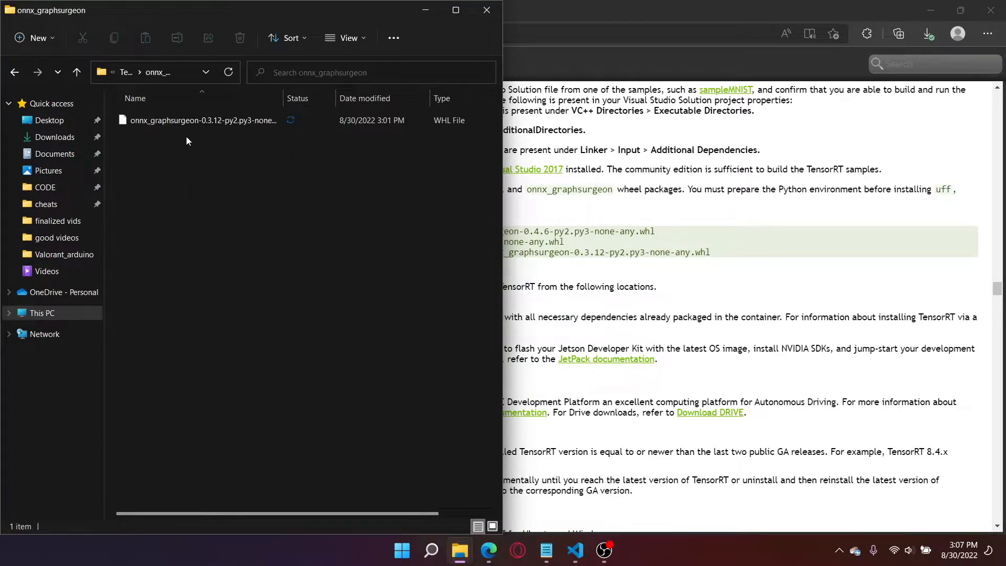
left_click(201, 120)
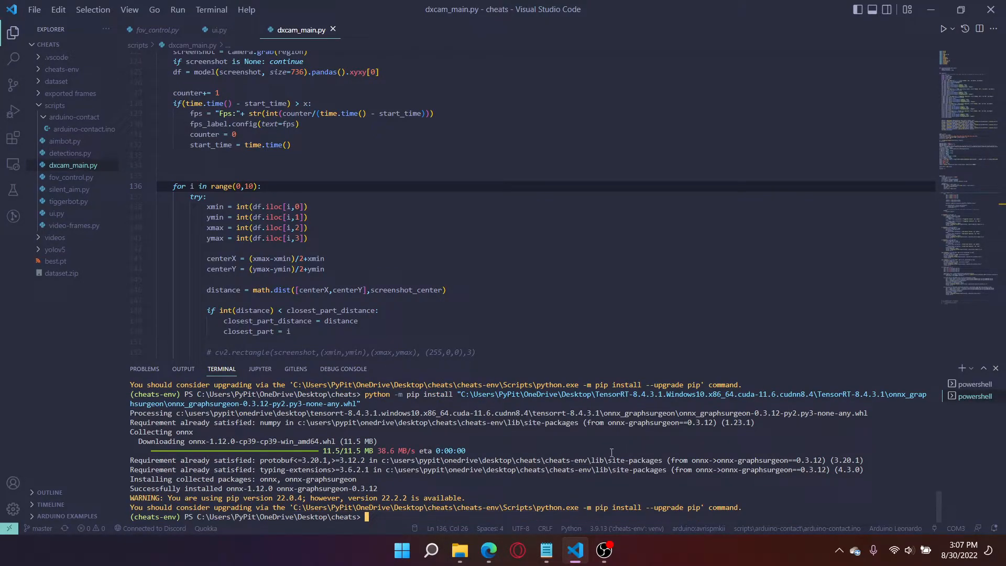
Check the install output, then switch to the YOLOv5 export guide in the browser
scroll("down", 3)
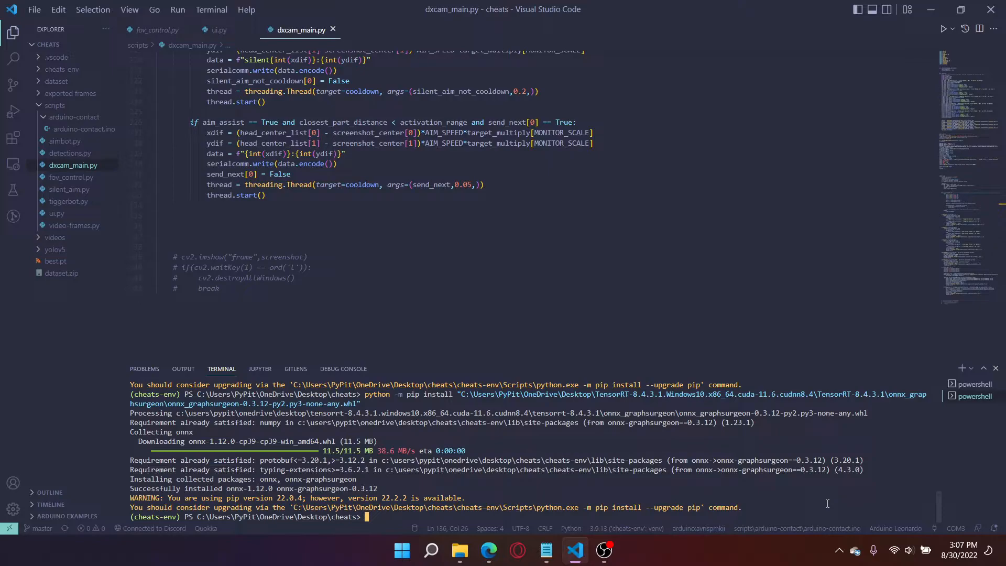
mouse_move(56, 262)
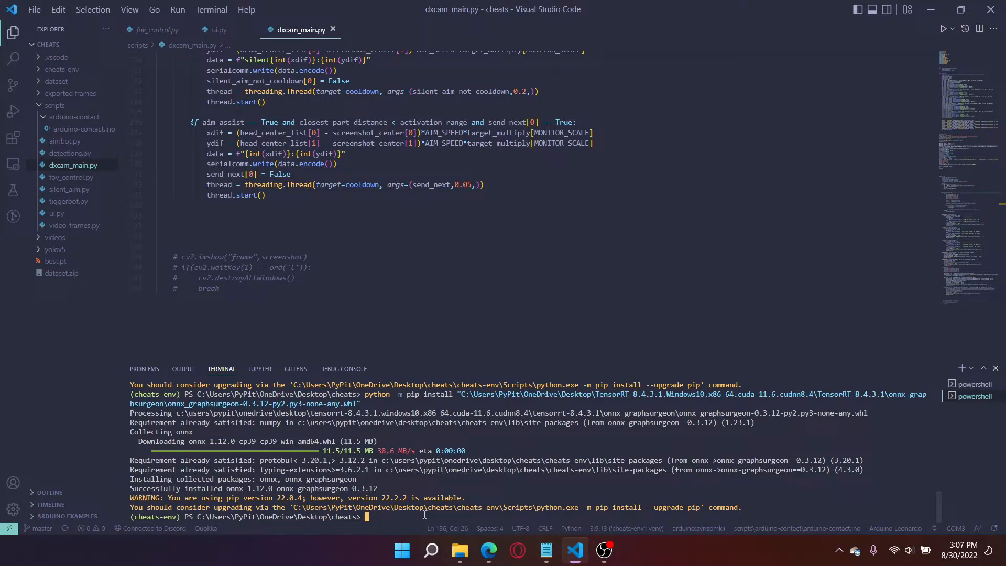
mouse_move(404, 507)
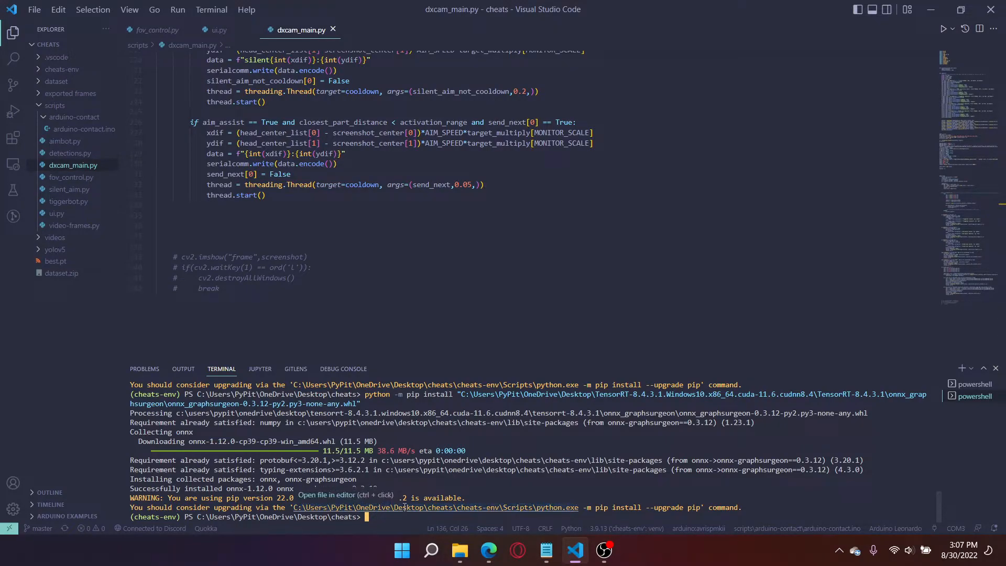
left_click(488, 551)
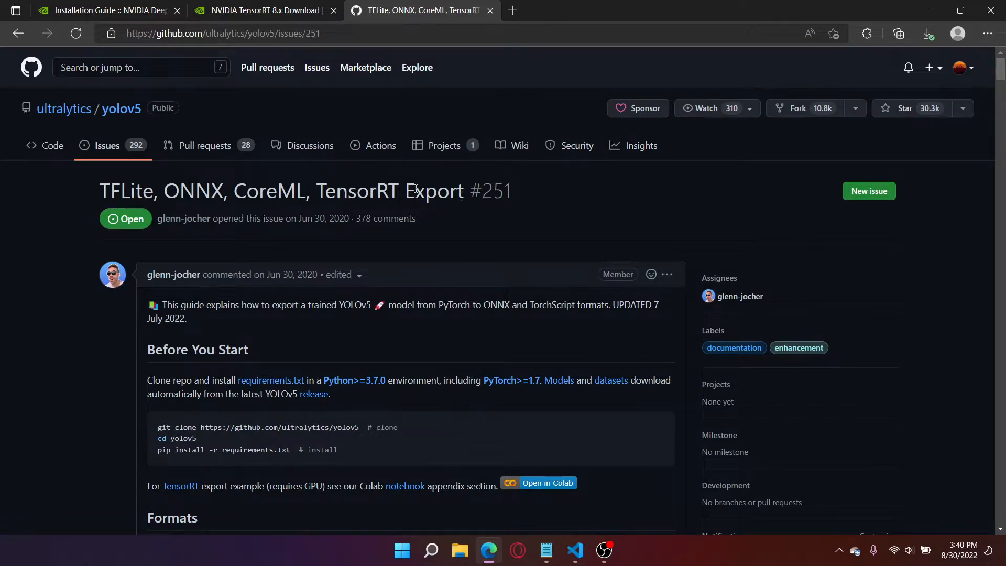
Scroll the GitHub issue to the Export a Trained YOLOv5 Model section and its export.py command
scroll("down", 3)
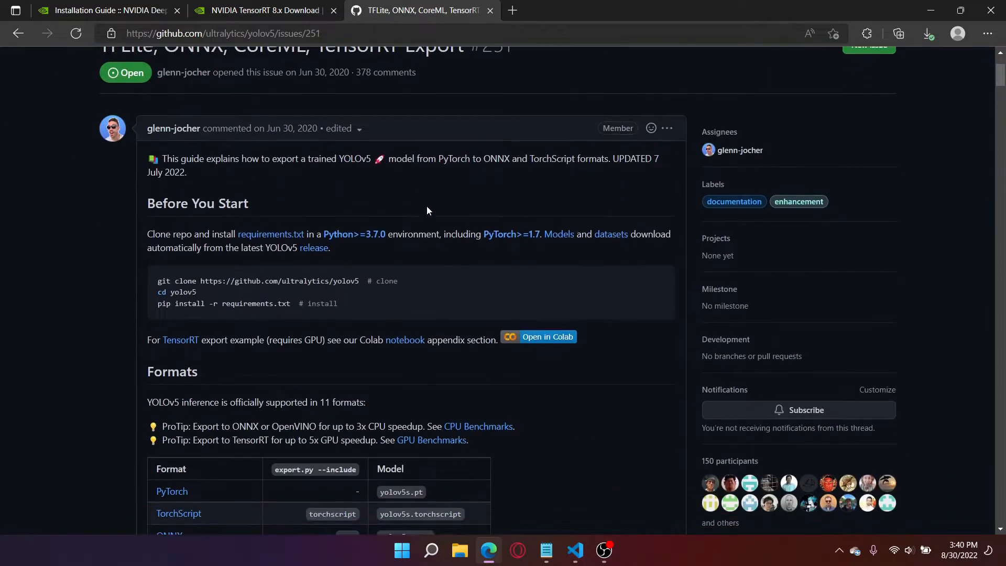
scroll("down", 3)
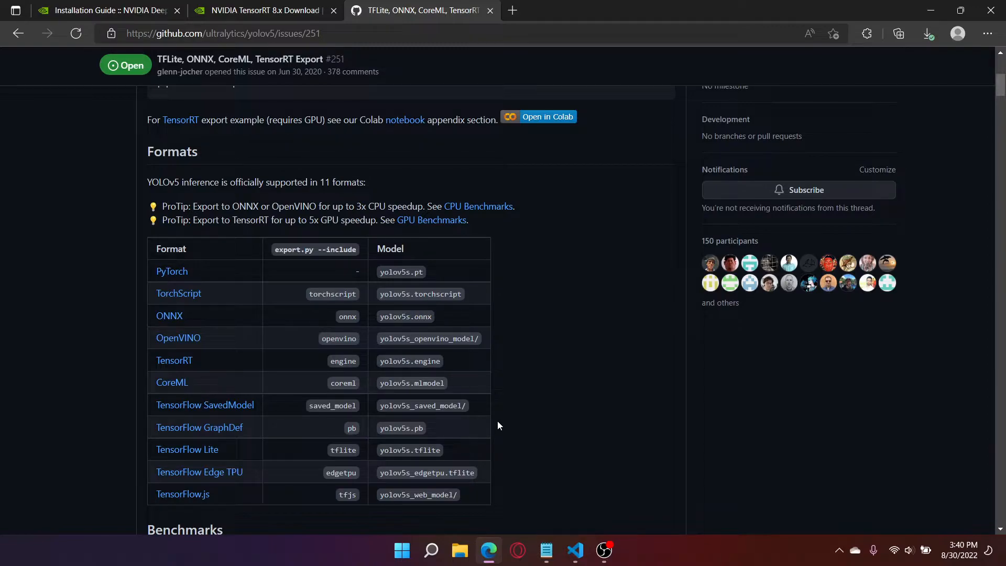
mouse_move(272, 421)
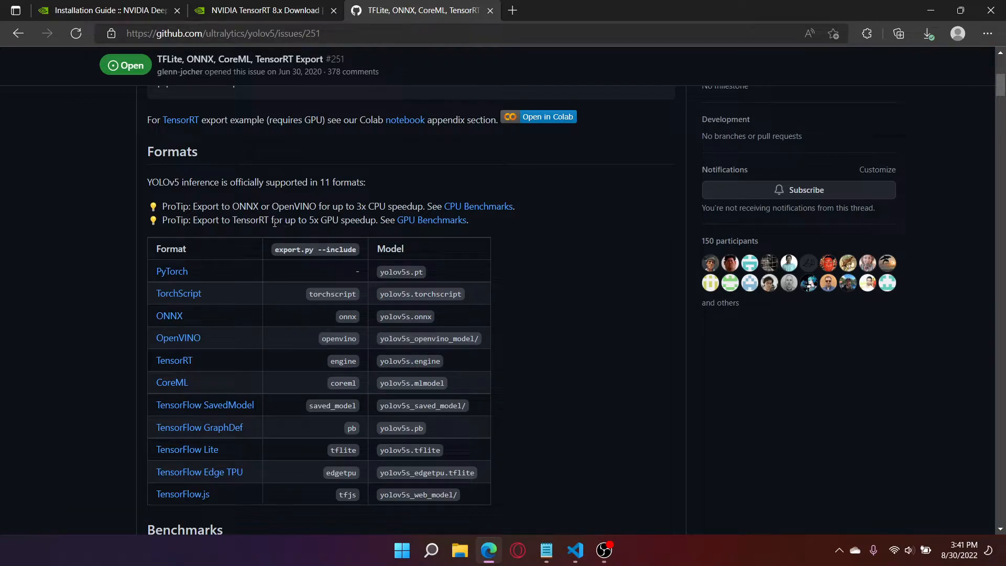
scroll("down", 3)
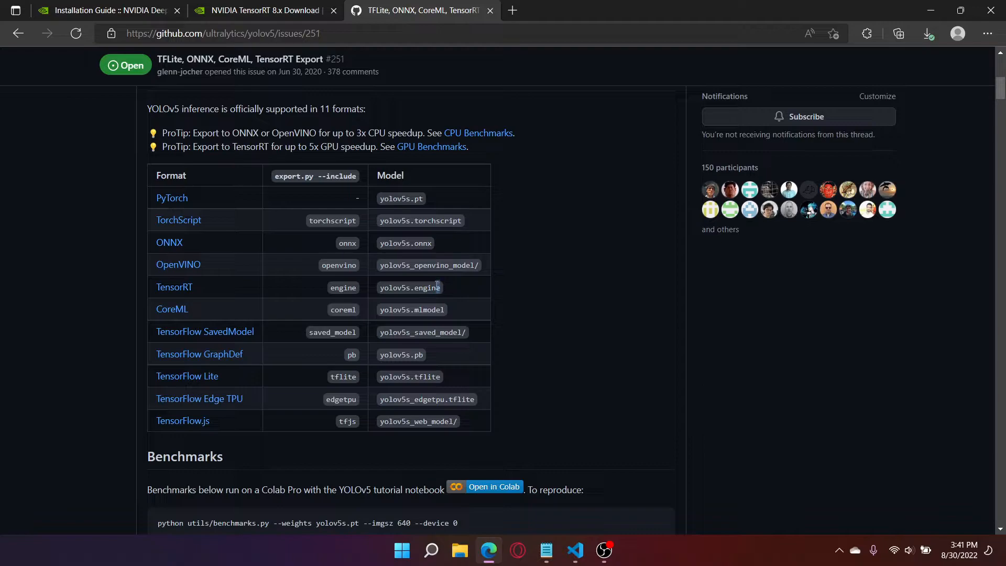
scroll("down", 3)
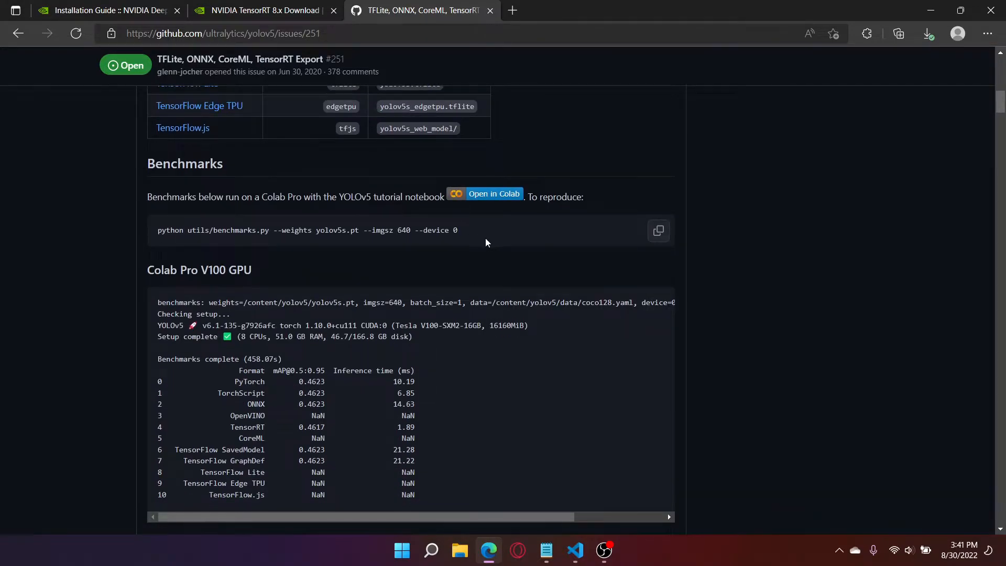
scroll("up", 3)
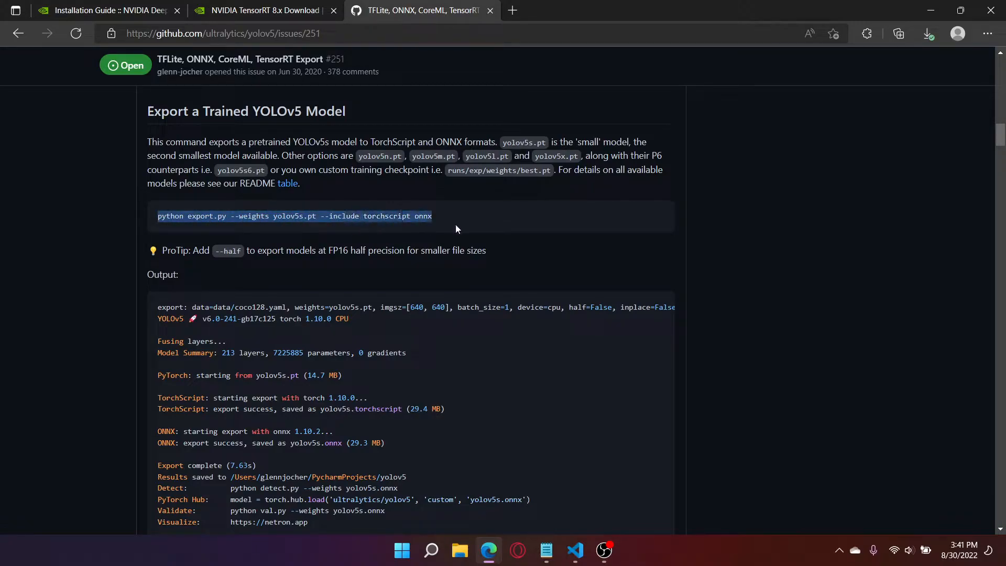
Start a new terminal and paste the torchscript/onnx export command, pointing it at yolov5\export.py
scroll("down", 3)
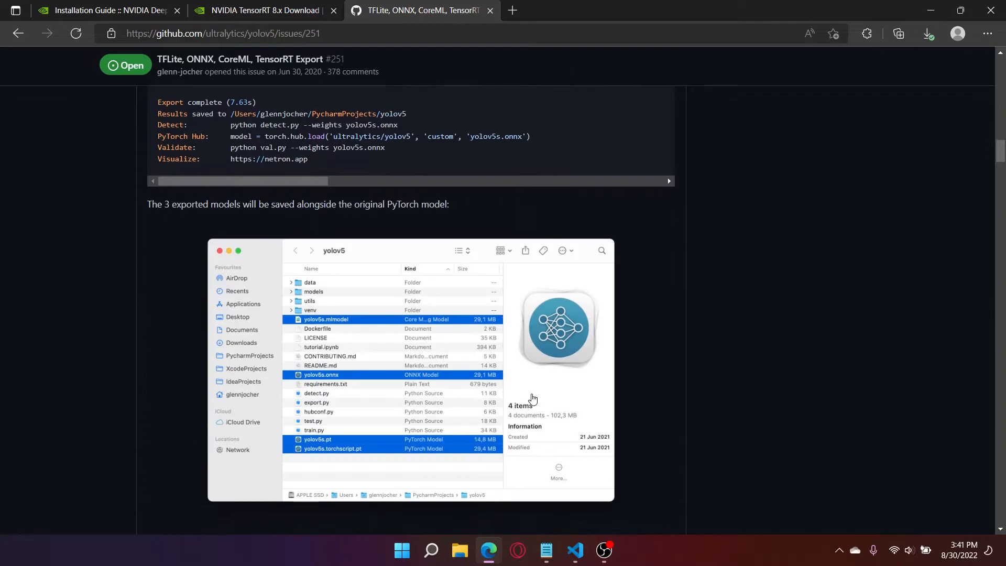
left_click(574, 550)
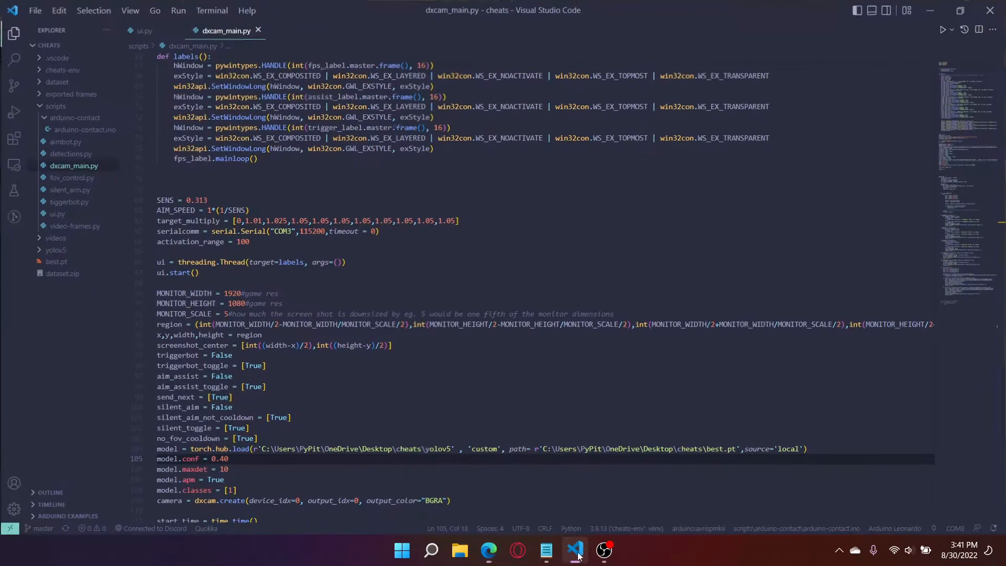
left_click(211, 9)
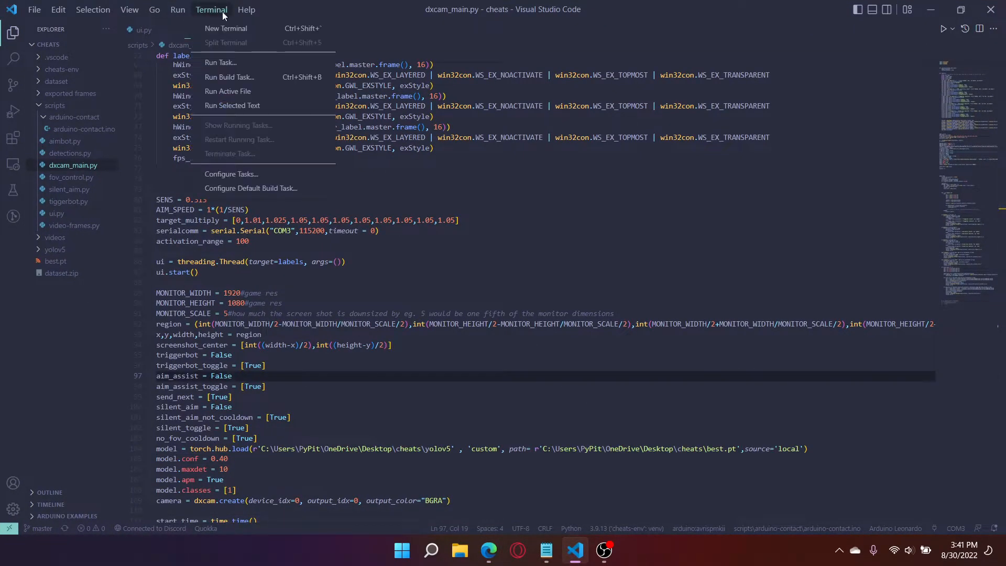
left_click(221, 28)
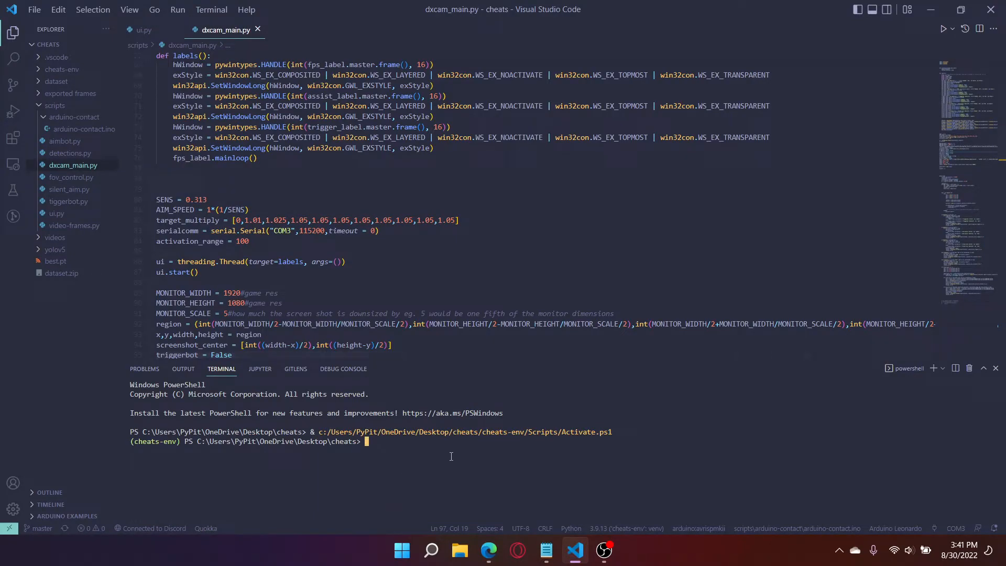
type("python export.py --weights yolov5s.pt --include torchscript onnx")
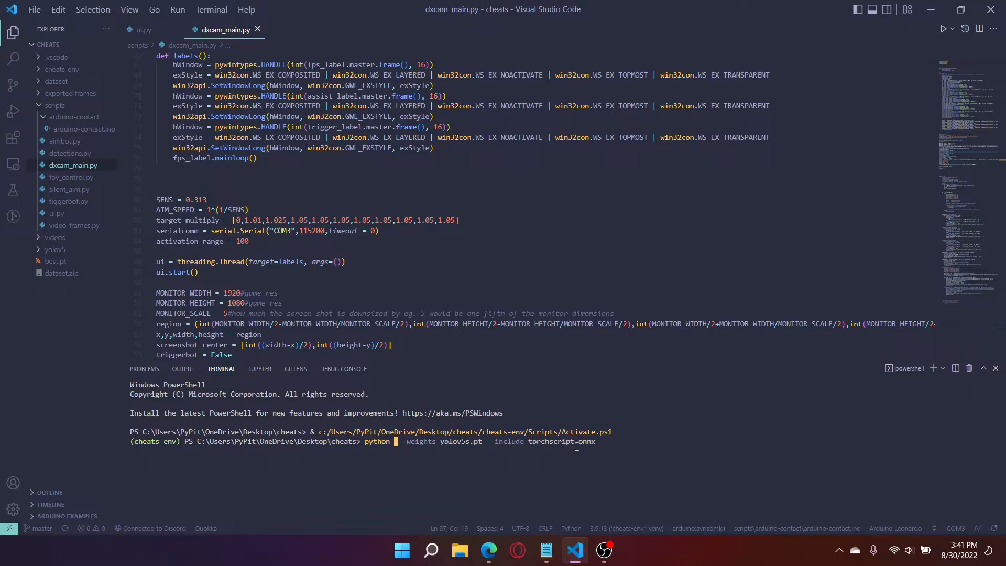
mouse_move(69, 153)
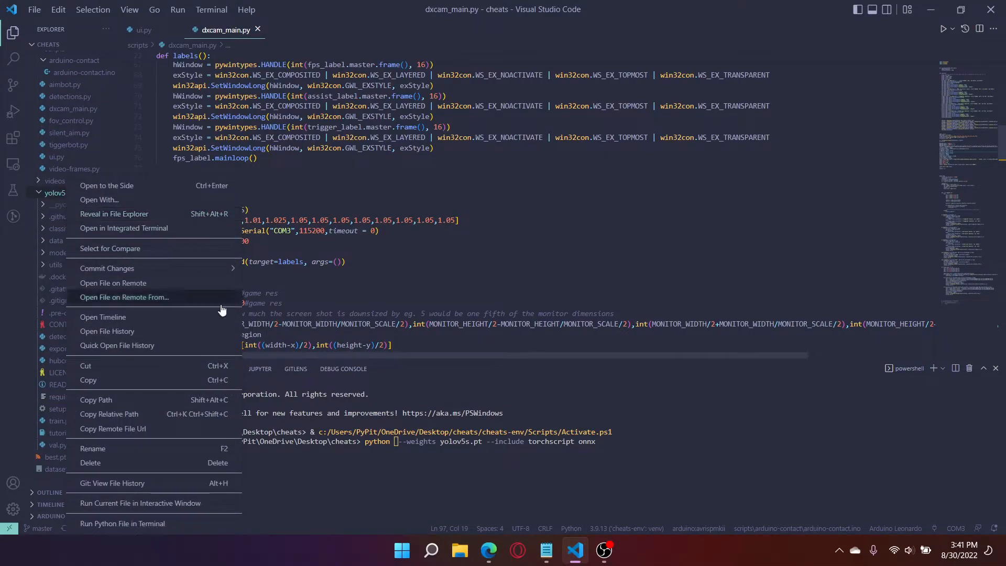
mouse_move(141, 414)
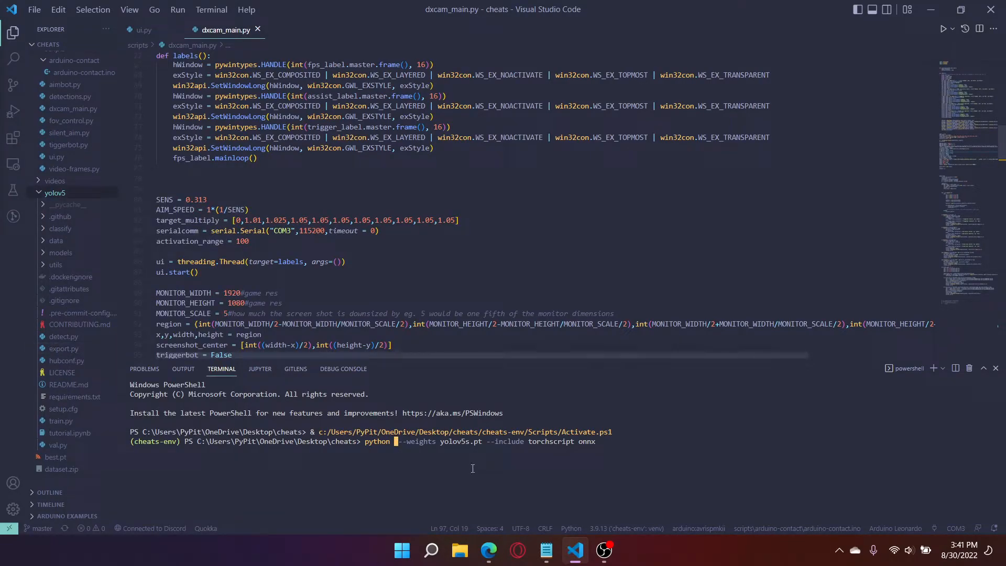
type("yolov5\\export.py")
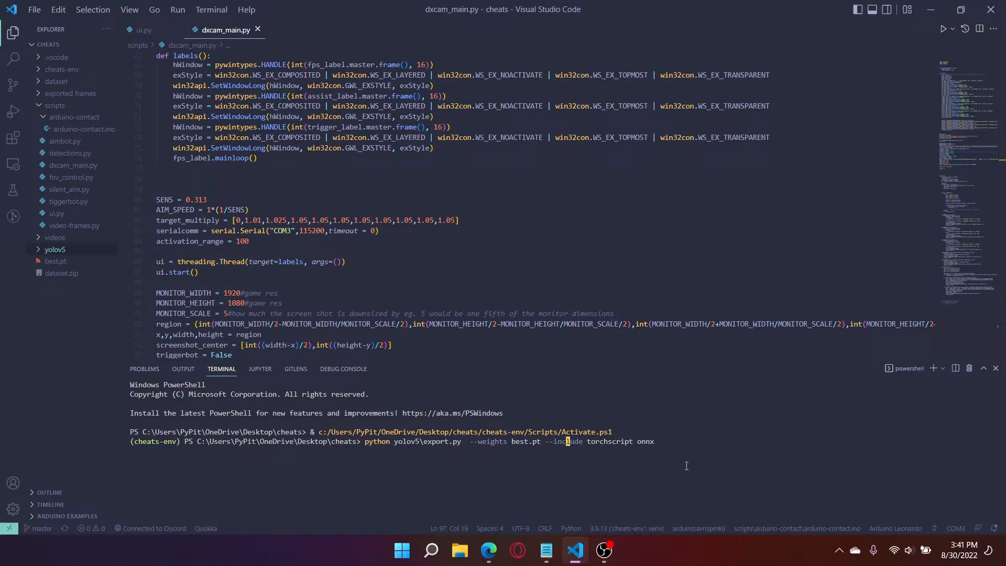
Change the command to export best.pt with --include engine --device 0
key("BackSpace")
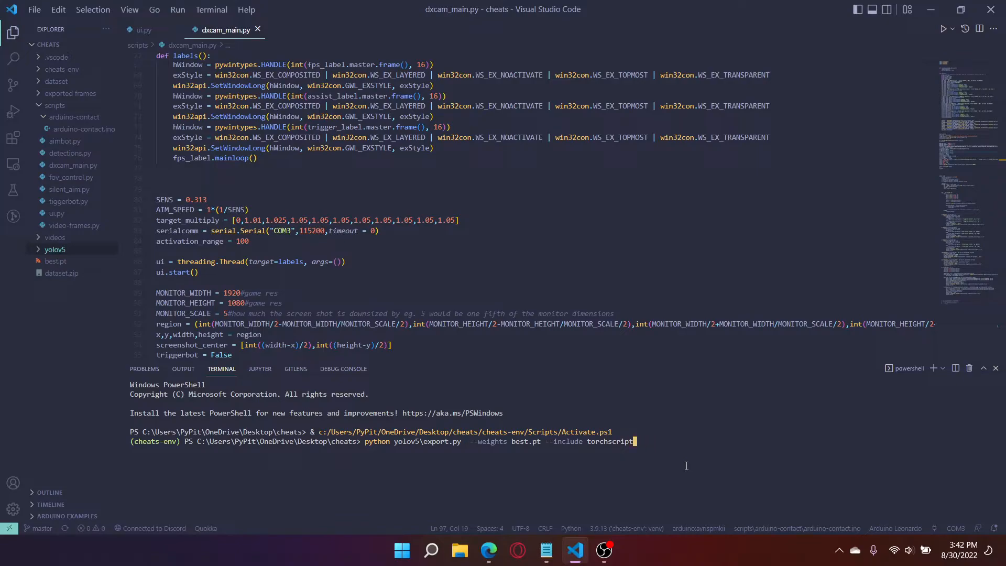
type("engine")
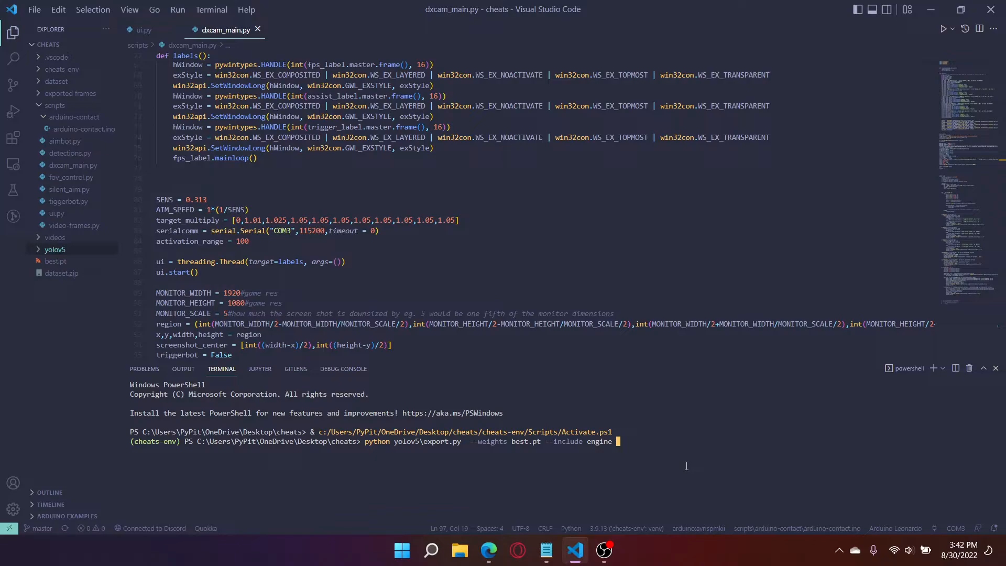
type("-device")
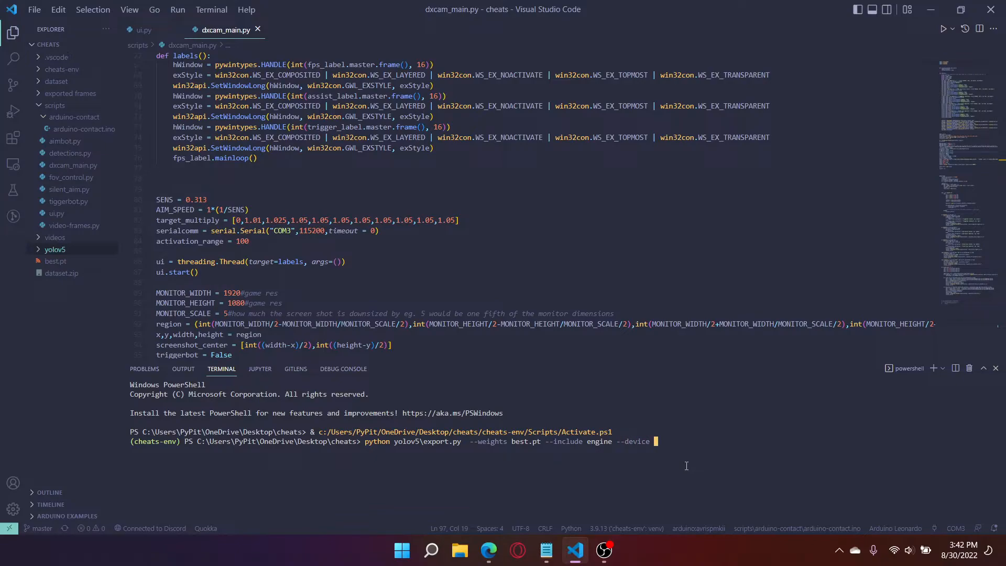
type("0")
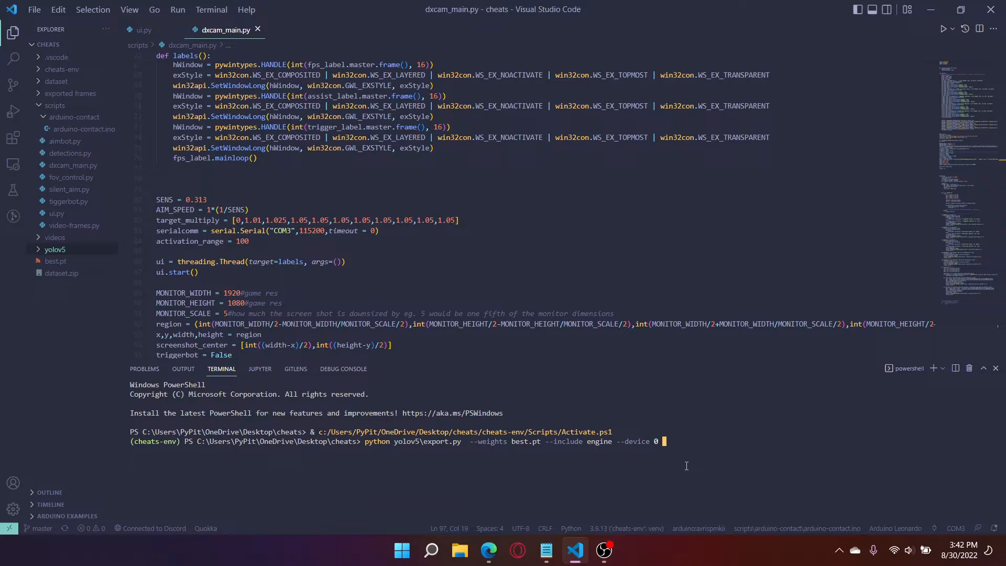
Read the guide's --half ProTip in Edge, then return to the export command in VS Code
left_click(490, 550)
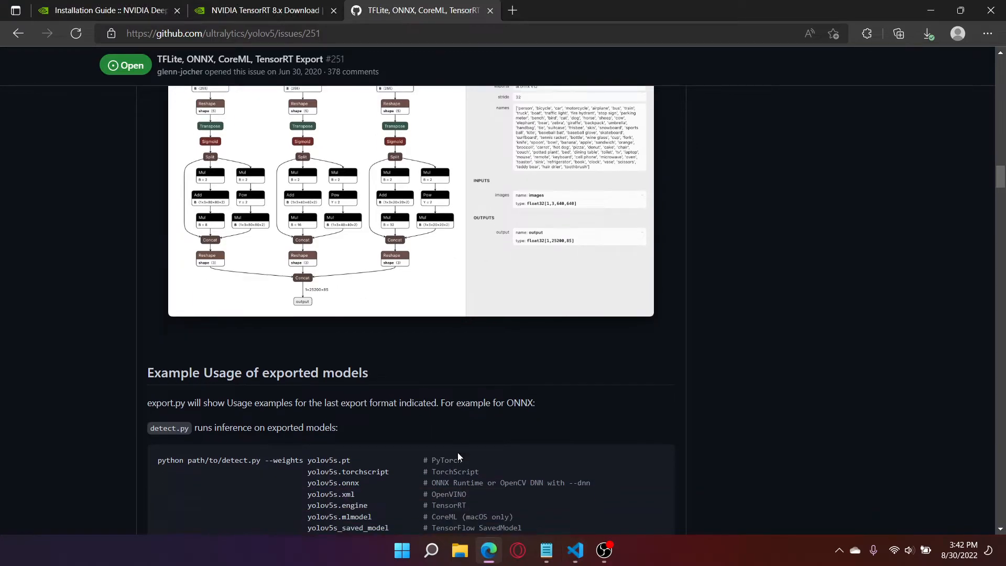
scroll("down", 3)
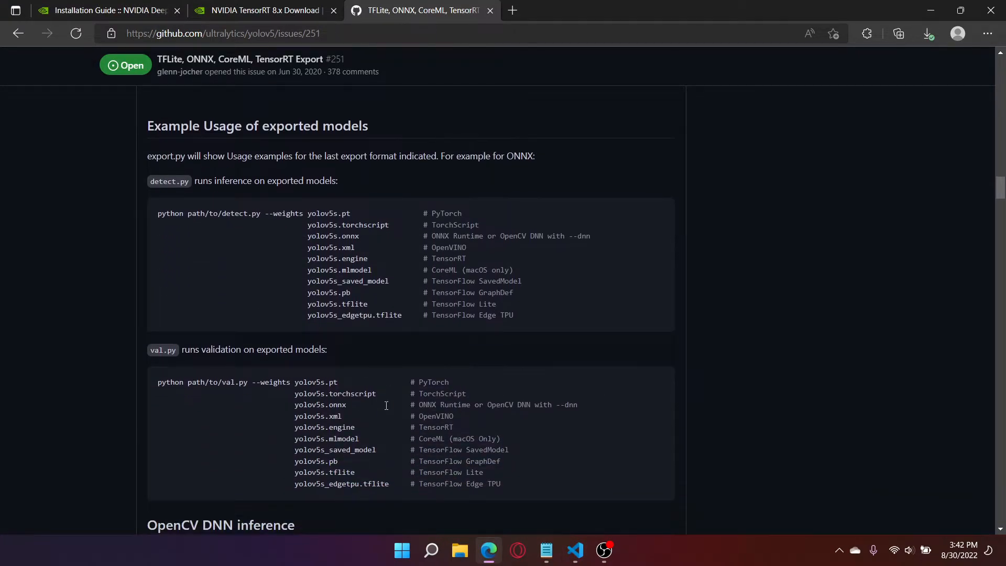
scroll("down", 3)
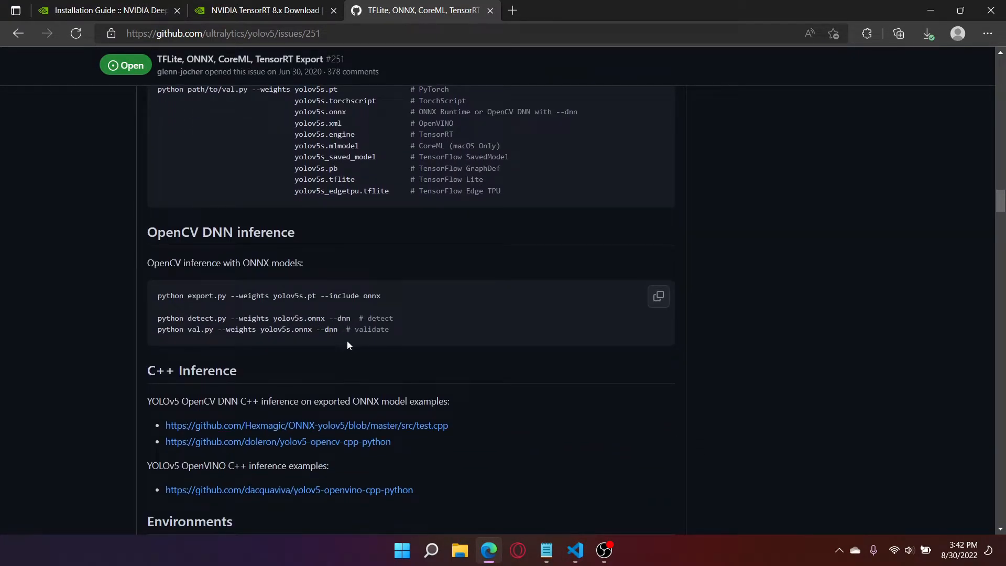
scroll("down", 3)
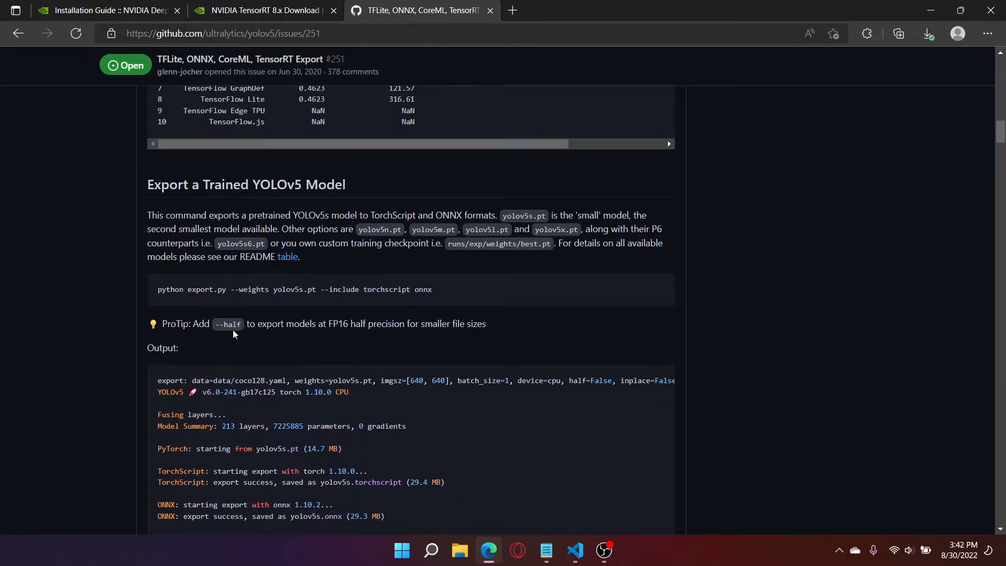
double_click(228, 324)
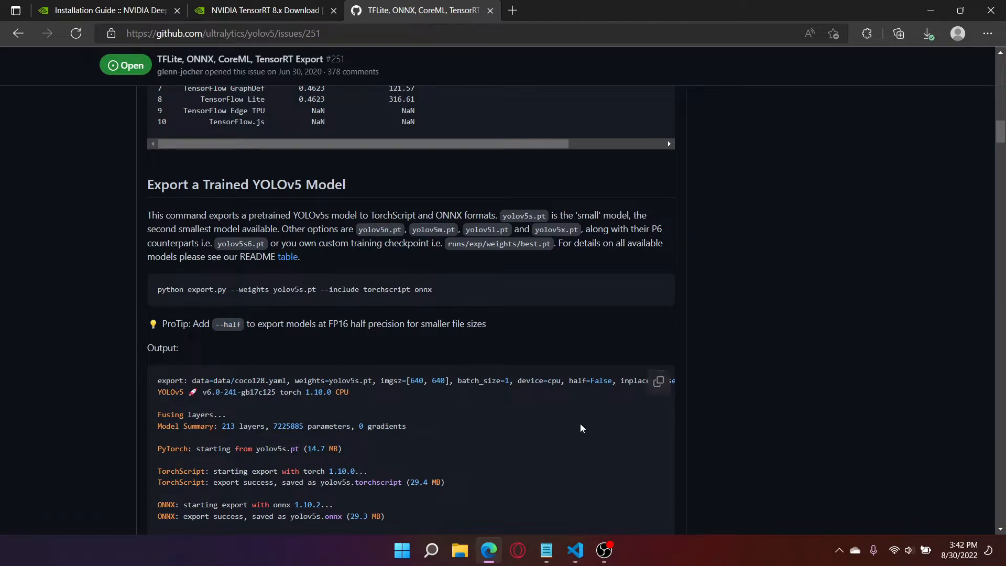
left_click(574, 550)
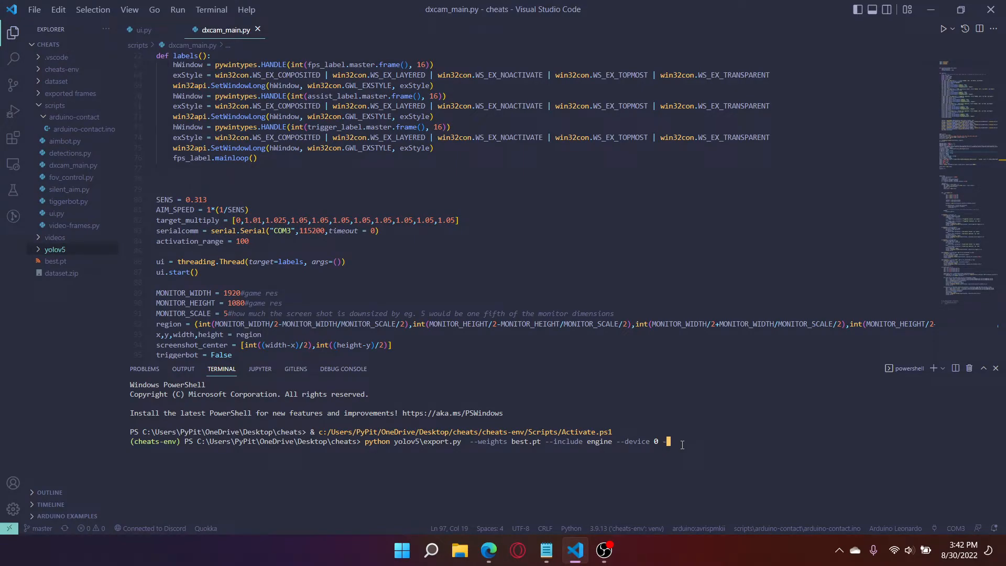
Add then remove --half, start a new -- option, and check the guide before returning to VS Code
type("--half")
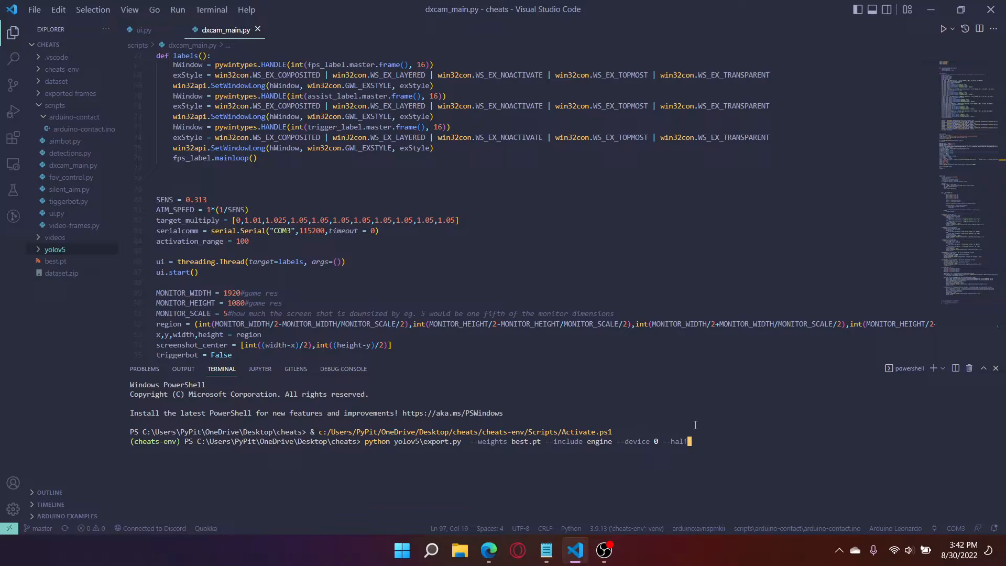
key("BackSpace")
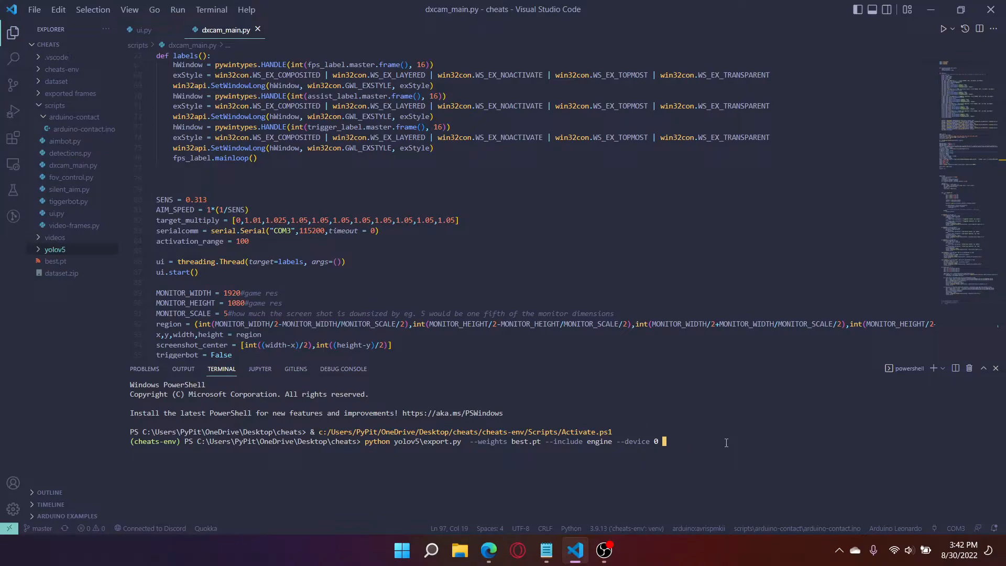
mouse_move(671, 464)
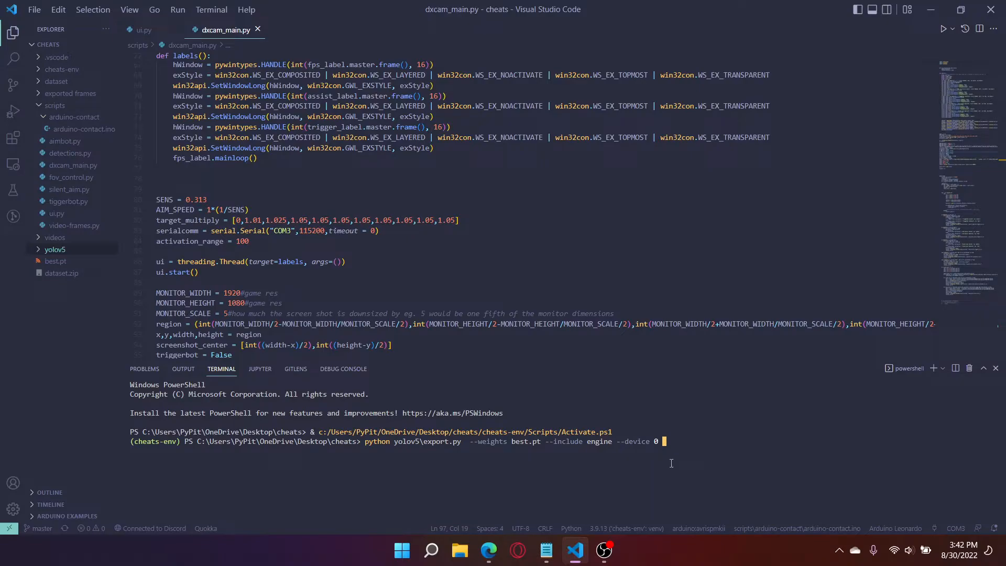
type("--")
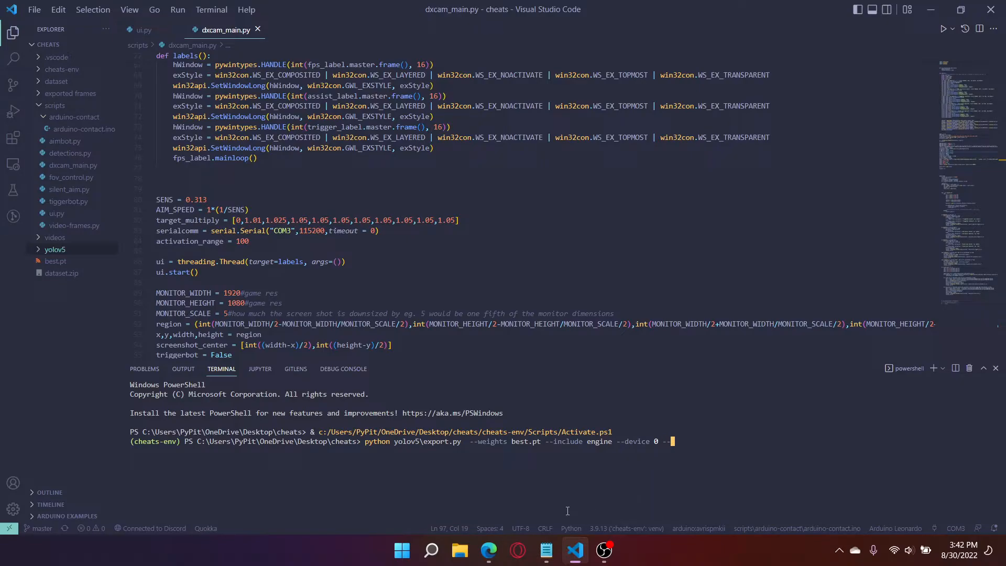
left_click(490, 551)
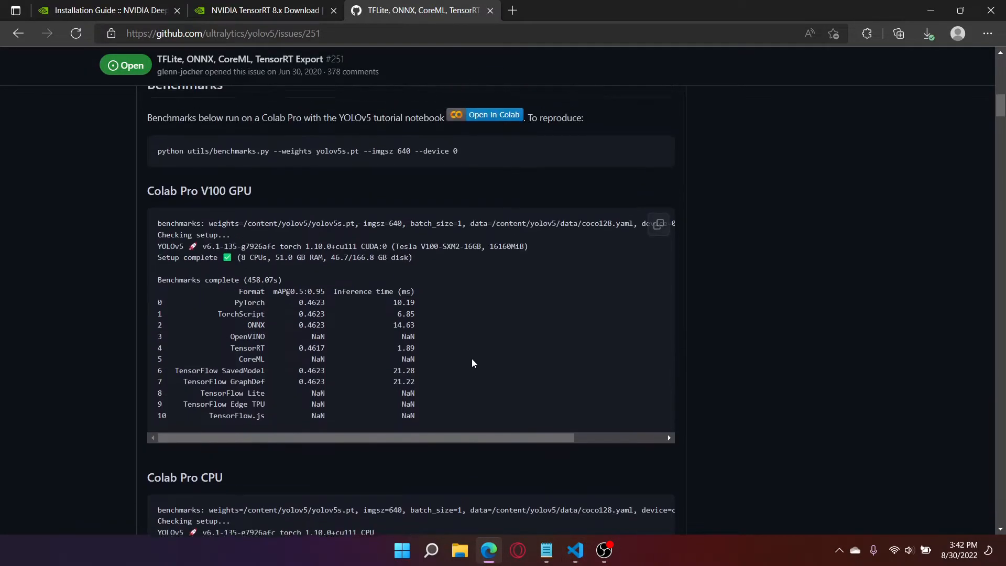
scroll("up", 3)
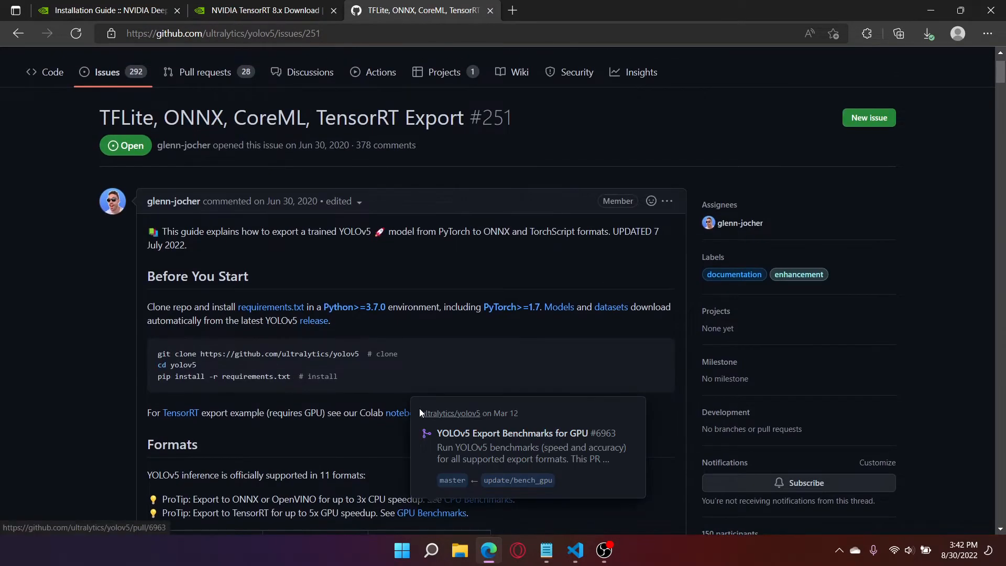
scroll("down", 3)
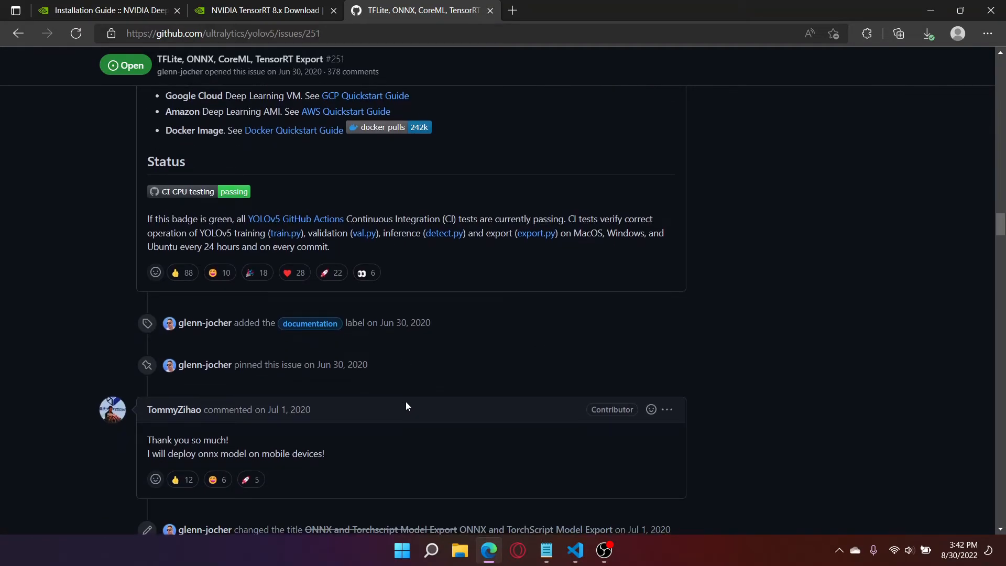
left_click(573, 550)
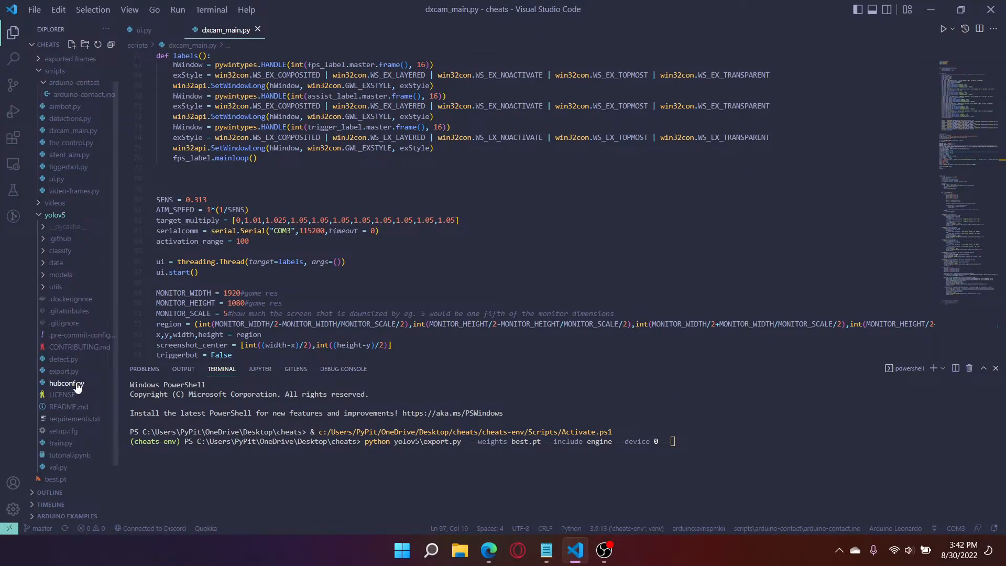
Check parse_opt in export.py, then run the export with --img [736,736], which fails with an invalid int error
left_click(63, 371)
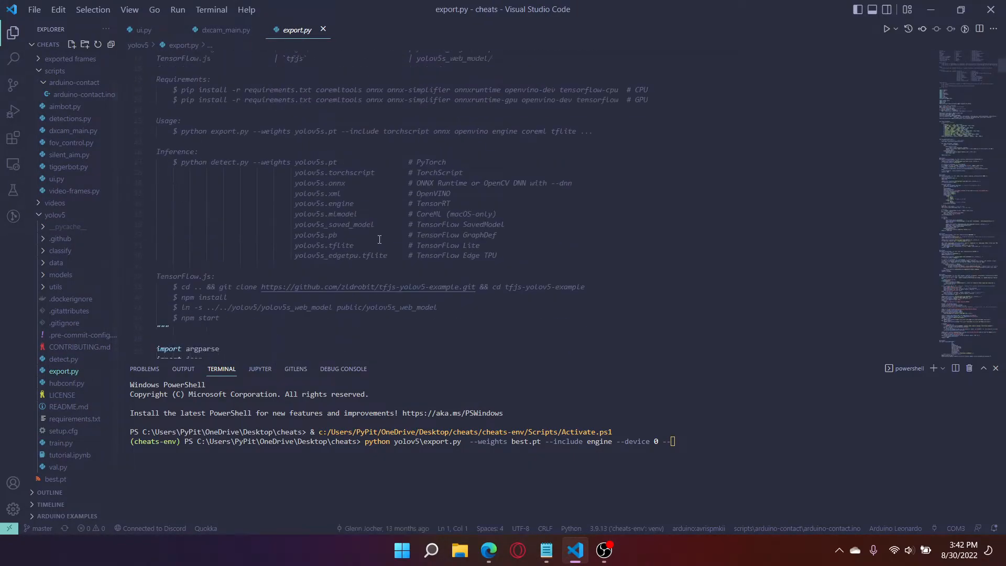
scroll("down", 3)
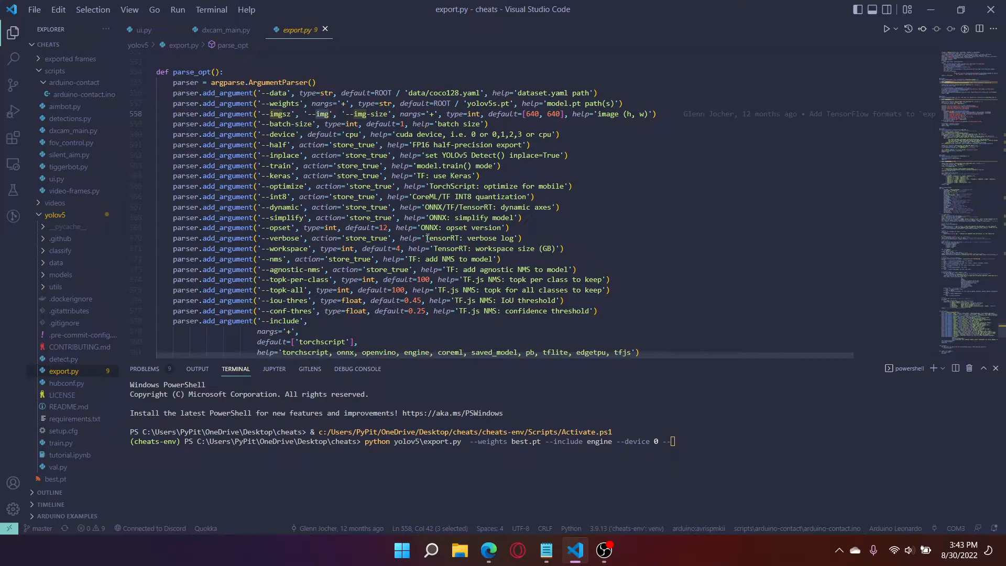
mouse_move(510, 114)
type("imgsz")
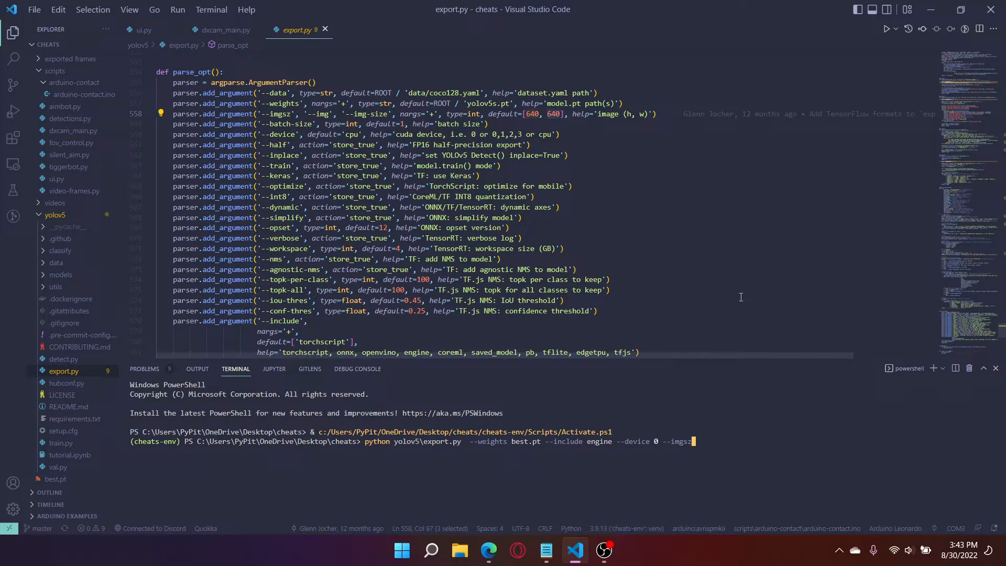
key("Backspace")
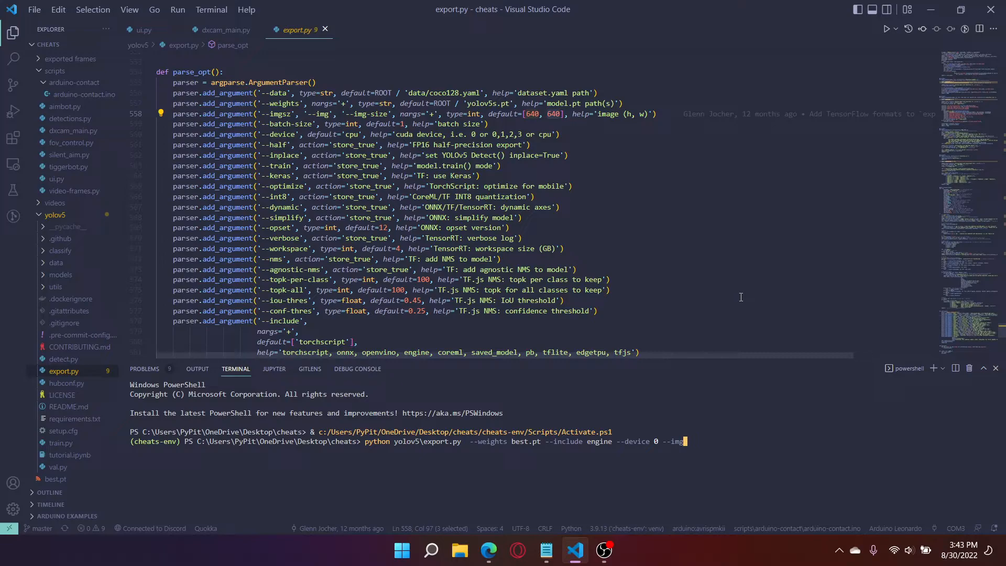
type("[]")
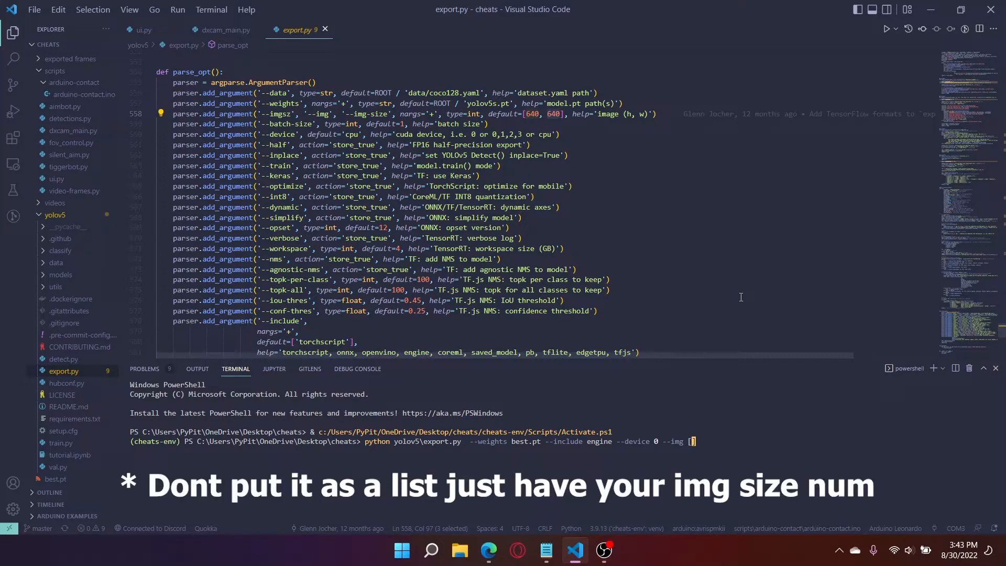
type("736")
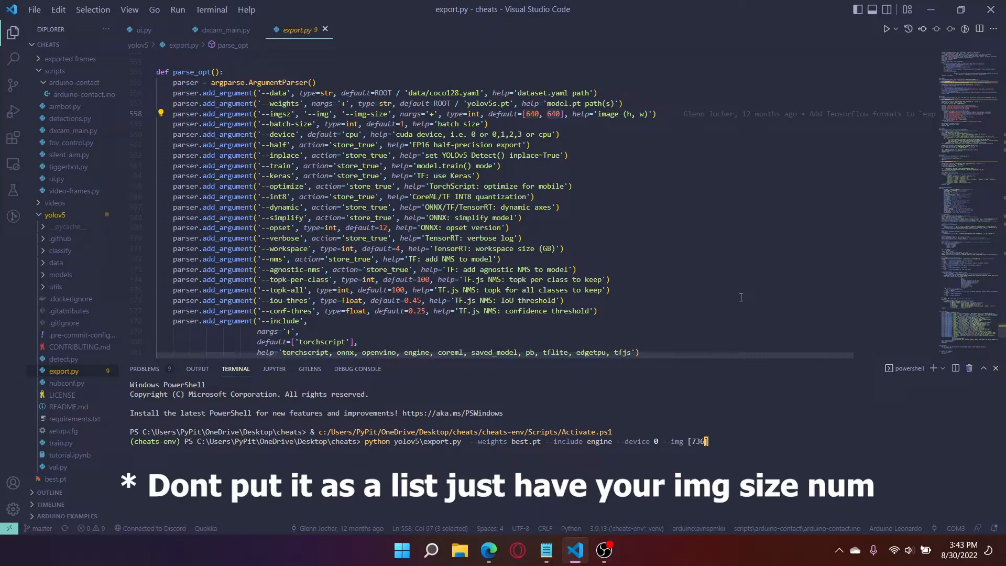
type(",736")
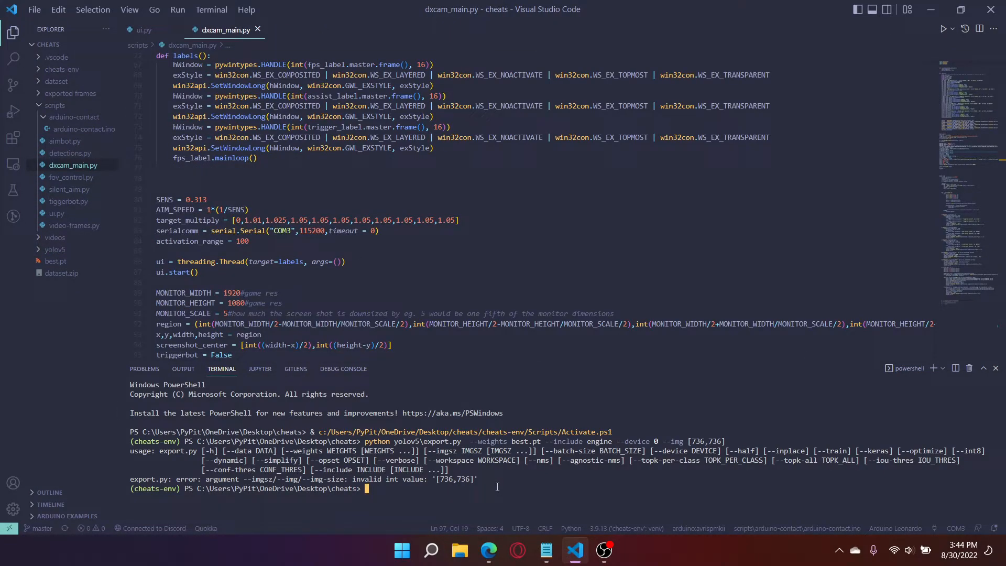
Rerun the export with image size 736, producing best.engine (11.1 MB)
type("imgsz")
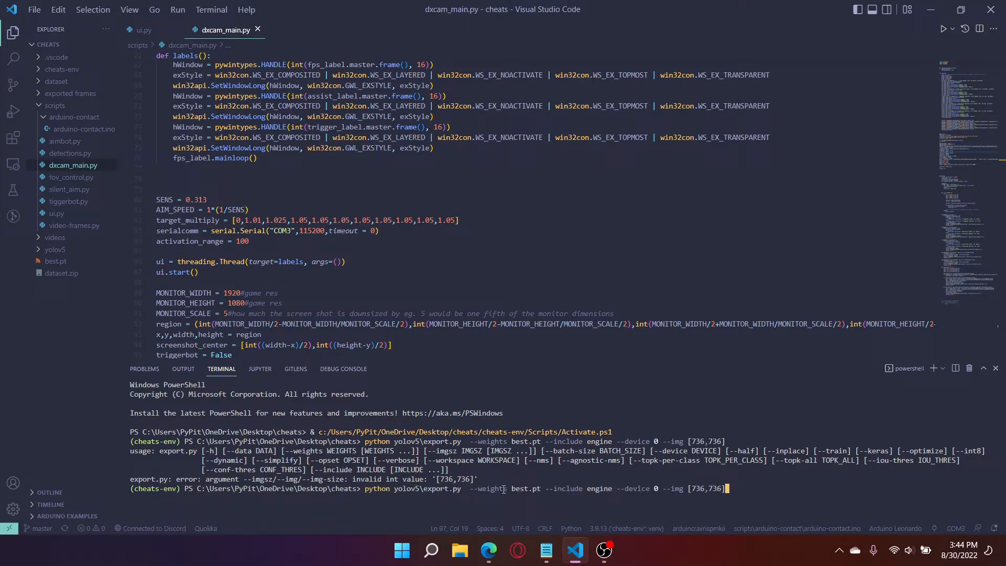
key("Backspace")
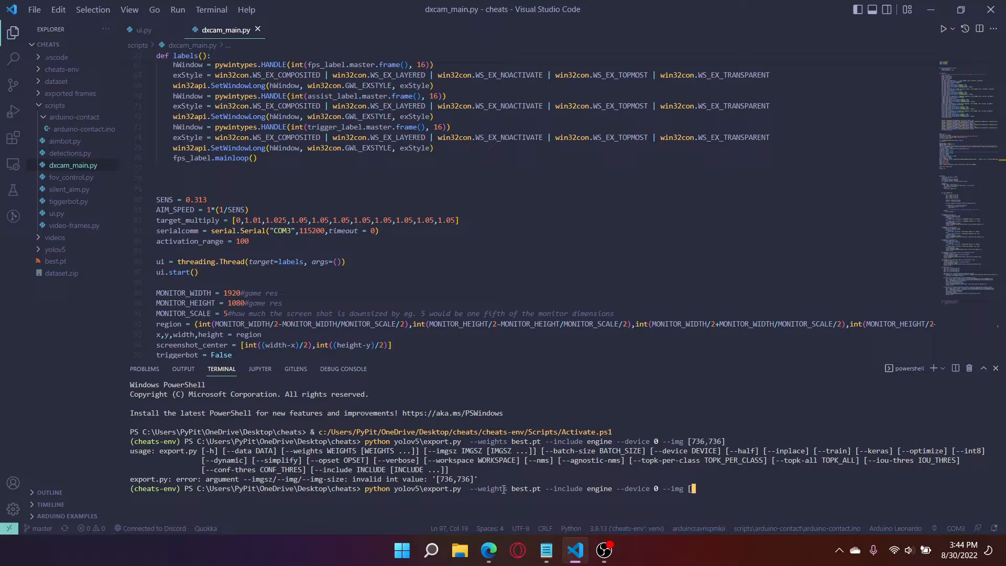
type("7")
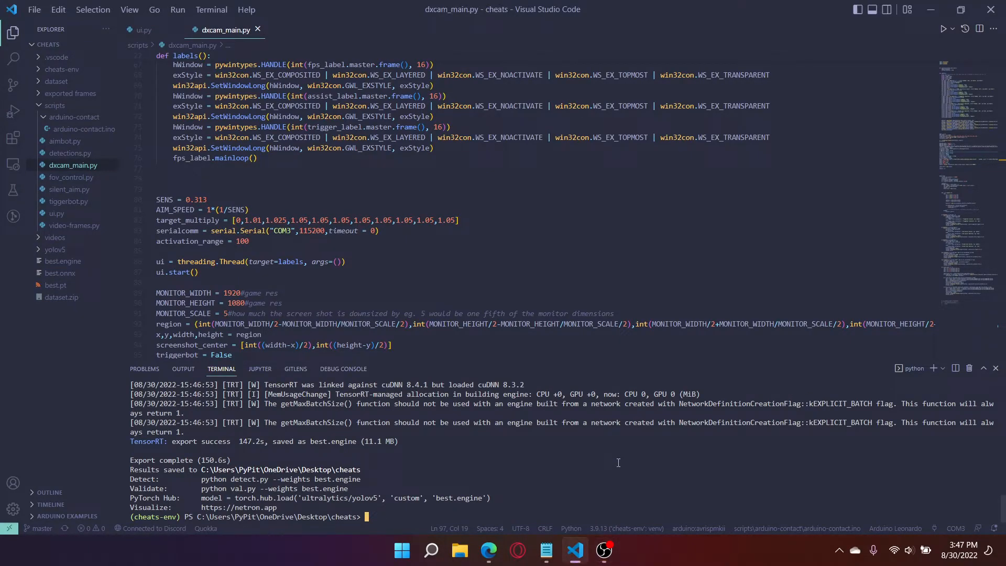
Enter the engine export command with --img 736 --half and copy best.pt to a new half.pt
key("Ctrl+G")
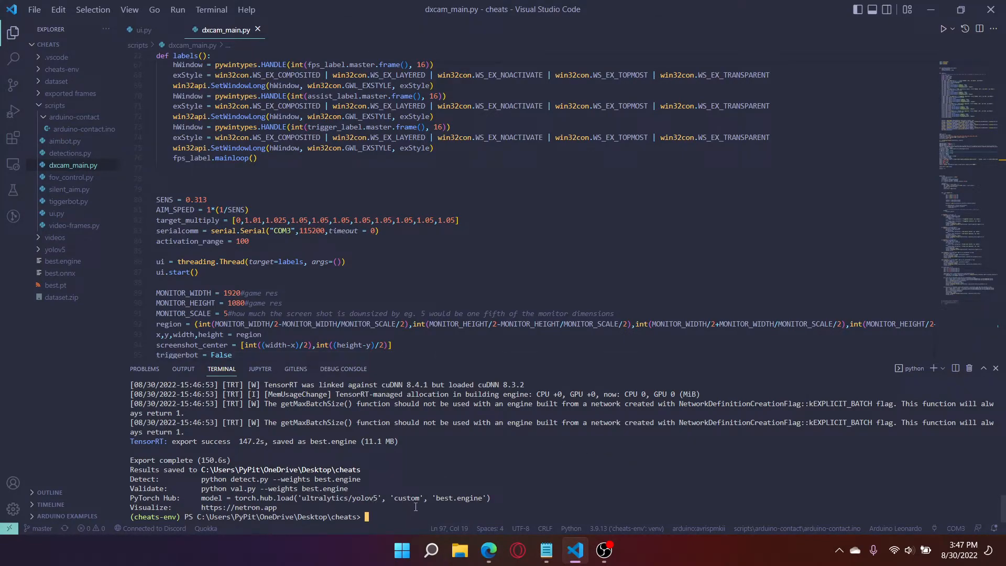
type("python yolov5\\export.py  --weights best.pt --include engine --device 0 --img 736 --half")
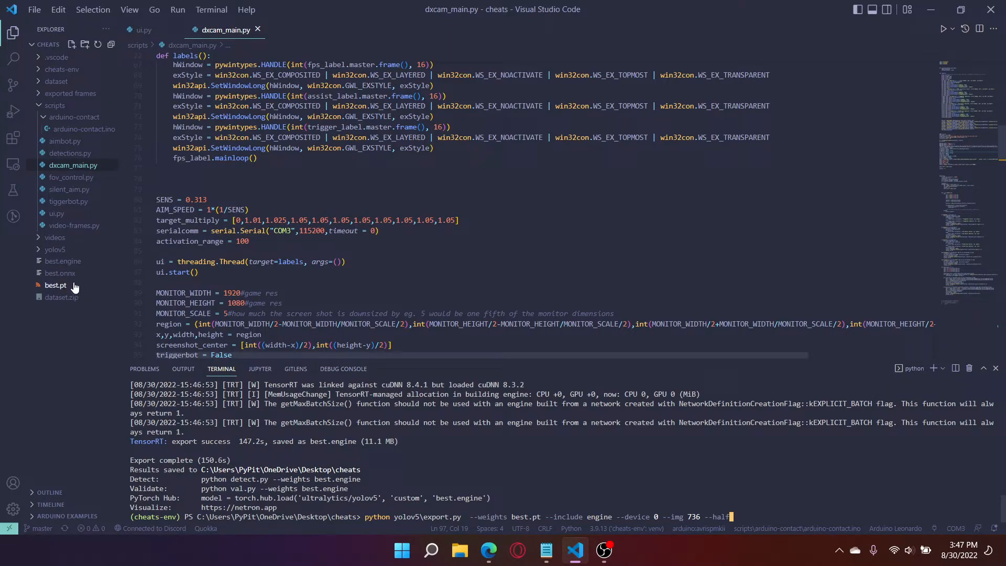
right_click(56, 285)
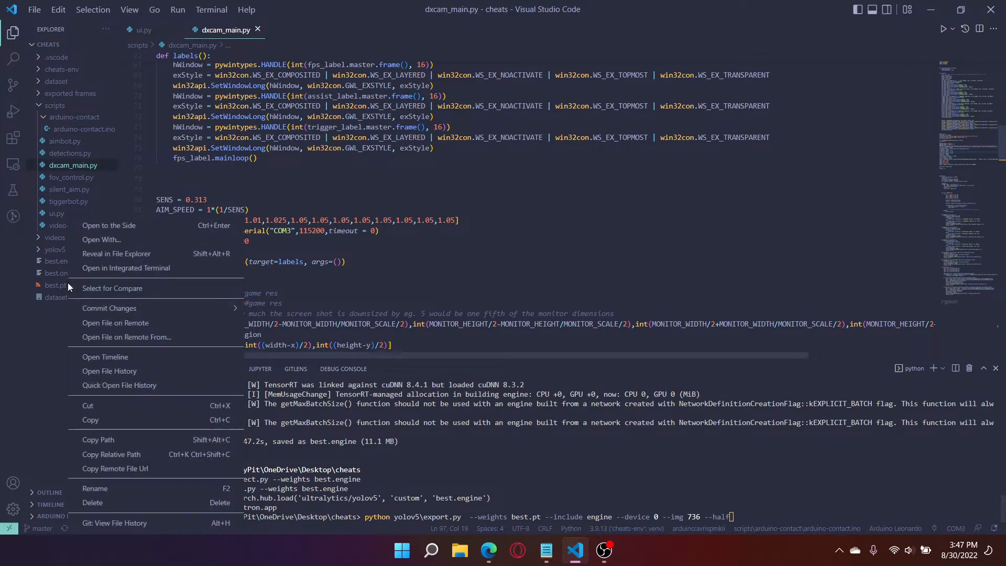
mouse_move(95, 489)
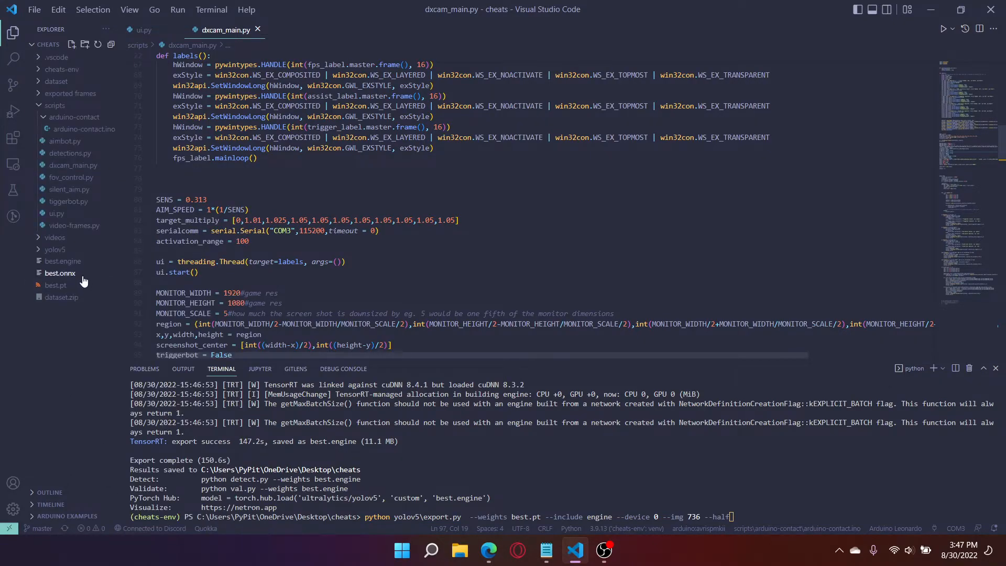
double_click(55, 285)
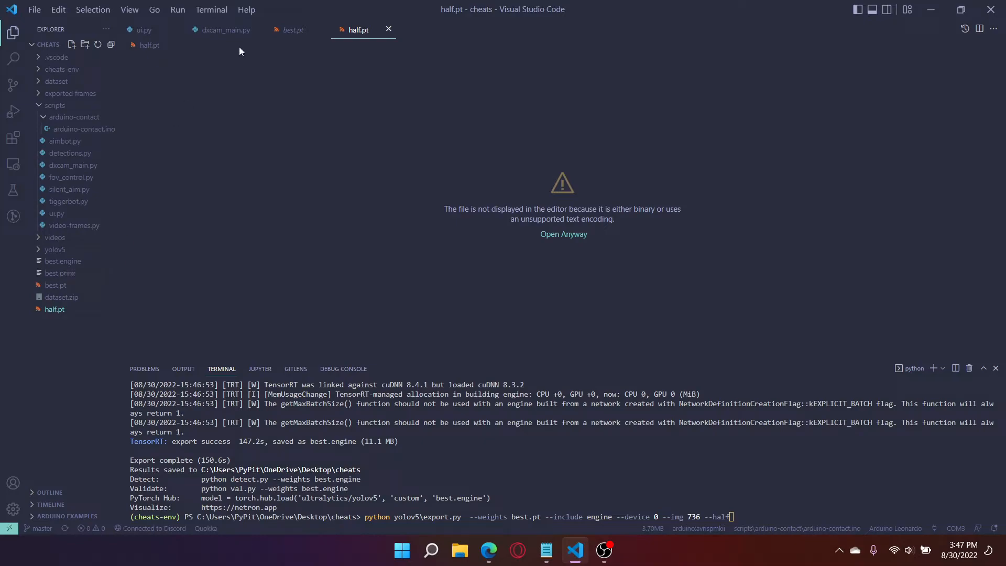
Run export.py with --half on half.pt, producing half.onnx and a 5.7 MB half.engine
left_click(55, 285)
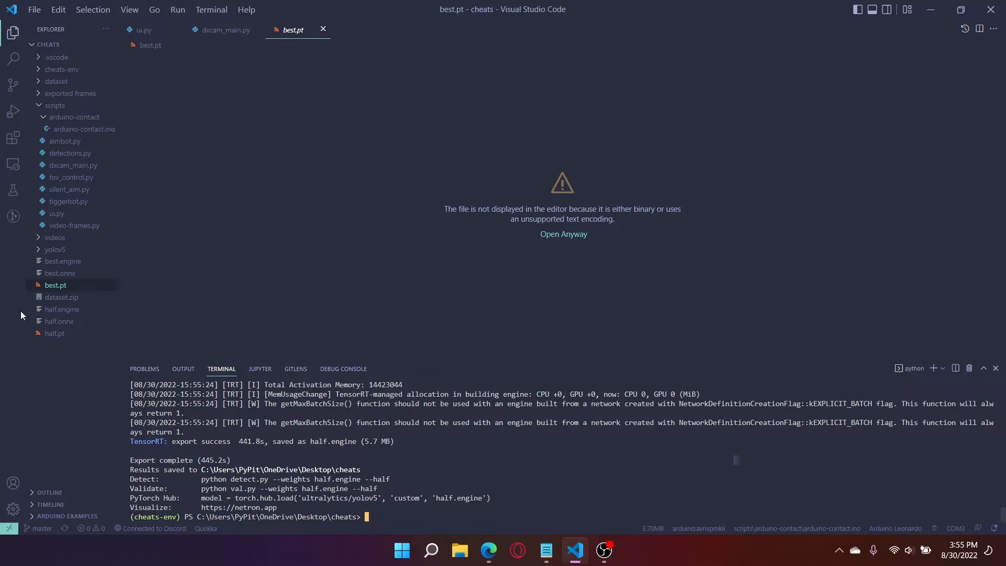
mouse_move(25, 295)
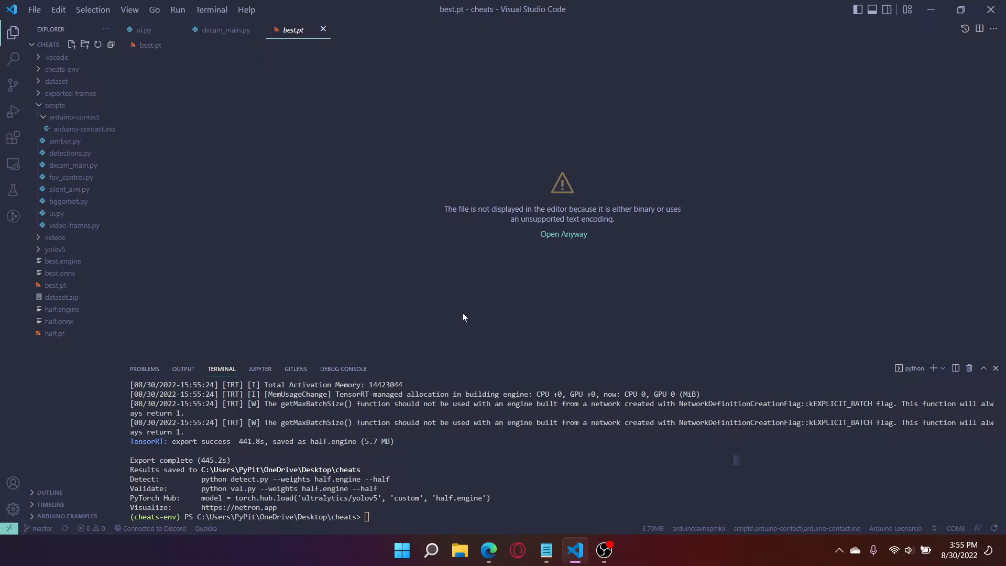
left_click(777, 448)
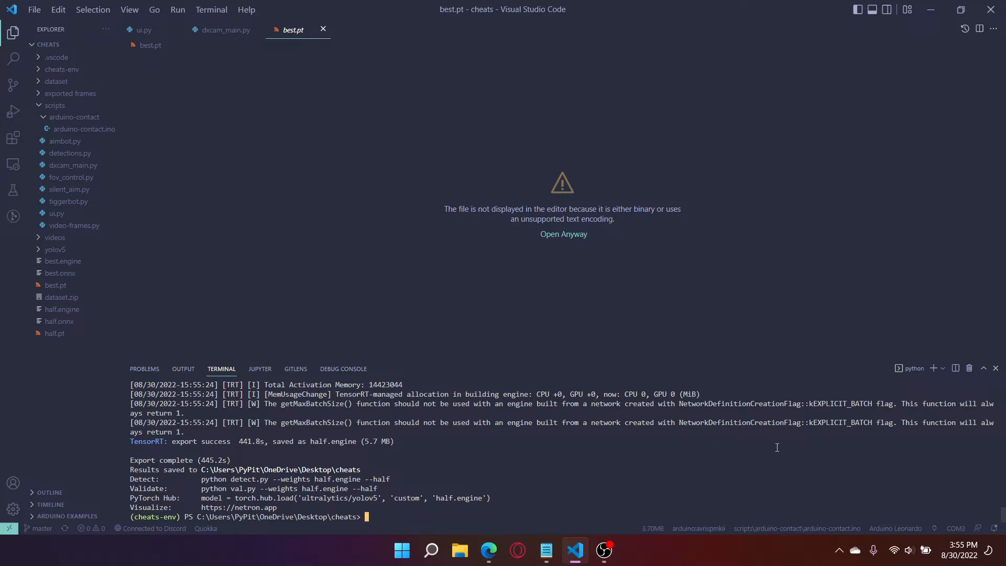